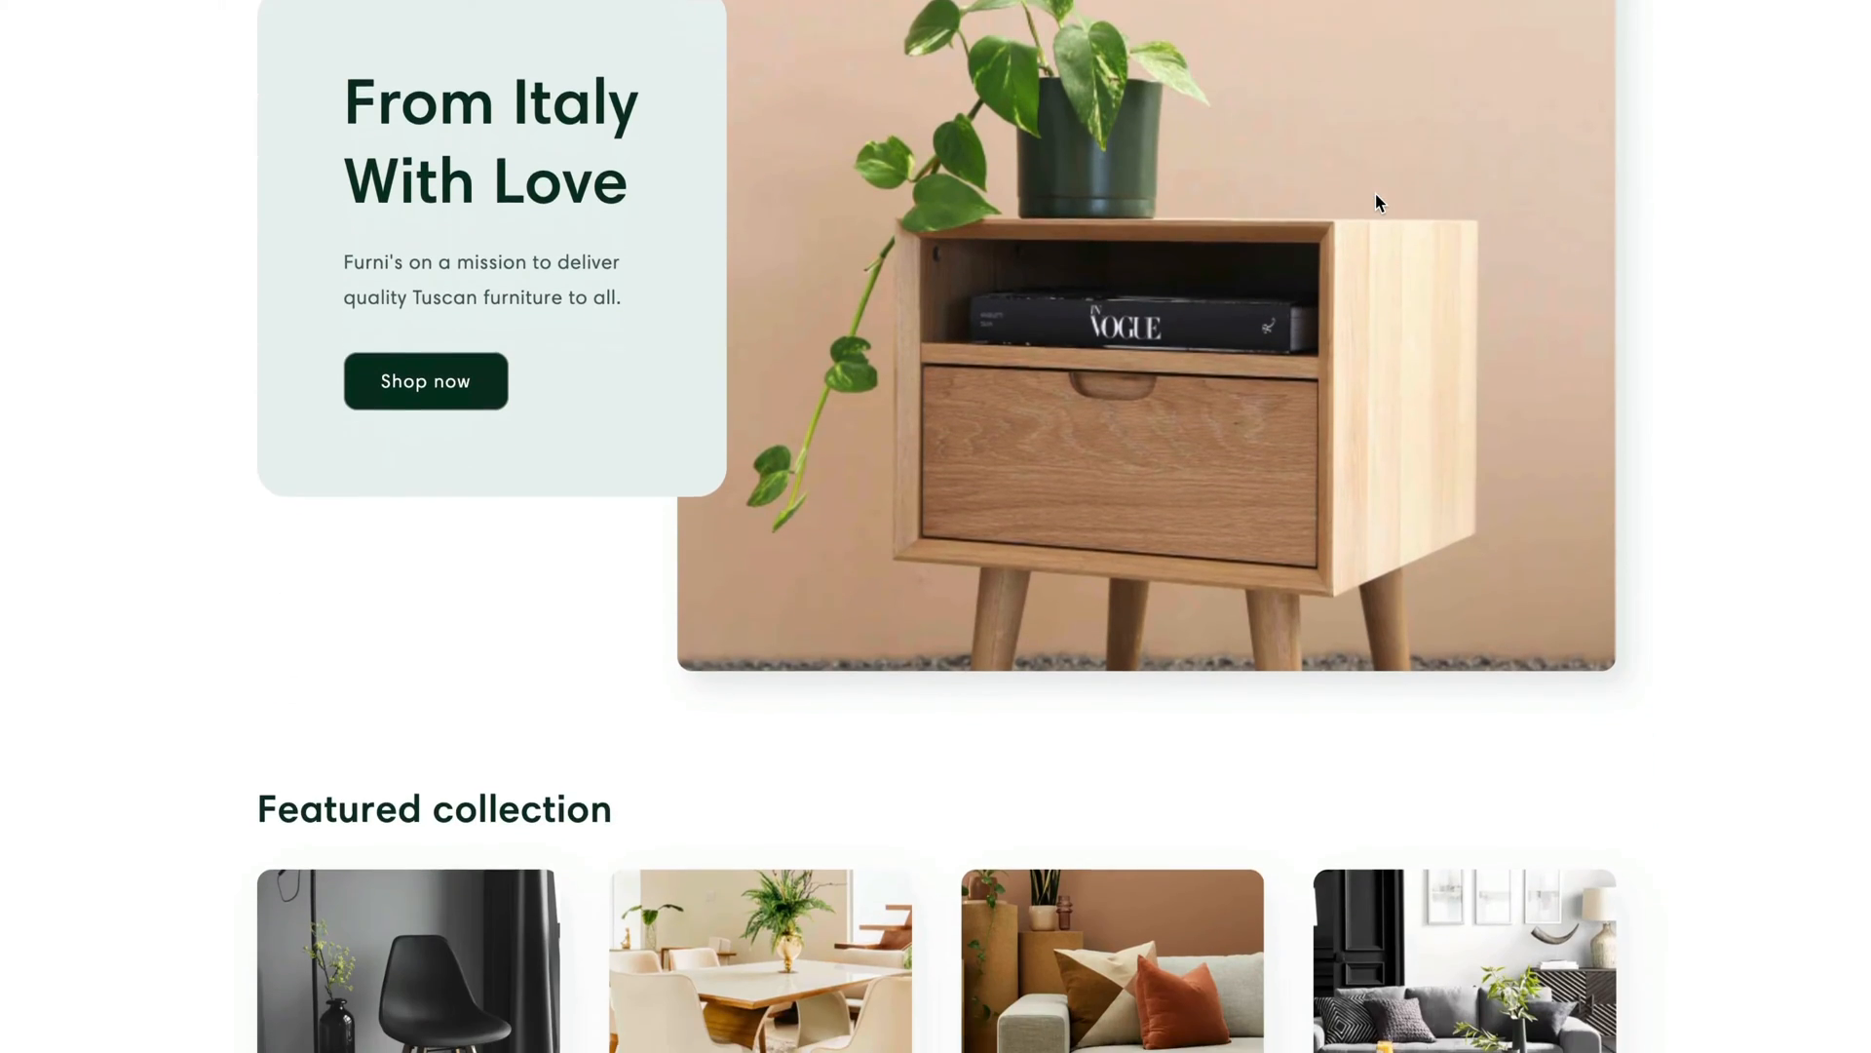
Scroll the furniture store page to trigger the 20% off newsletter popup with the email filled in
{"action": "scroll", "scroll_direction": "down", "scroll_amount": 3}
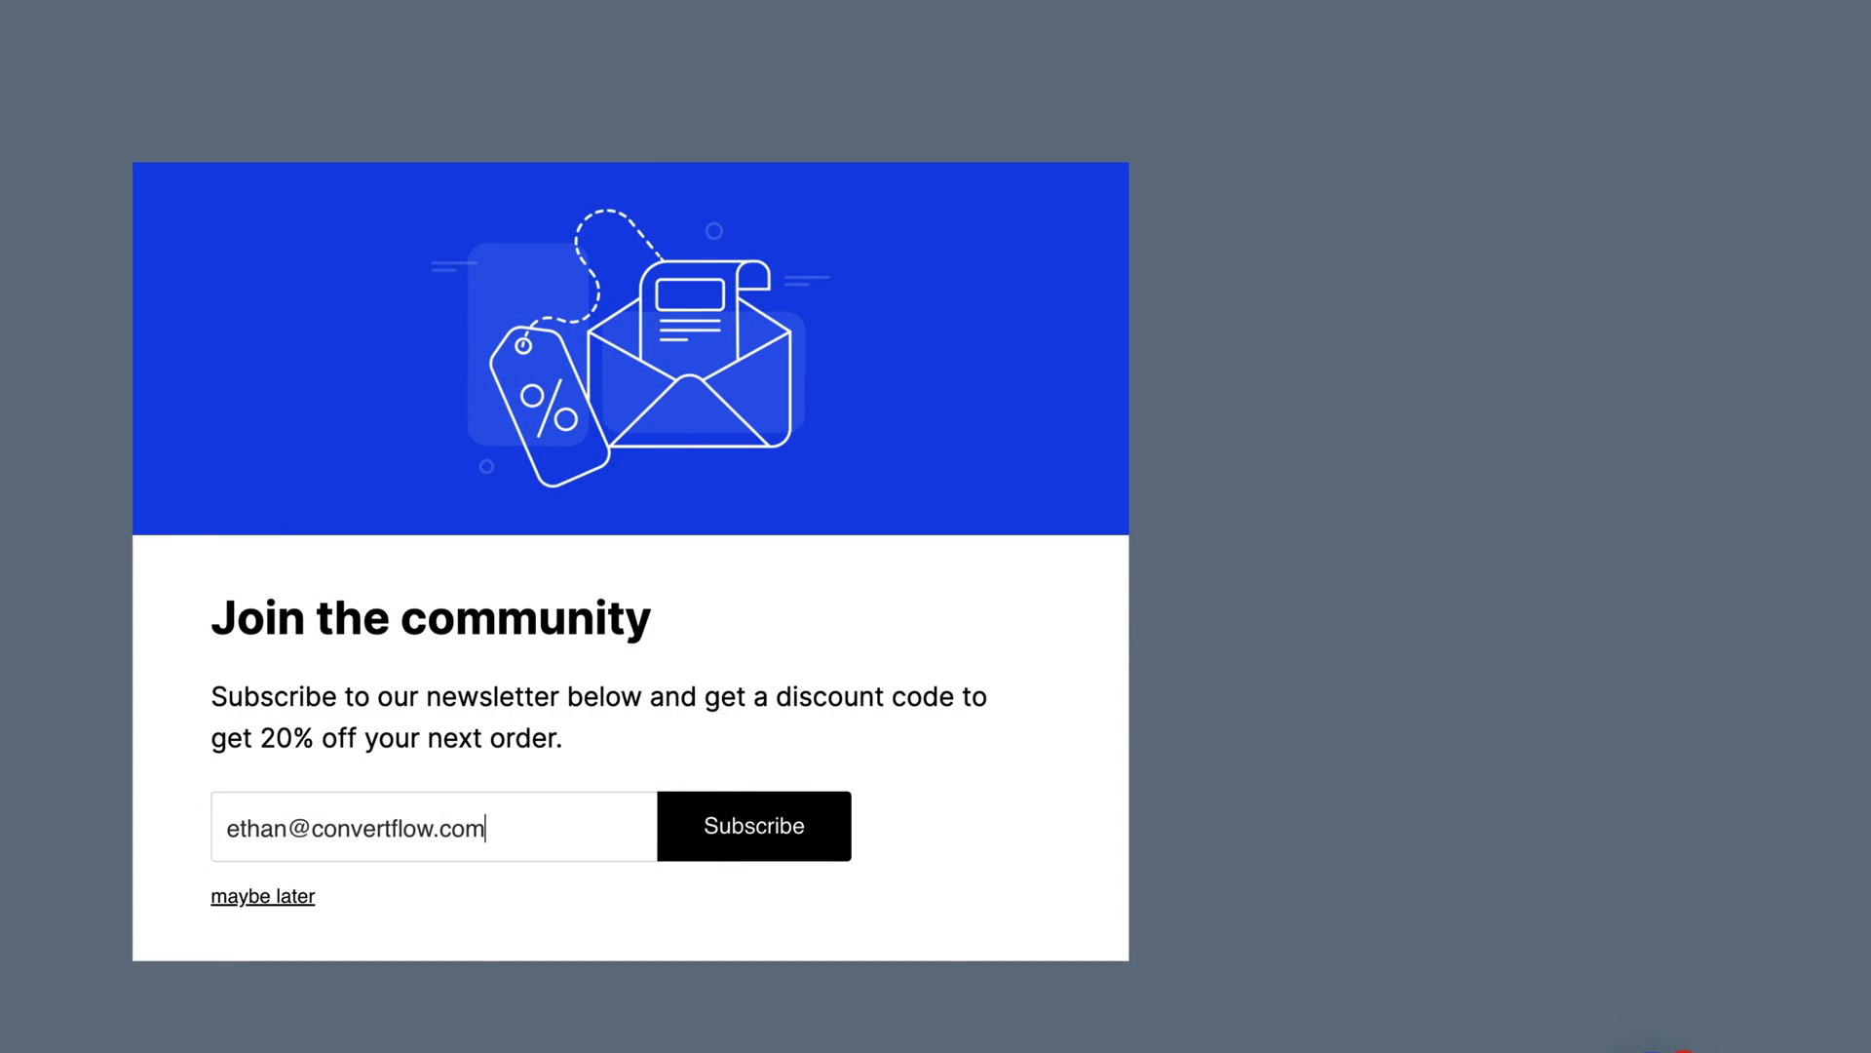
Browse the Campaigns overview, scrolling through the store's campaign cards
{"action": "left_click", "coordinate": [261, 897]}
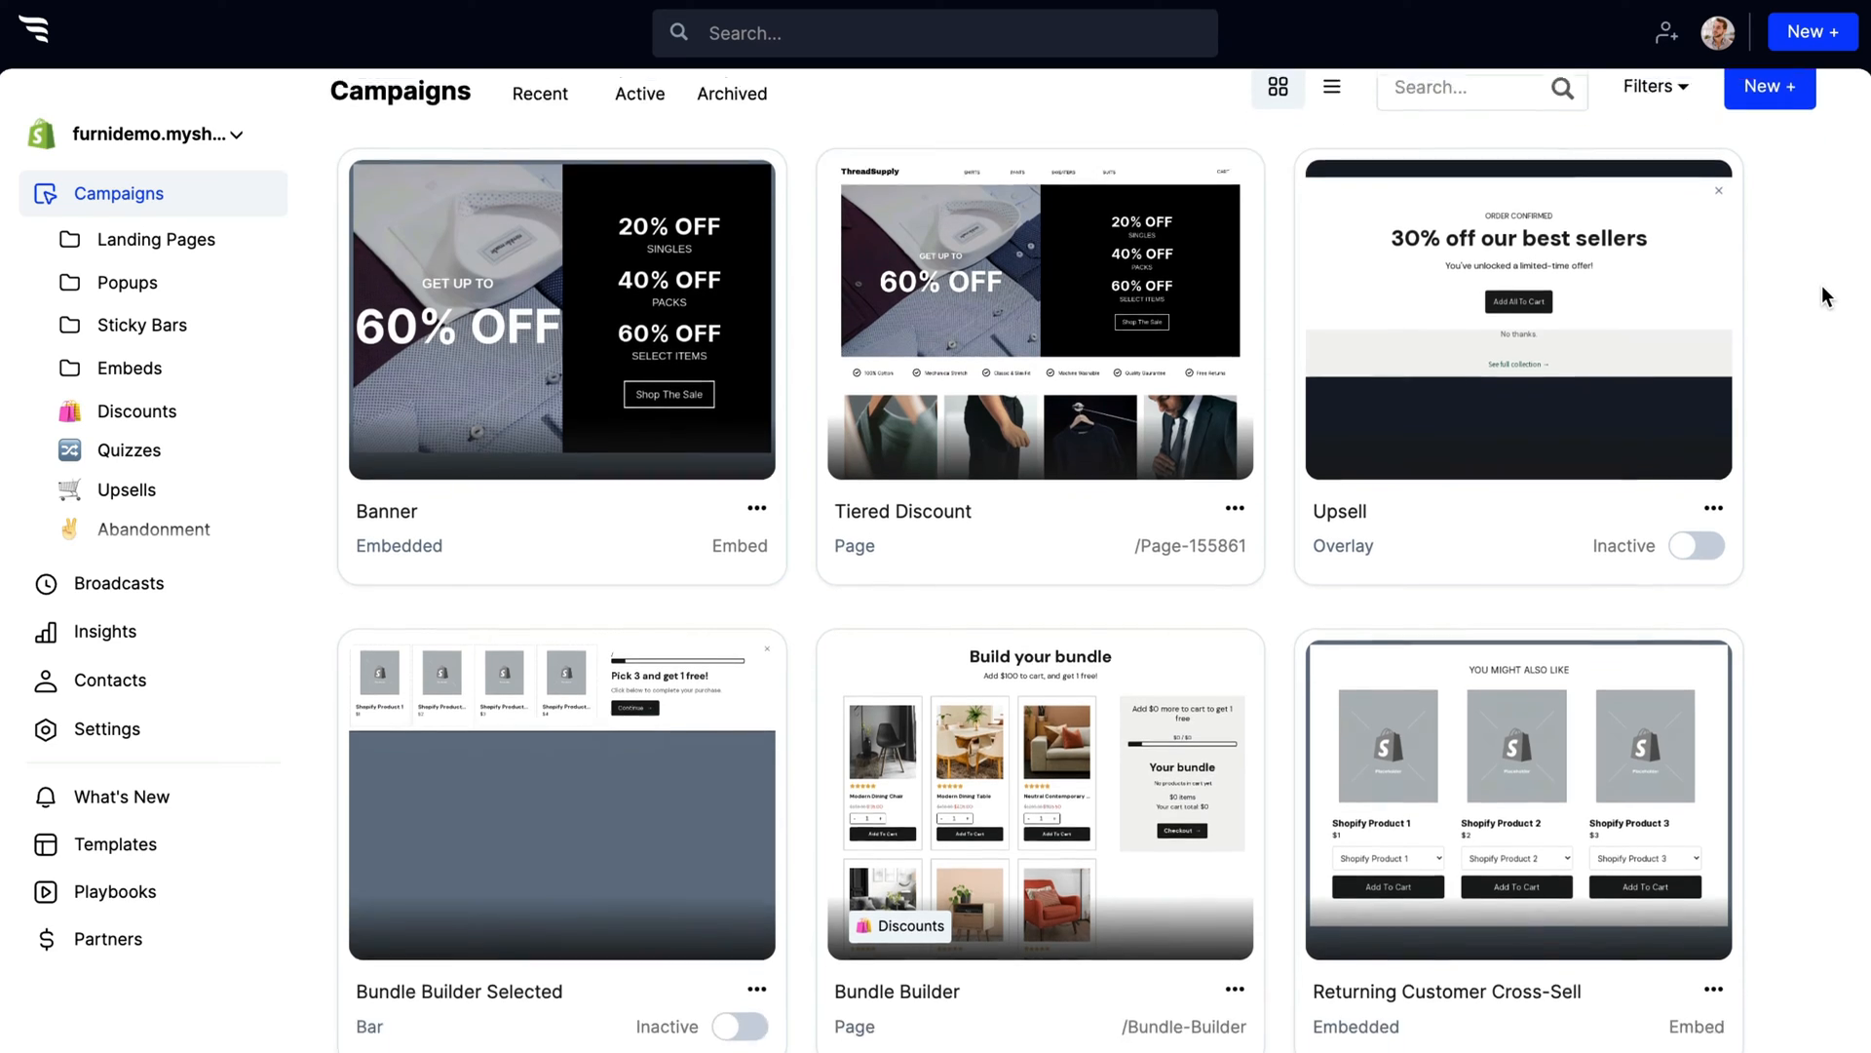
{"action": "scroll", "scroll_direction": "down", "scroll_amount": 3}
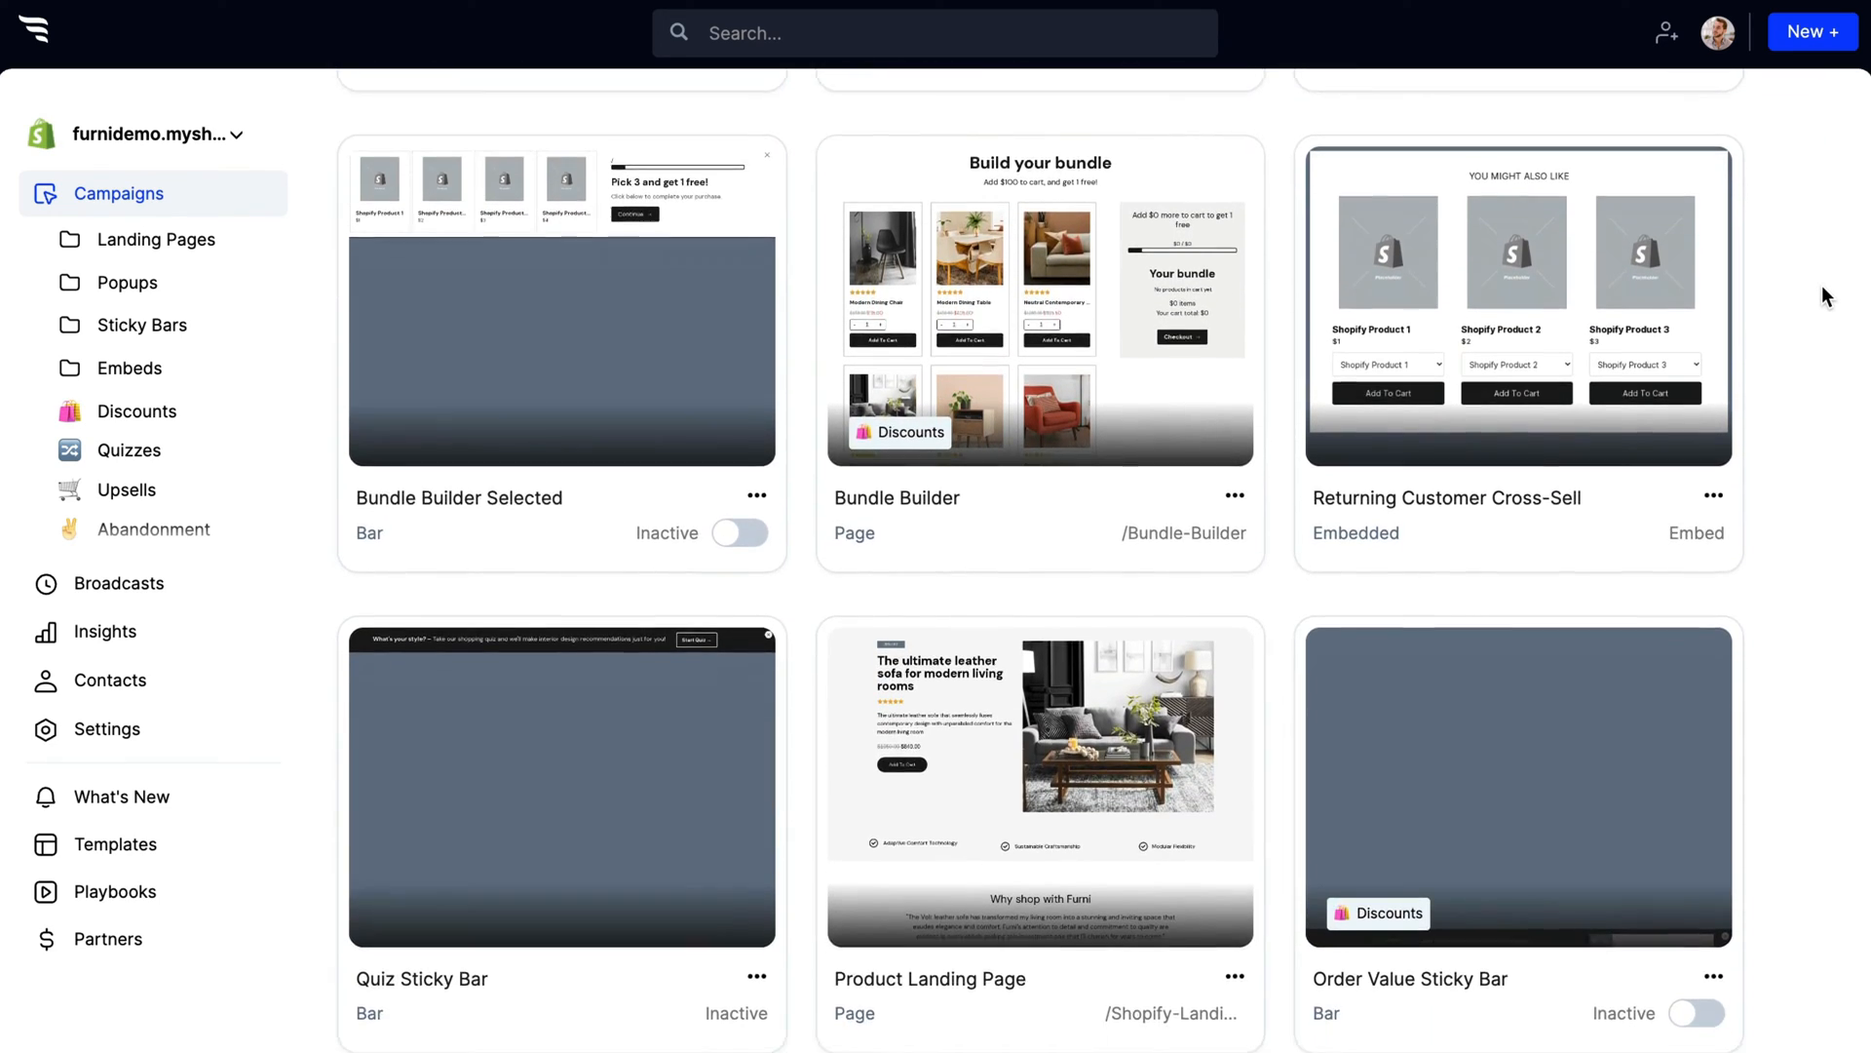
{"action": "scroll", "scroll_direction": "up", "scroll_amount": 3}
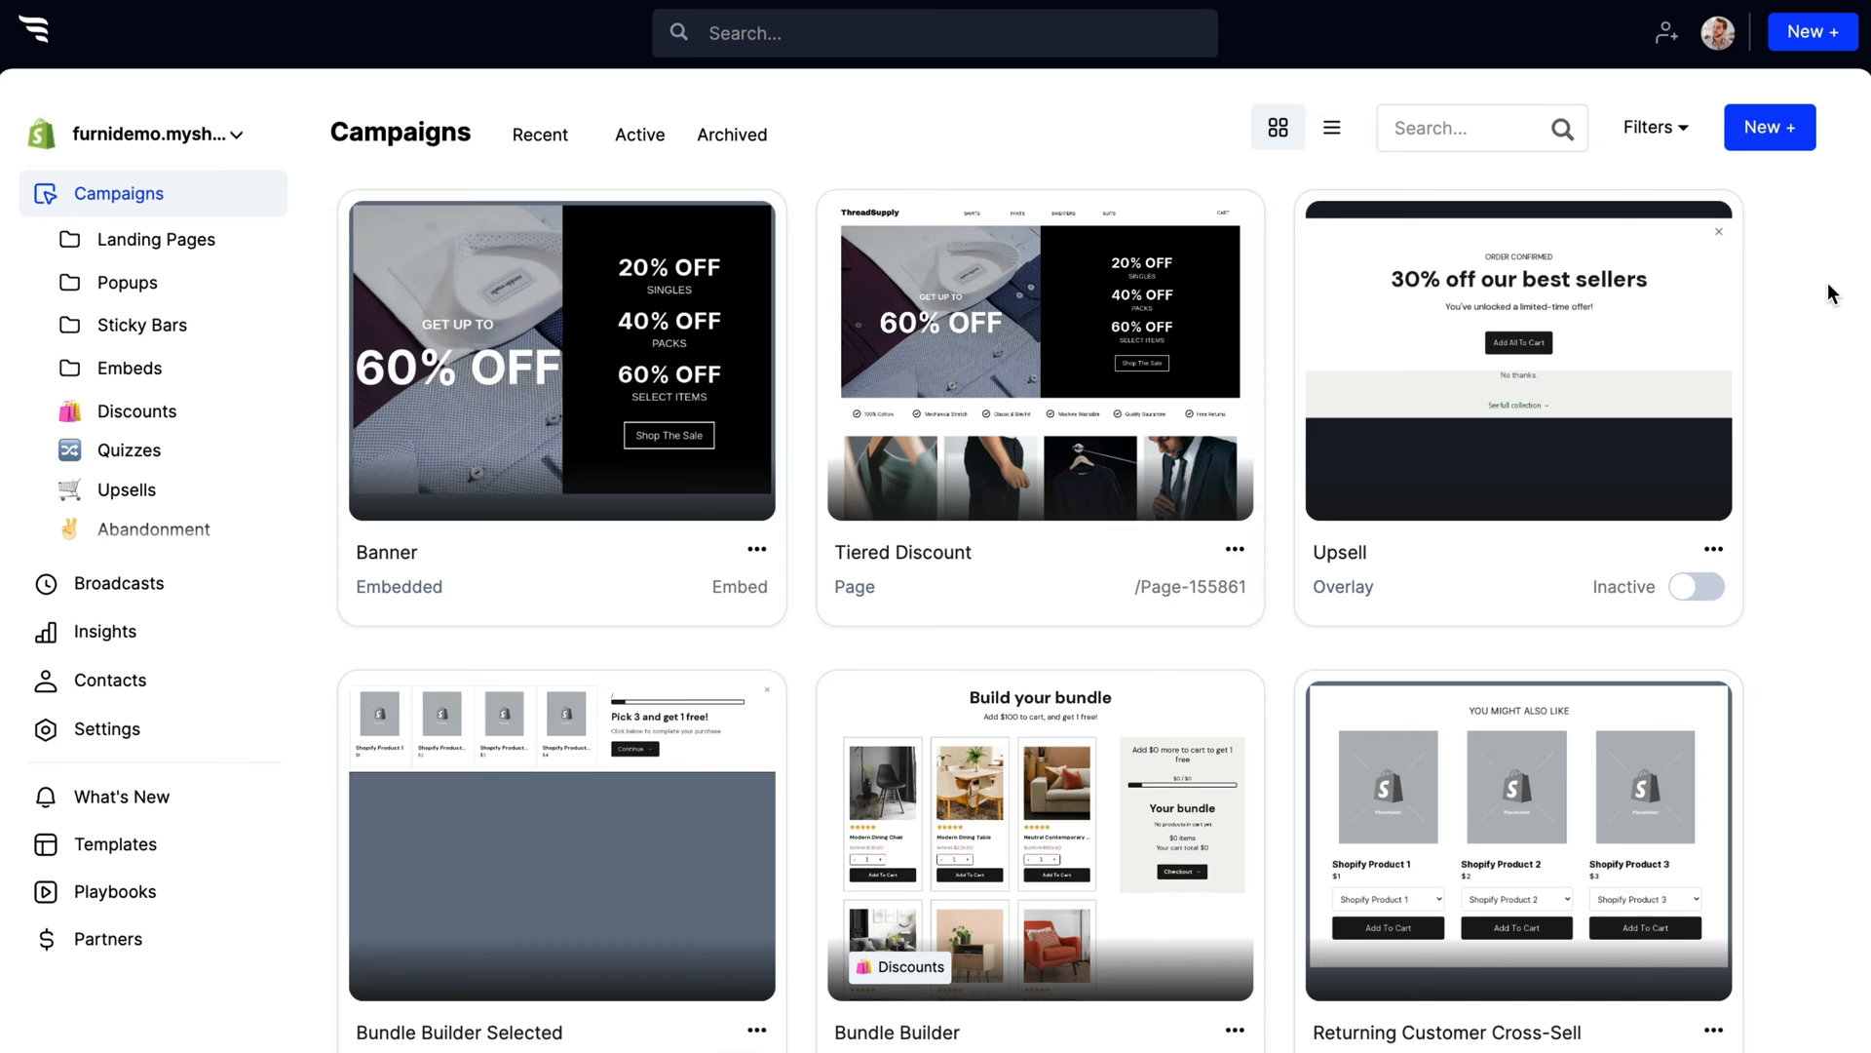
{"action": "scroll", "scroll_direction": "down", "scroll_amount": 3}
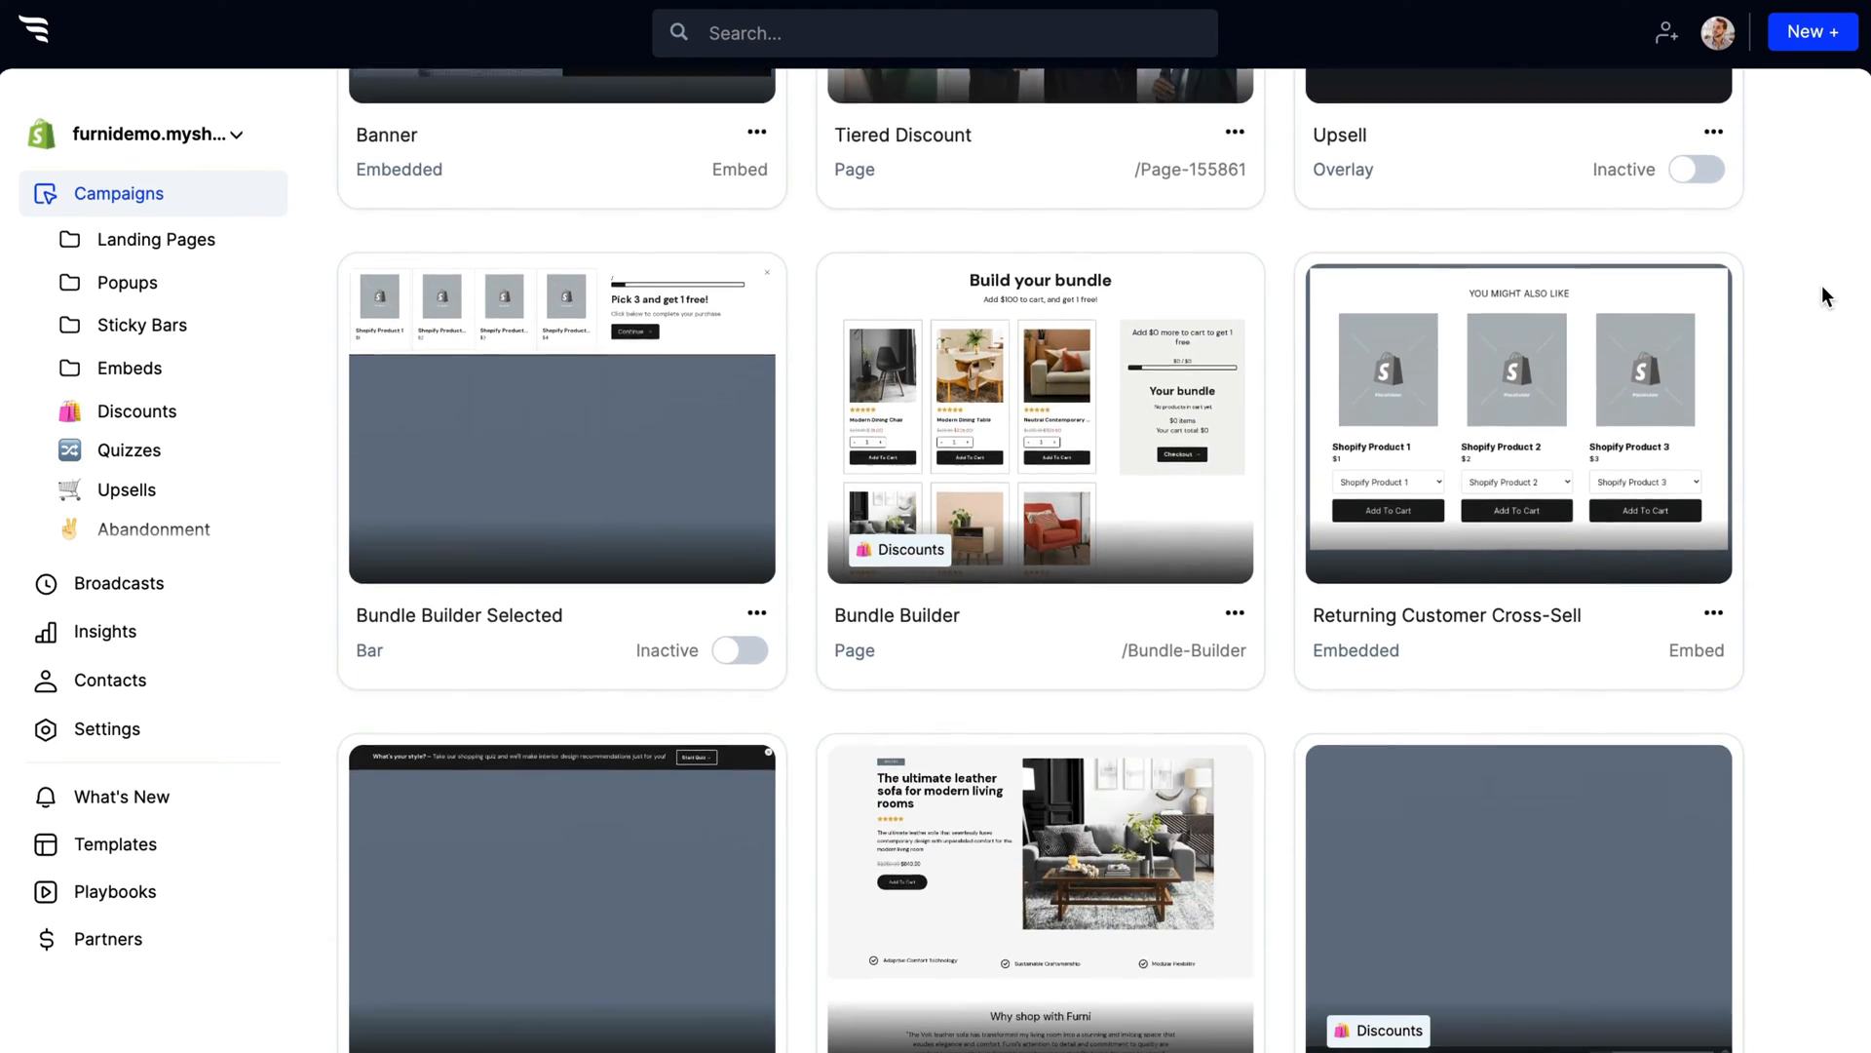
{"action": "scroll", "scroll_direction": "down", "scroll_amount": 3}
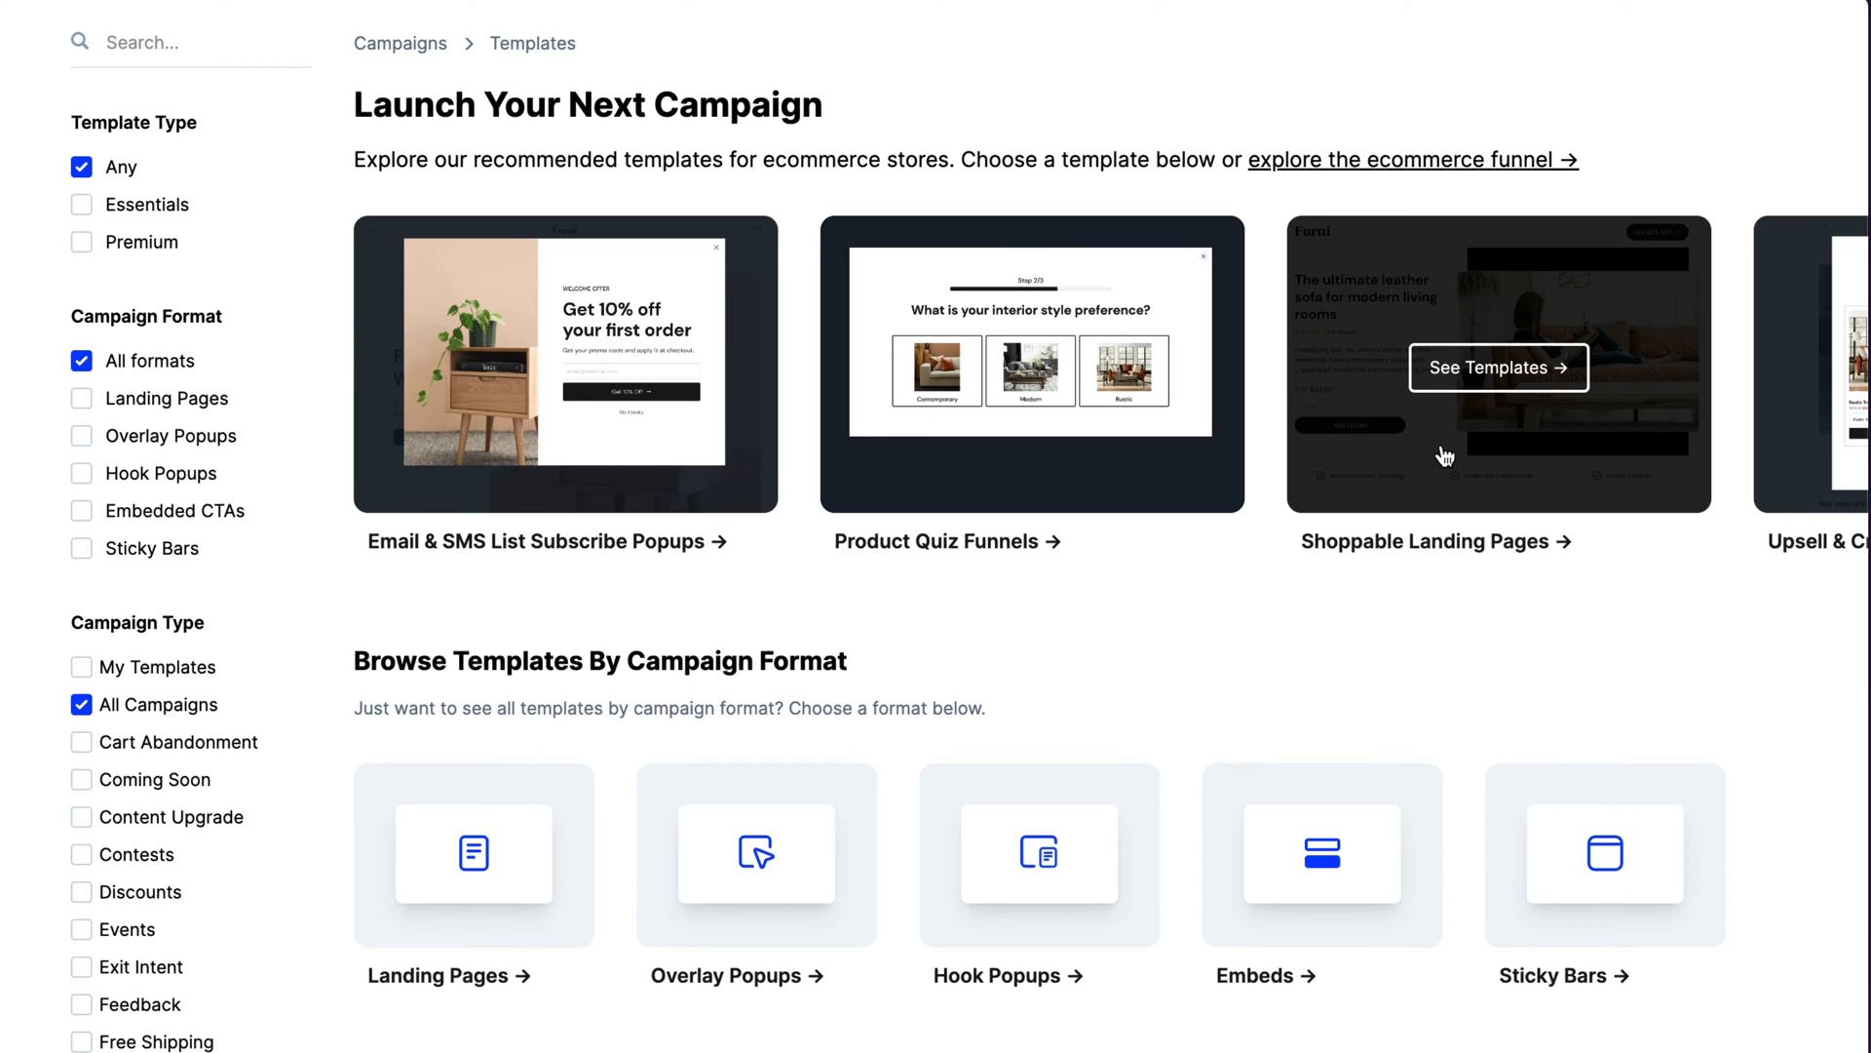
Scroll the featured ecommerce template carousel in the Templates gallery
{"action": "scroll", "scroll_direction": "right", "scroll_amount": 3}
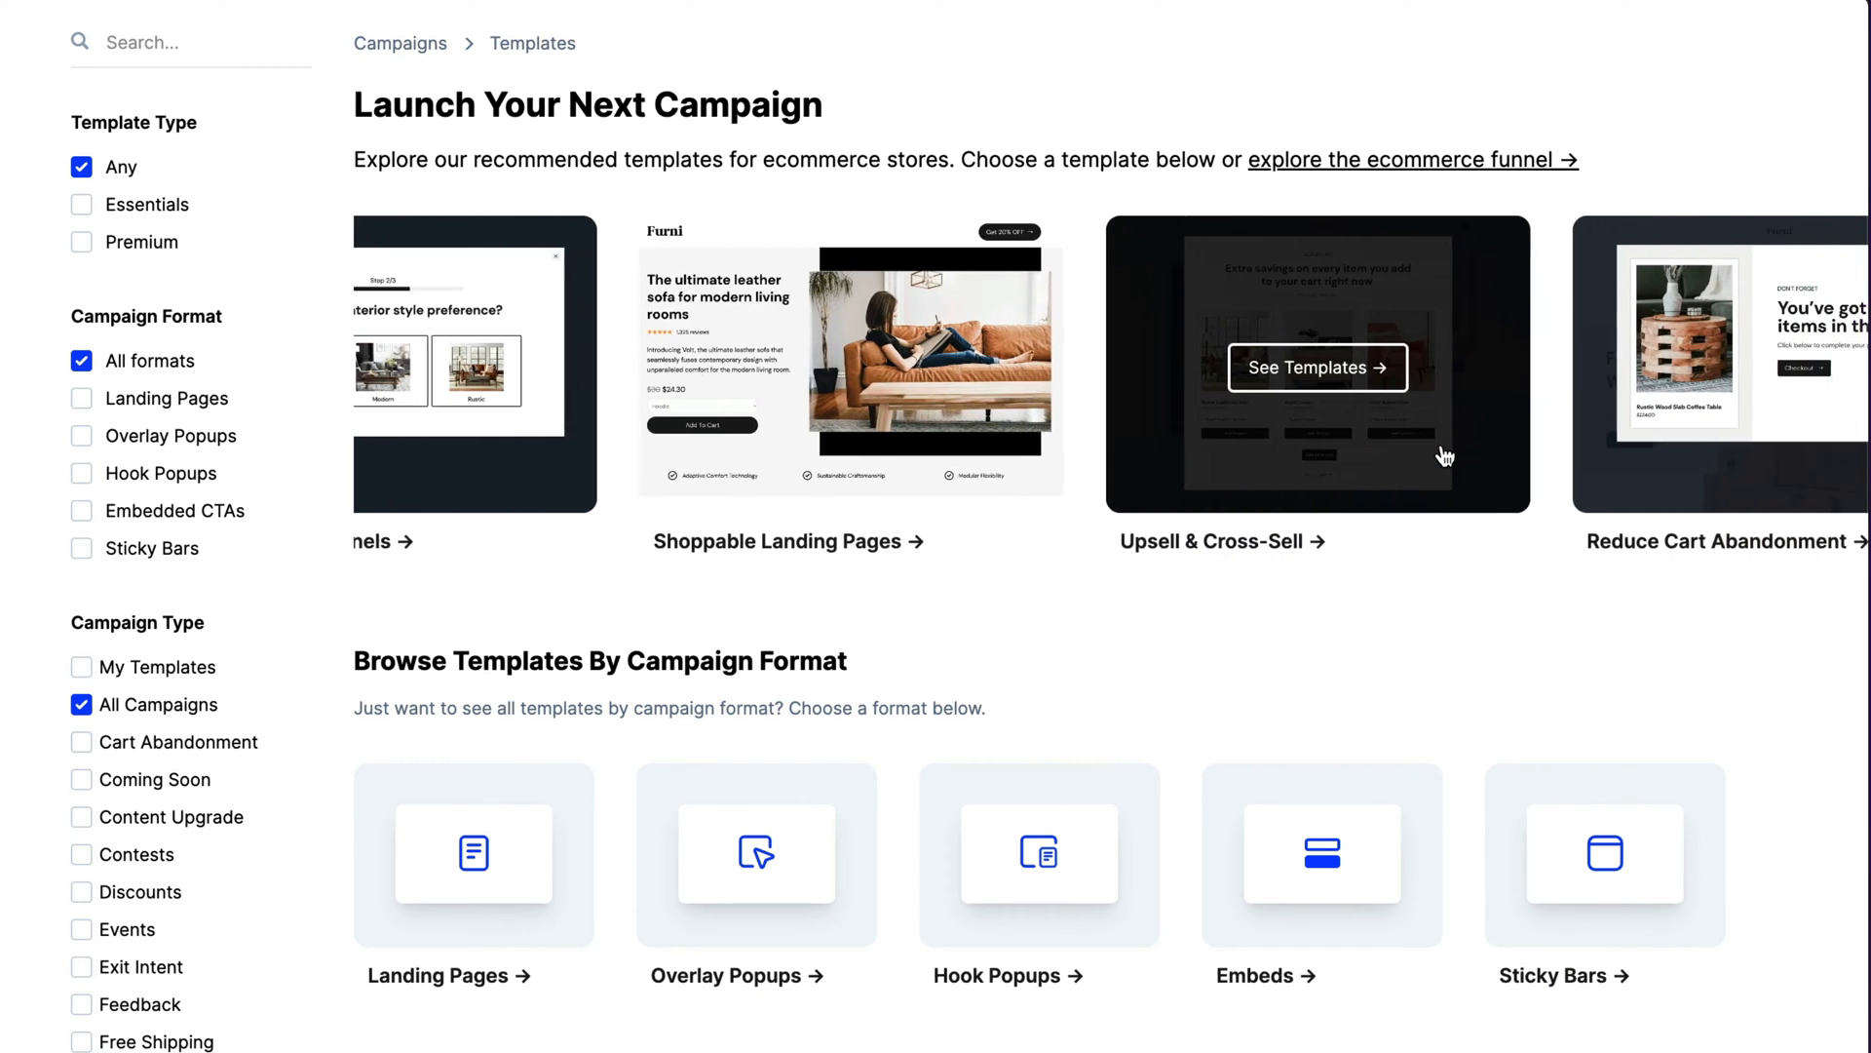
{"action": "scroll", "scroll_direction": "right", "scroll_amount": 3}
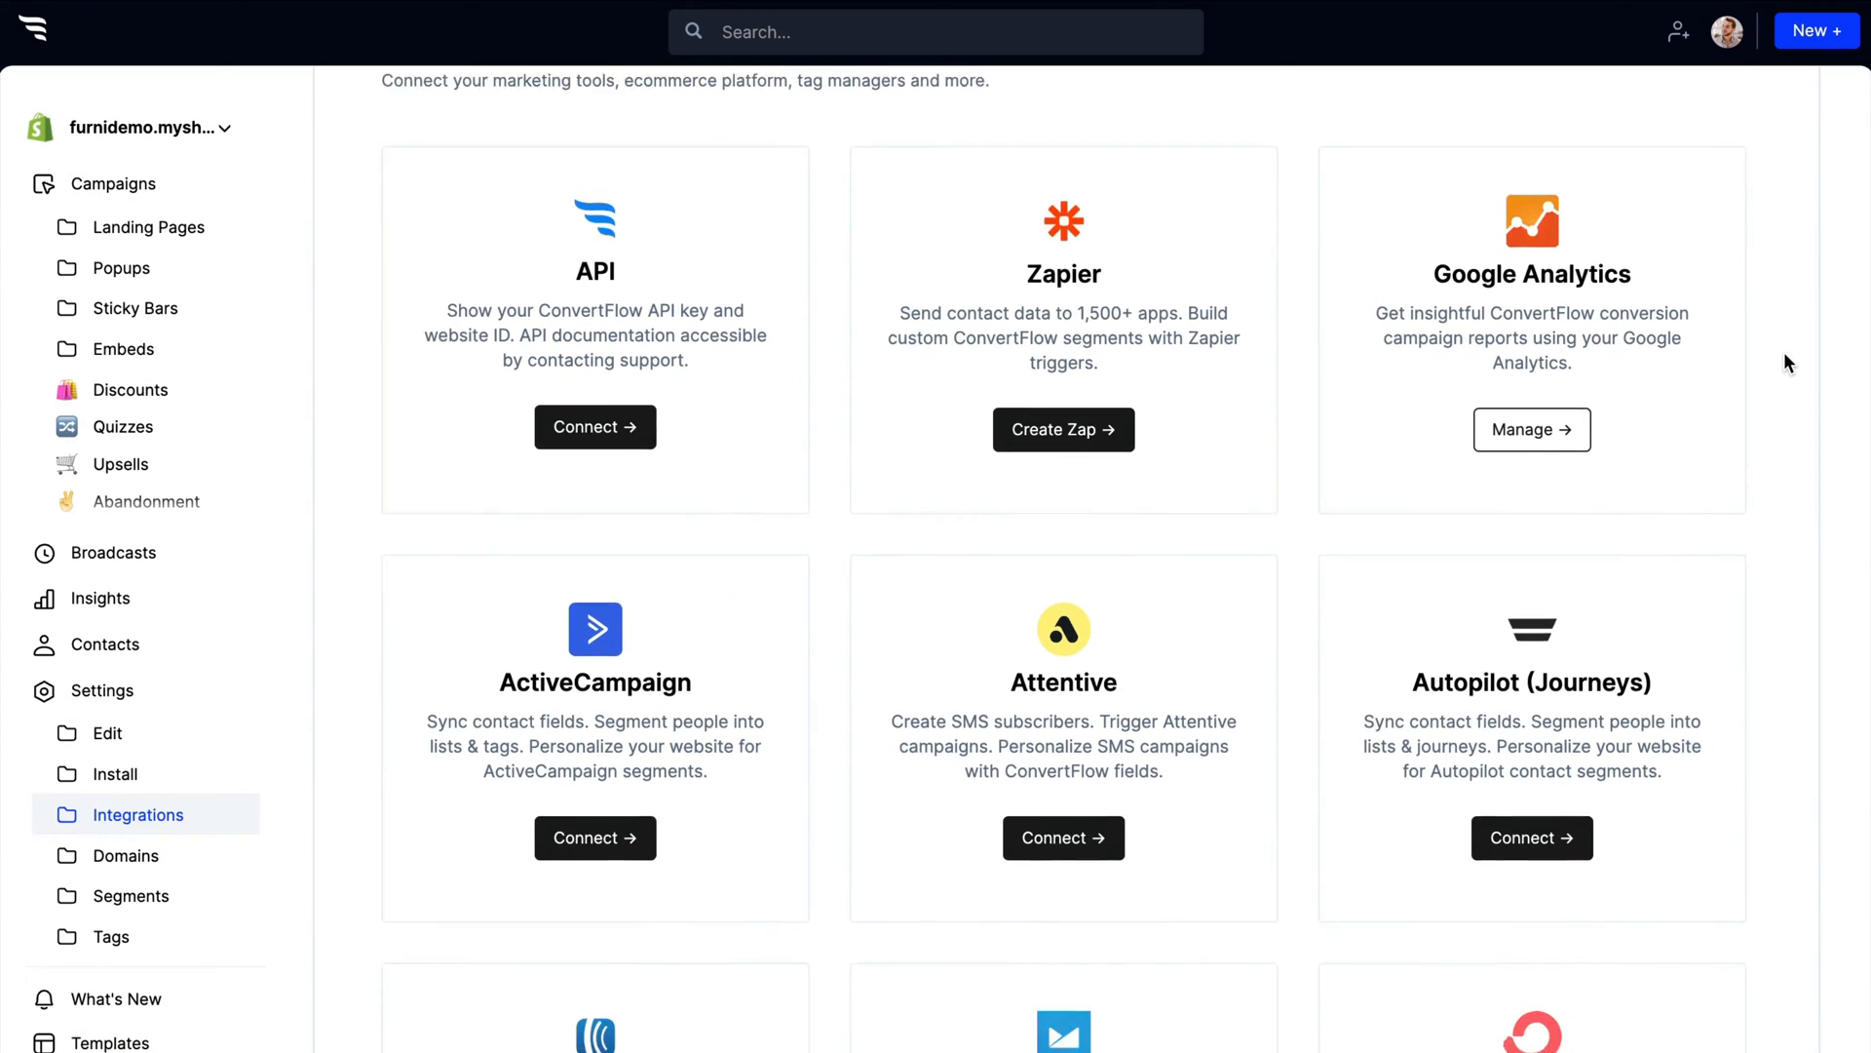
Scroll the Integrations cards from API and Zapier to Klaviyo and Sendinblue, then reach the Install settings
{"action": "scroll", "scroll_direction": "down", "scroll_amount": 3}
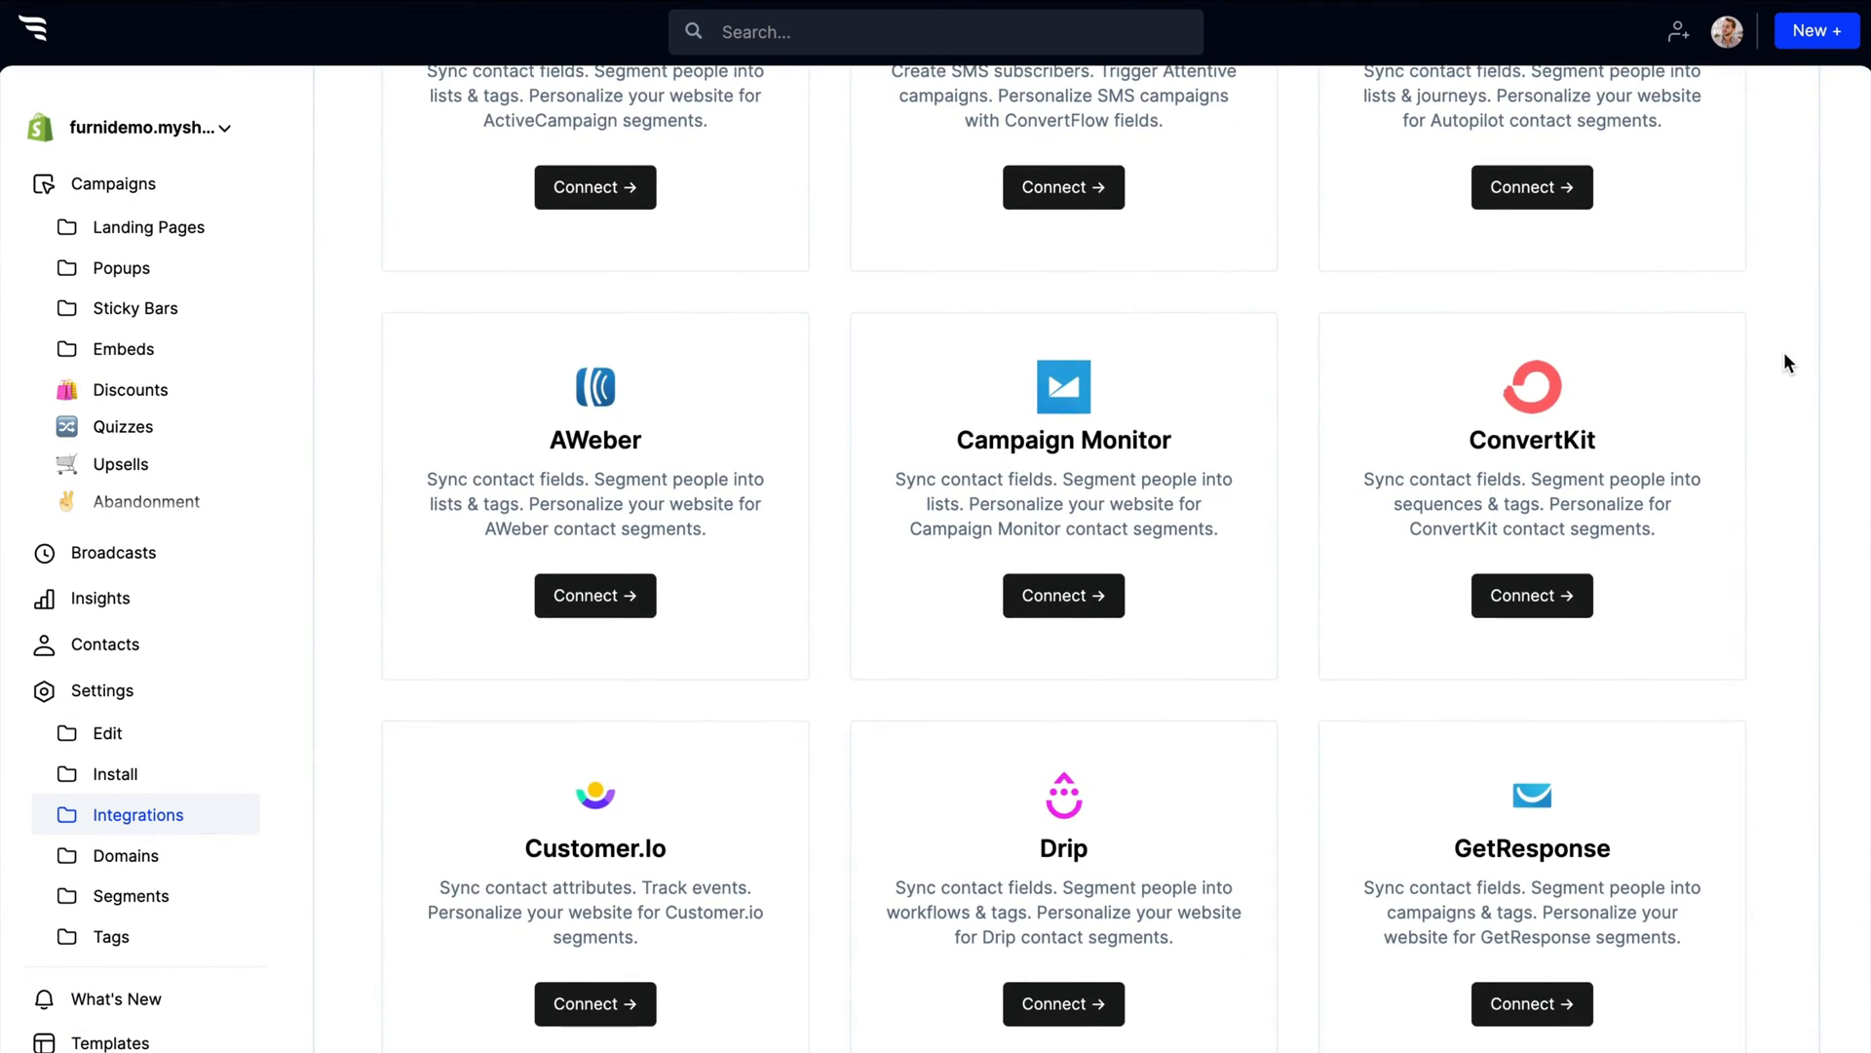
{"action": "scroll", "scroll_direction": "down", "scroll_amount": 3}
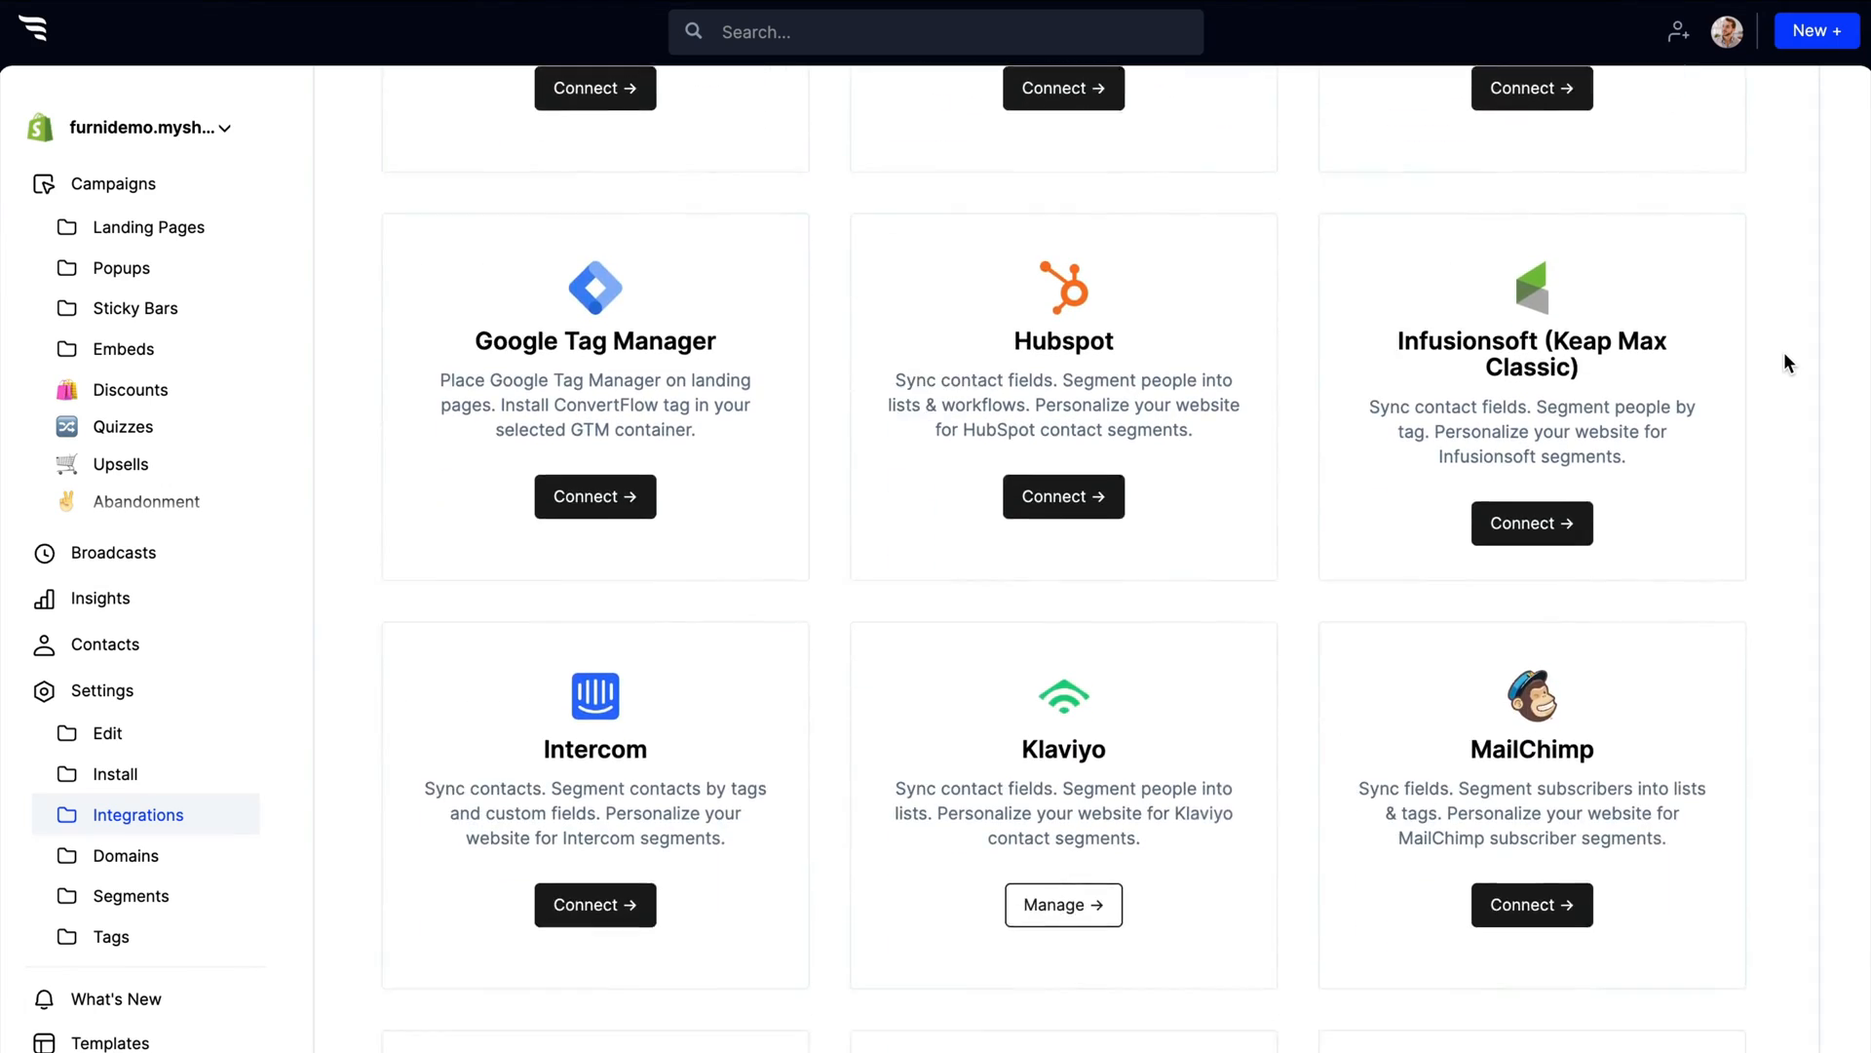
{"action": "scroll", "scroll_direction": "down", "scroll_amount": 3}
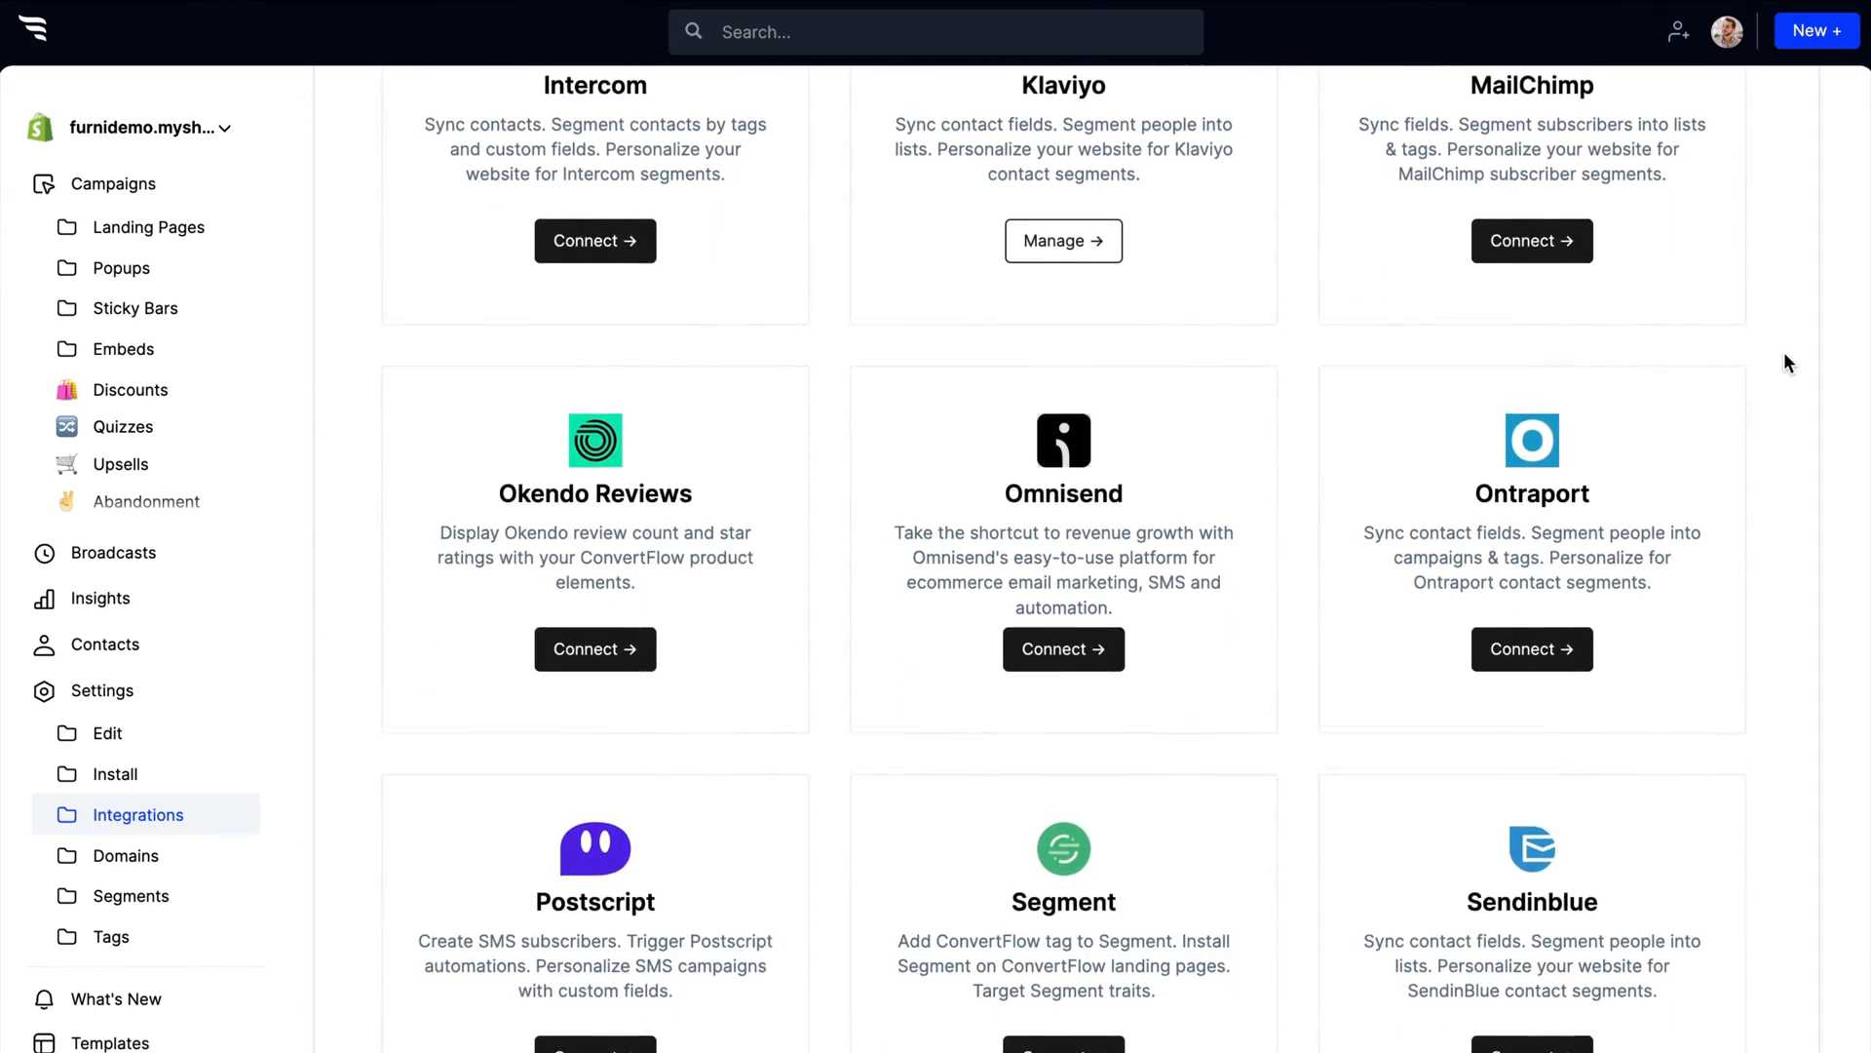
{"action": "left_click", "coordinate": [119, 774]}
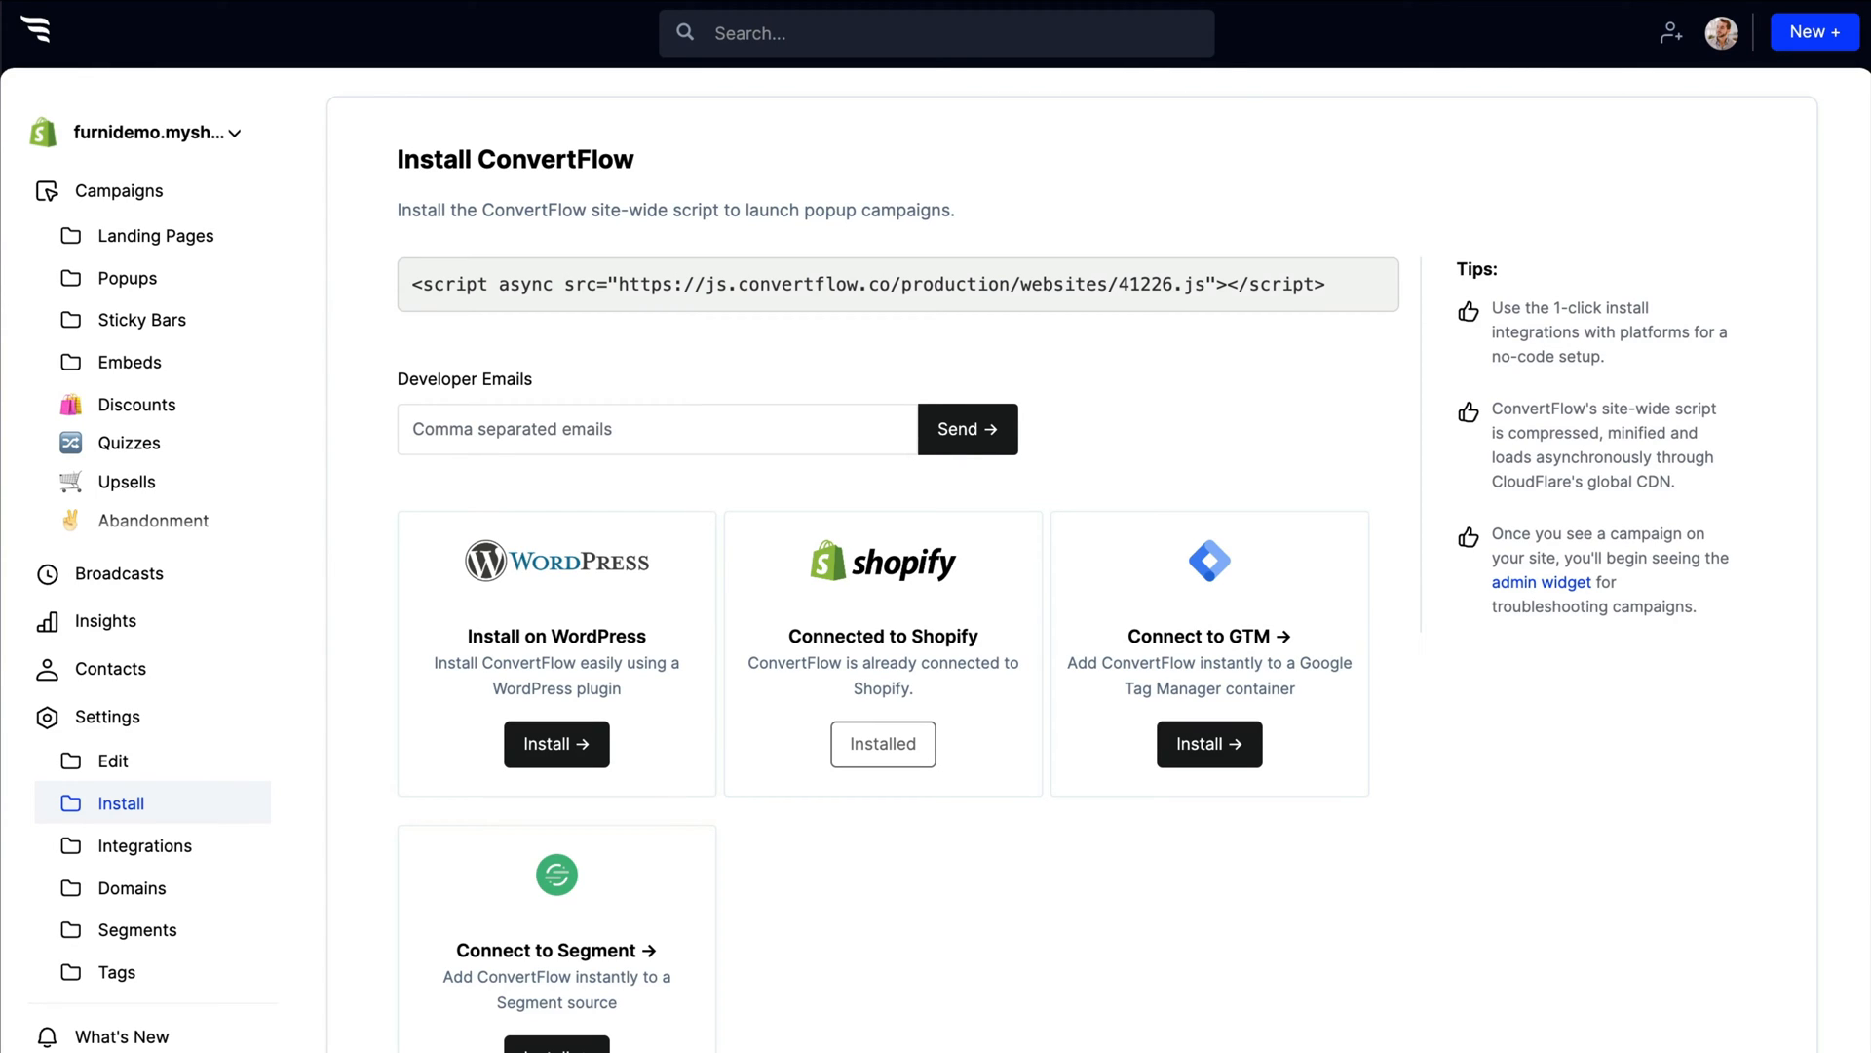
{"action": "mouse_move", "coordinate": [590, 741]}
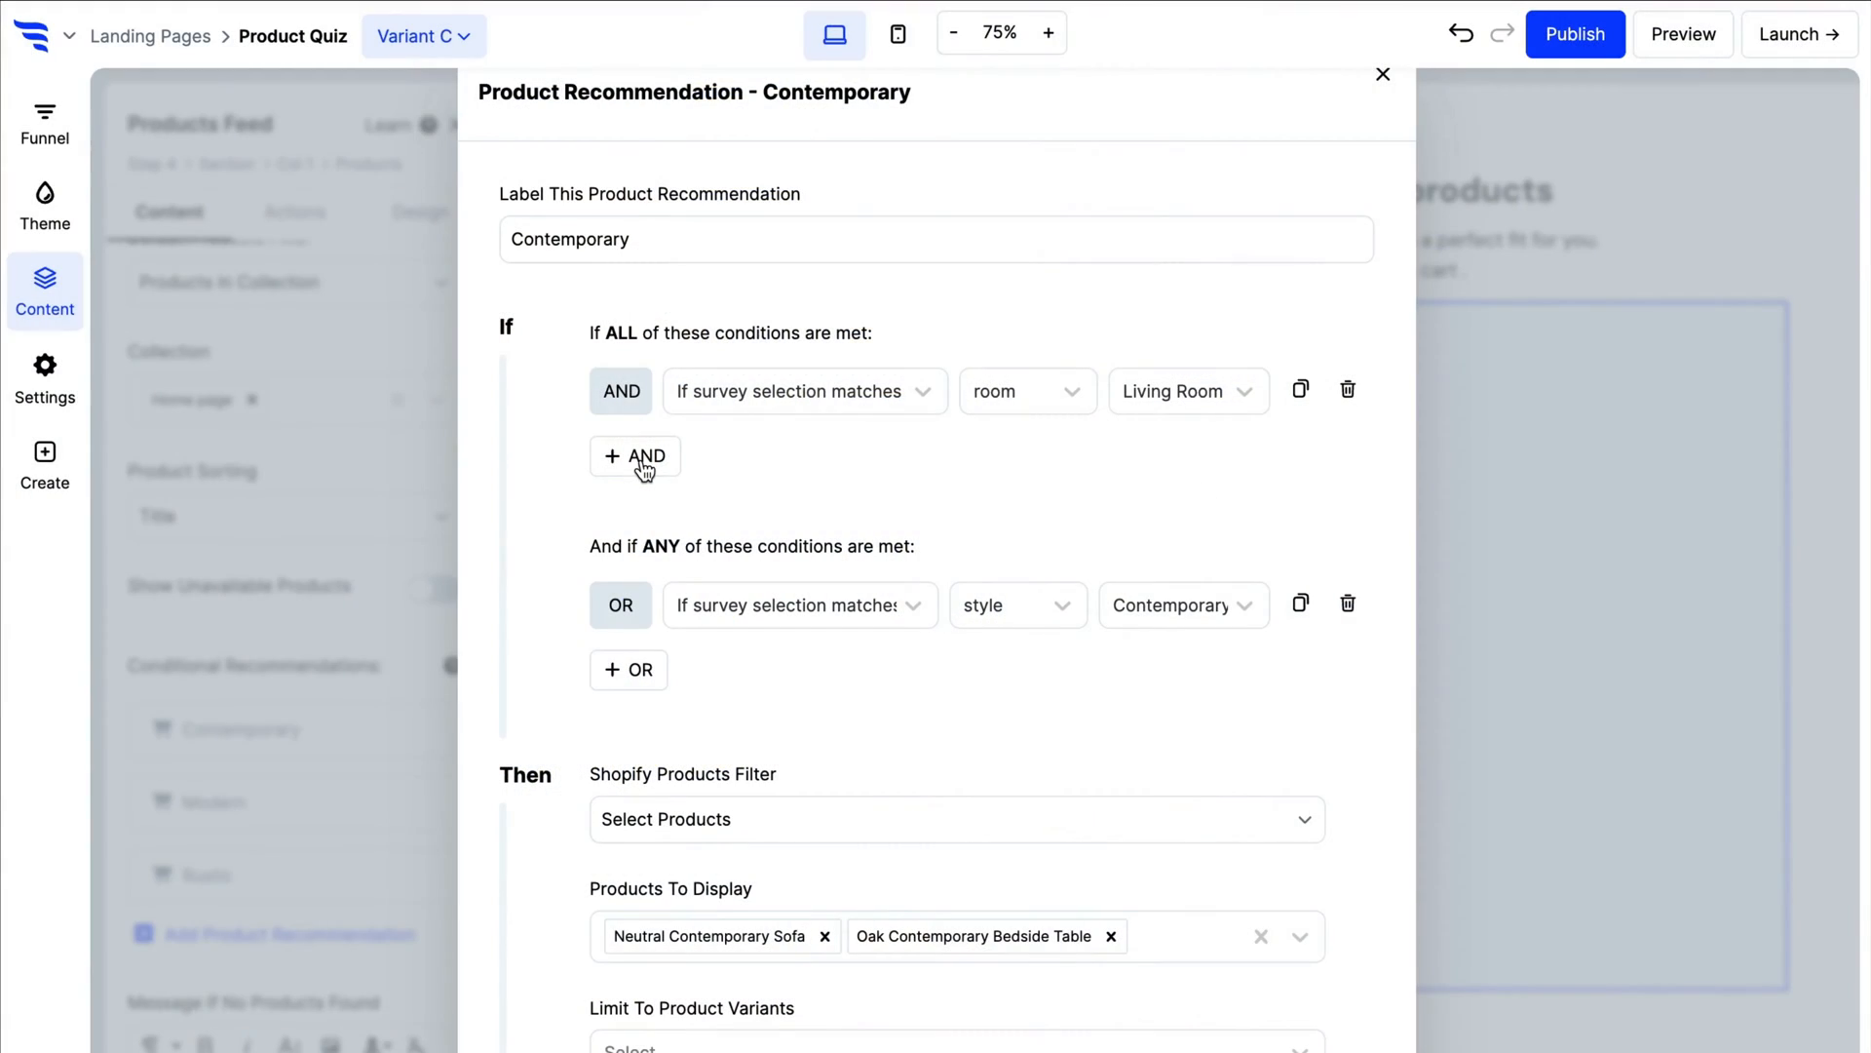
Add an AND condition to the Contemporary recommendation for living-room, contemporary-style answers
{"action": "left_click", "coordinate": [635, 456]}
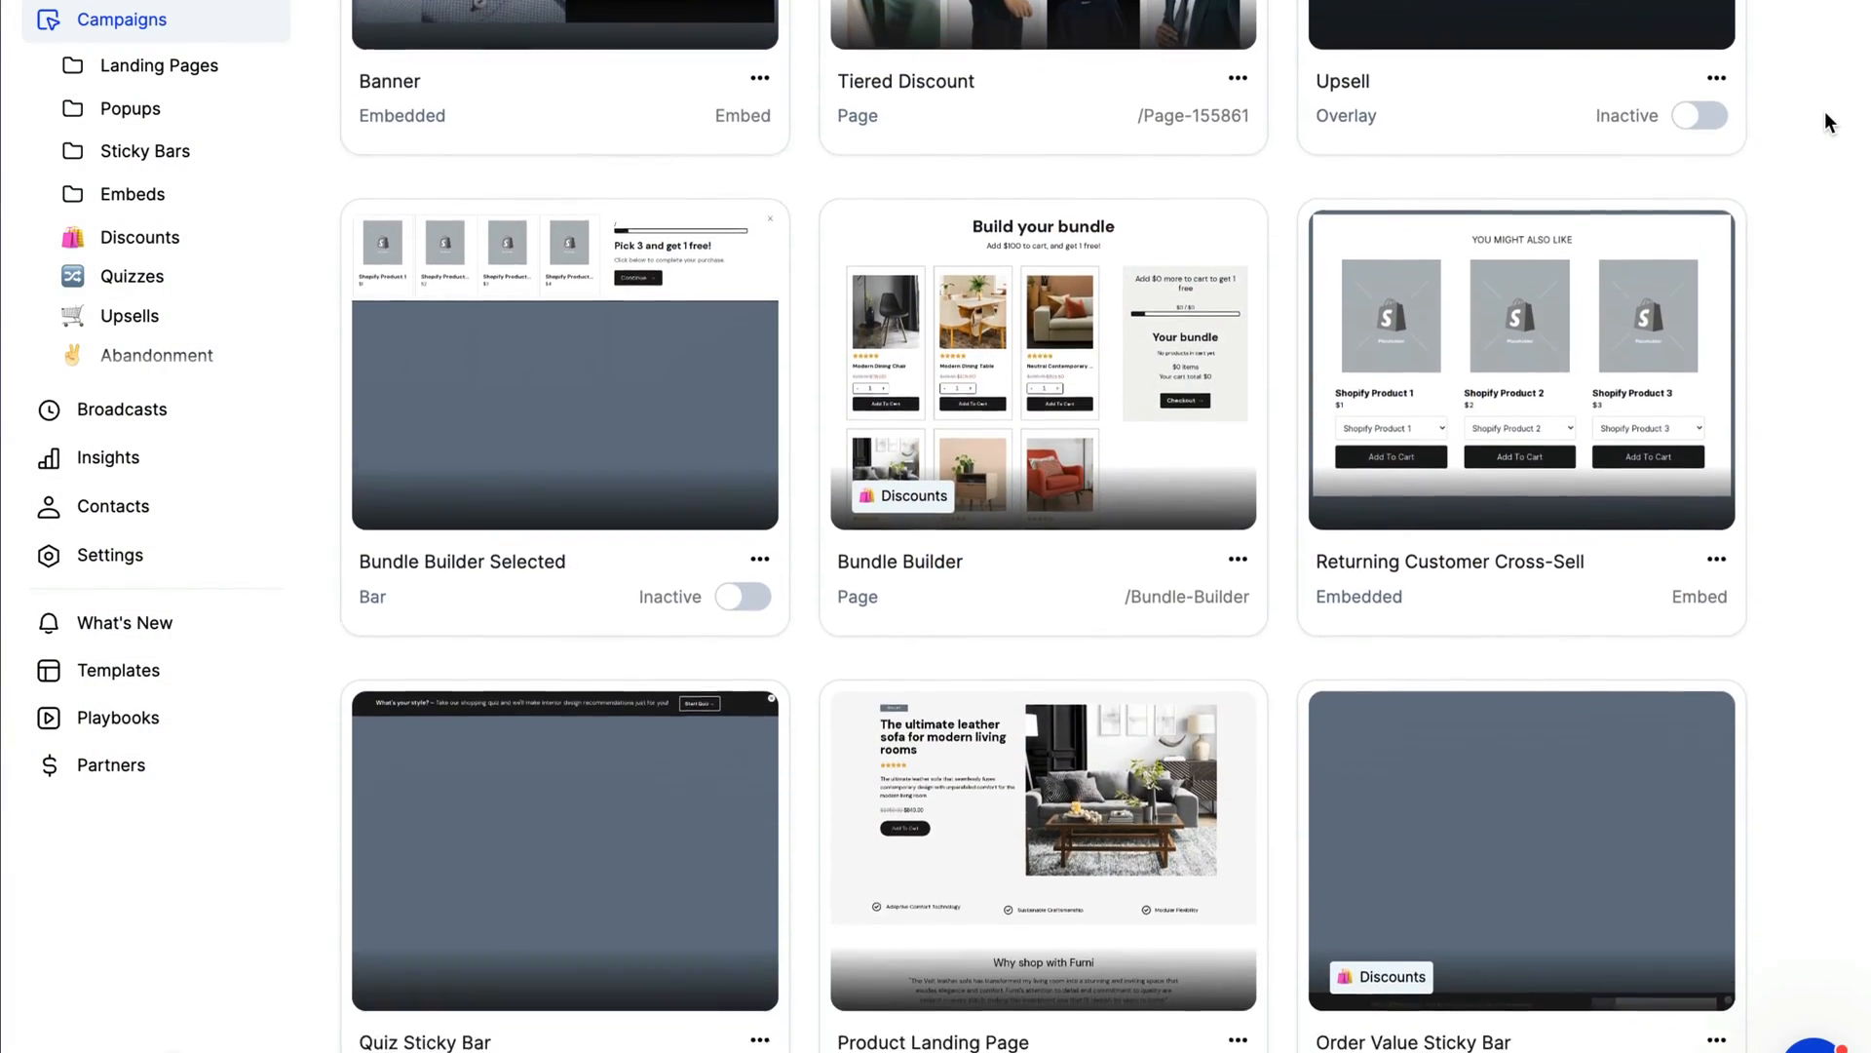
Scroll the campaigns grid down to Product Quiz and Welcome Offer and start a new campaign
{"action": "scroll", "scroll_direction": "down", "scroll_amount": 3}
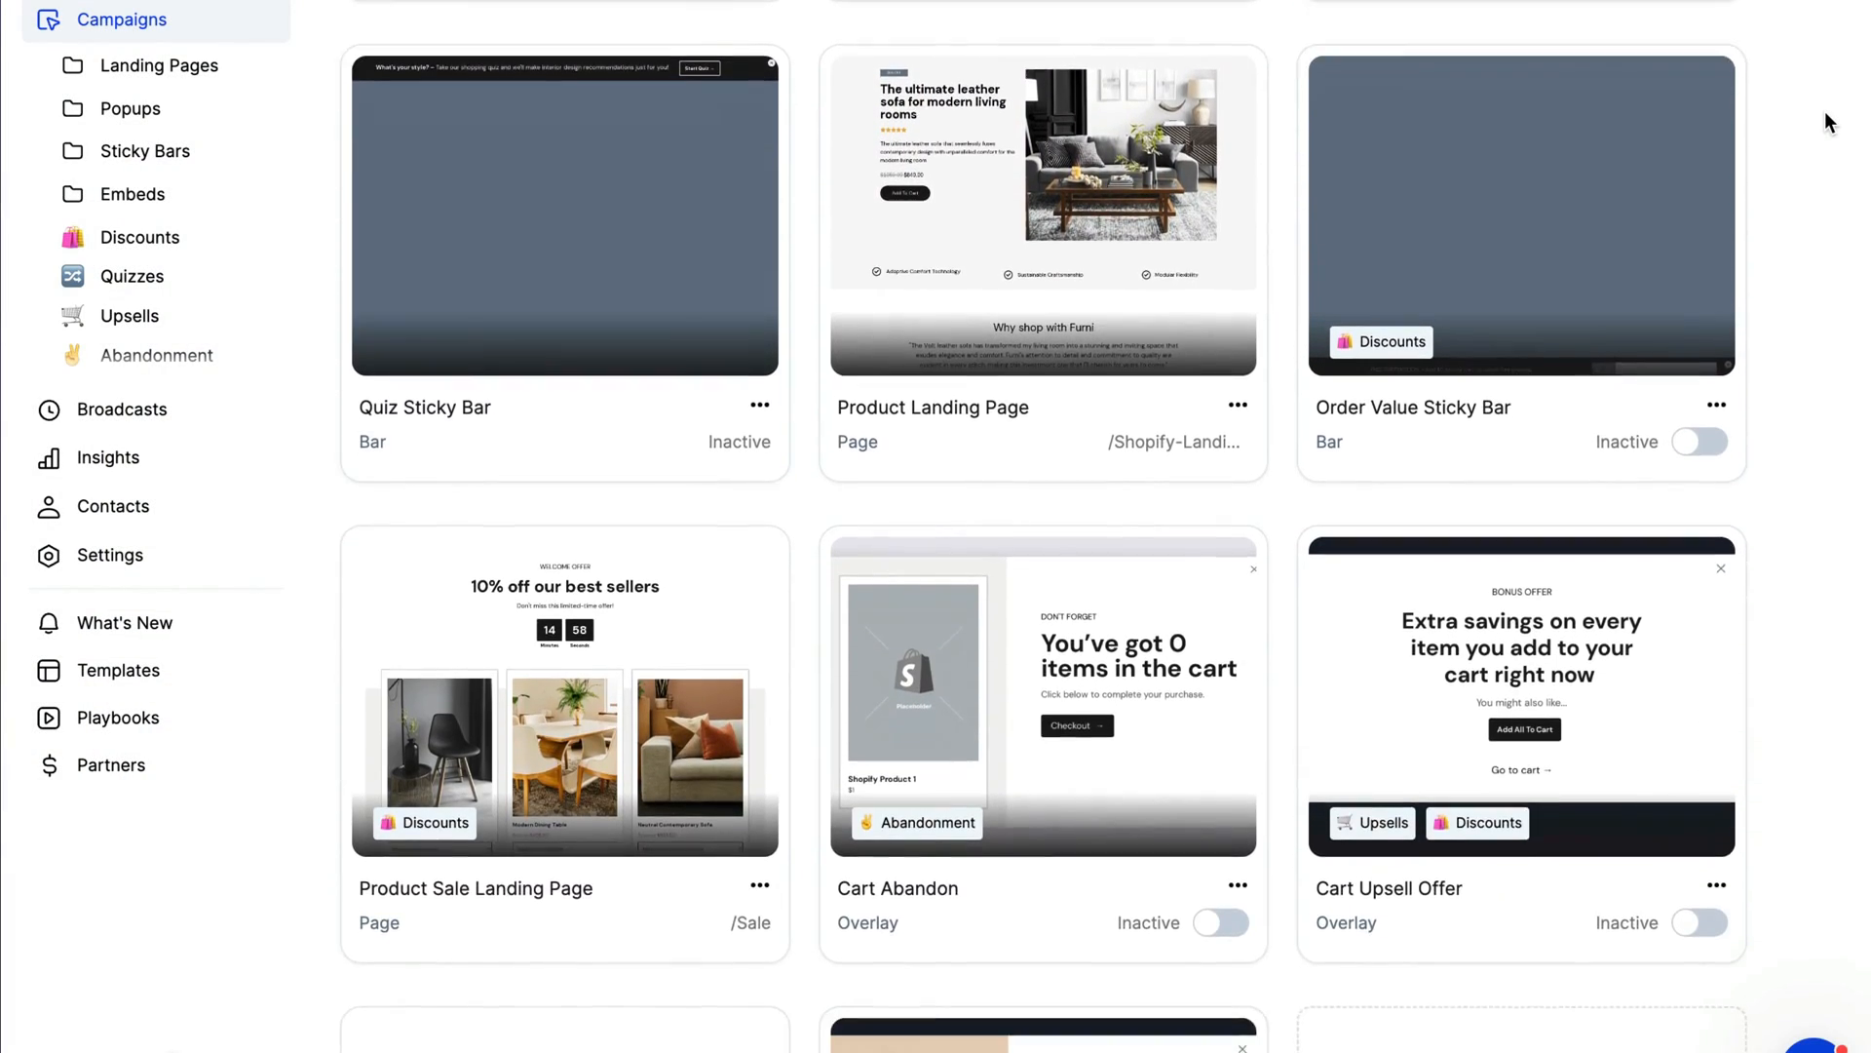
{"action": "scroll", "scroll_direction": "down", "scroll_amount": 3}
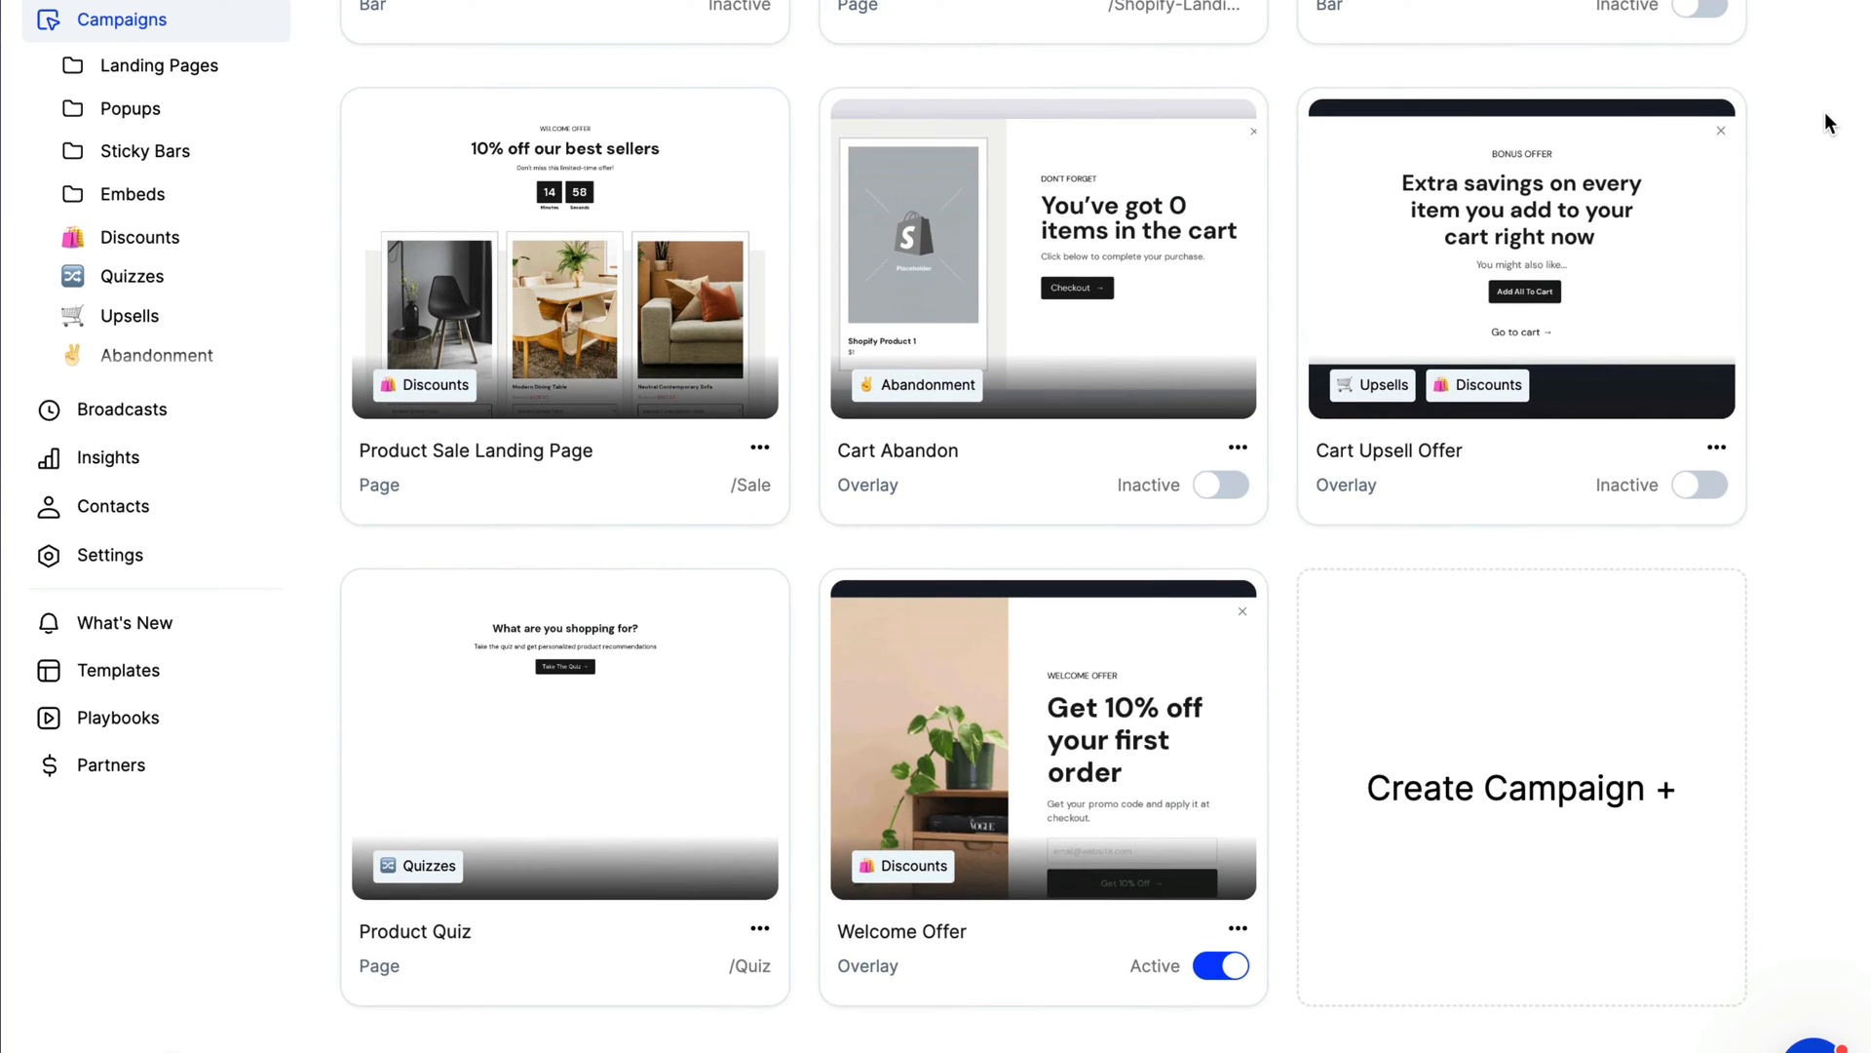
{"action": "left_click", "coordinate": [118, 668]}
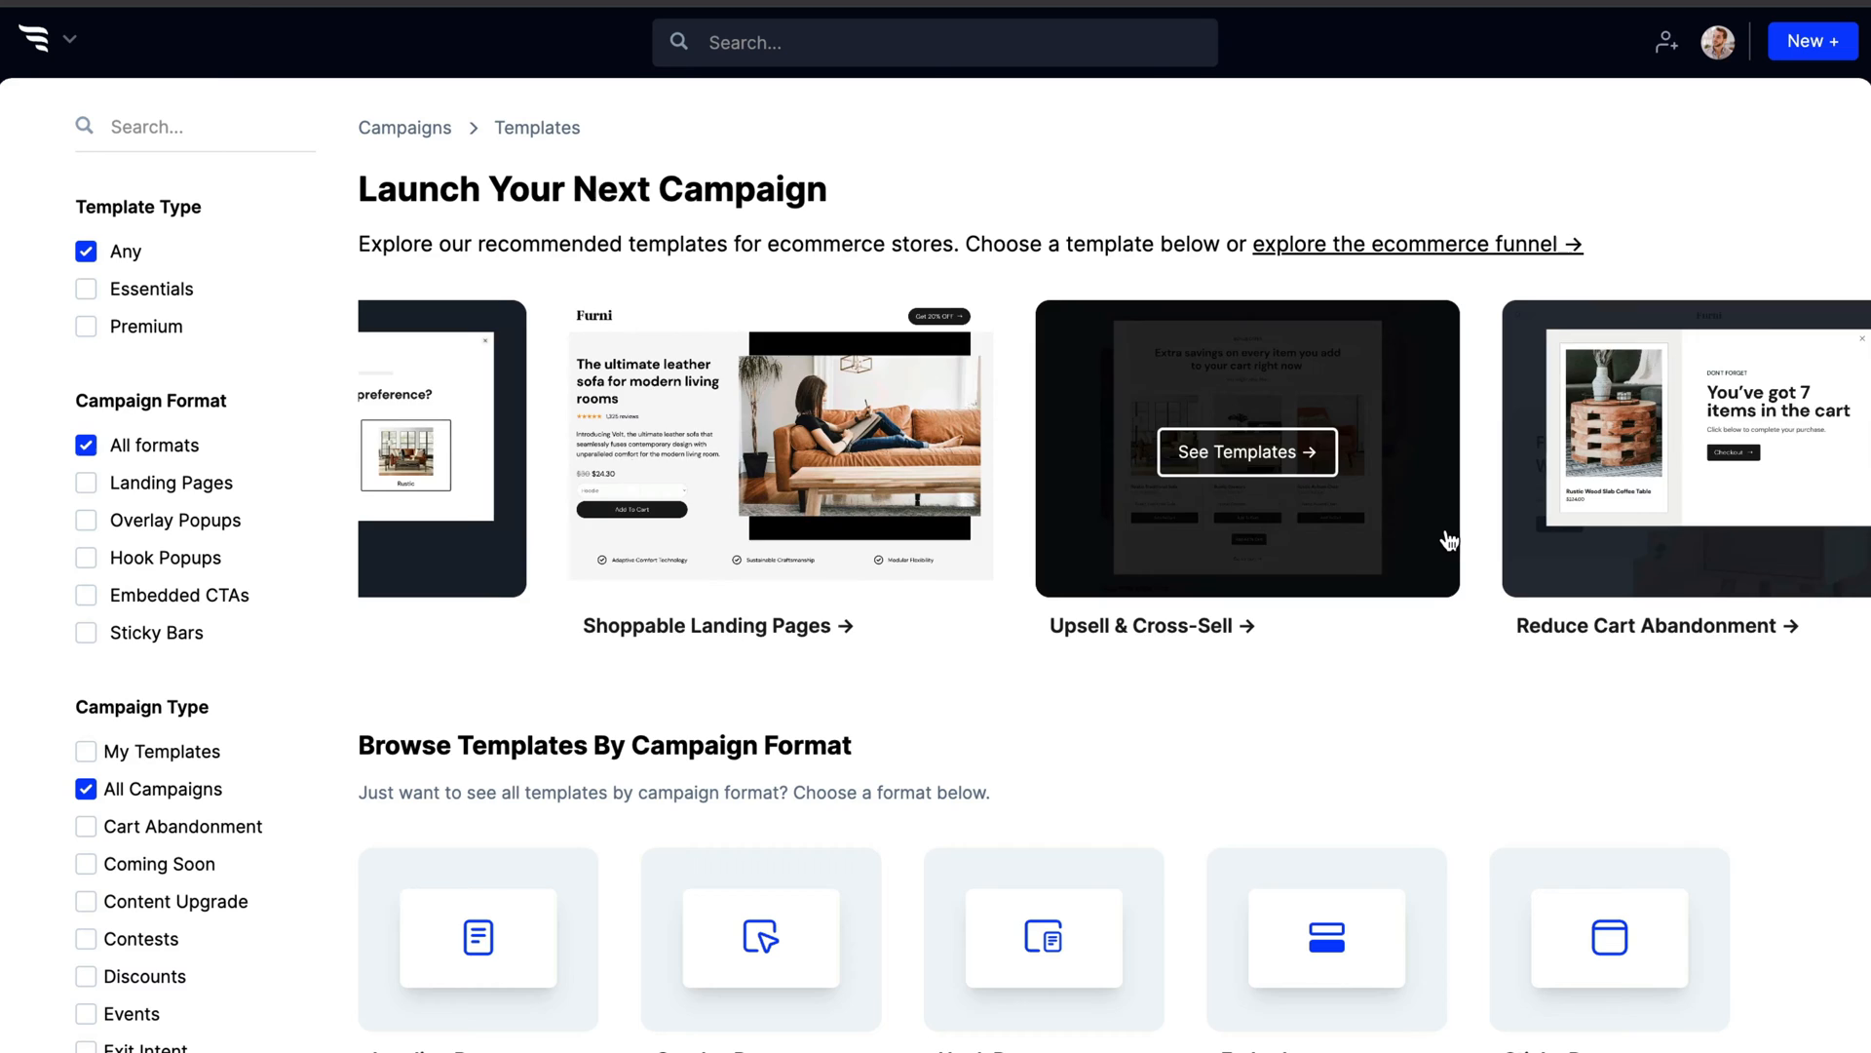
Create the BFCM 2024 landing page campaign from the Sale - Buy X Get Y template
{"action": "scroll", "scroll_direction": "right", "scroll_amount": 3}
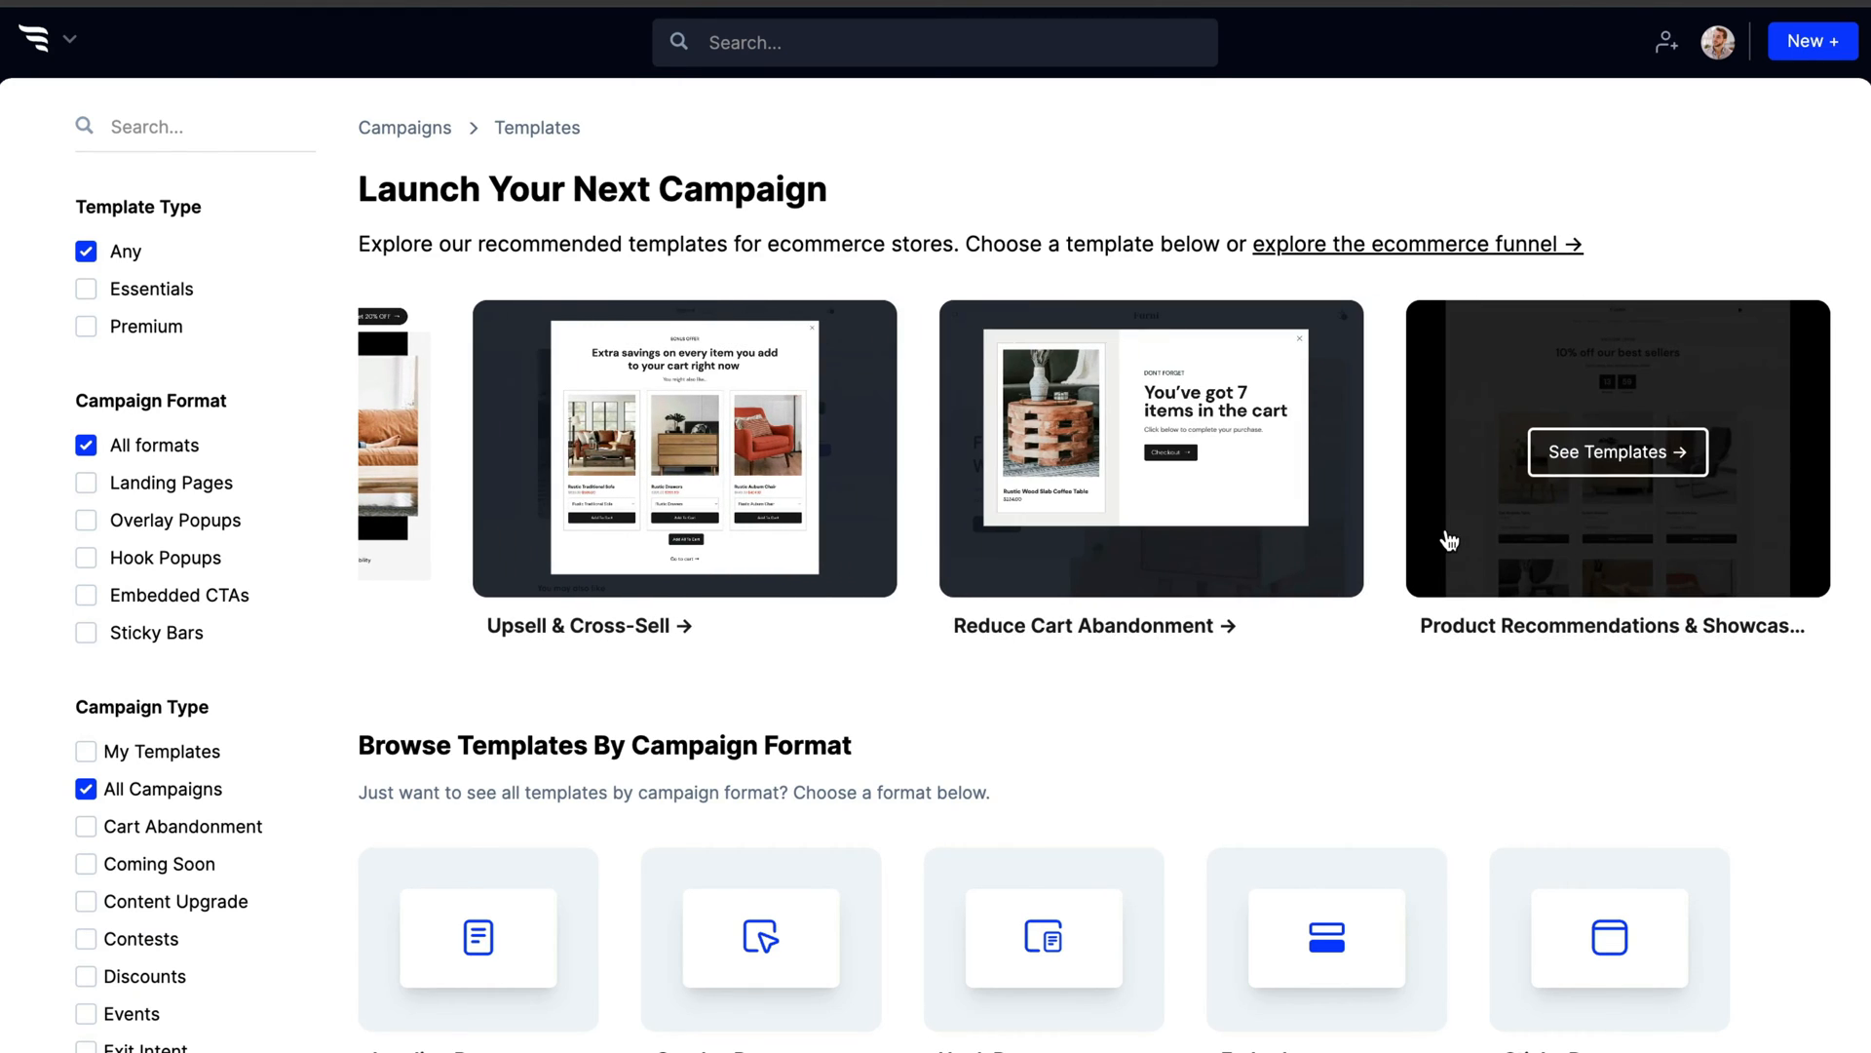
{"action": "scroll", "scroll_direction": "down", "scroll_amount": 3}
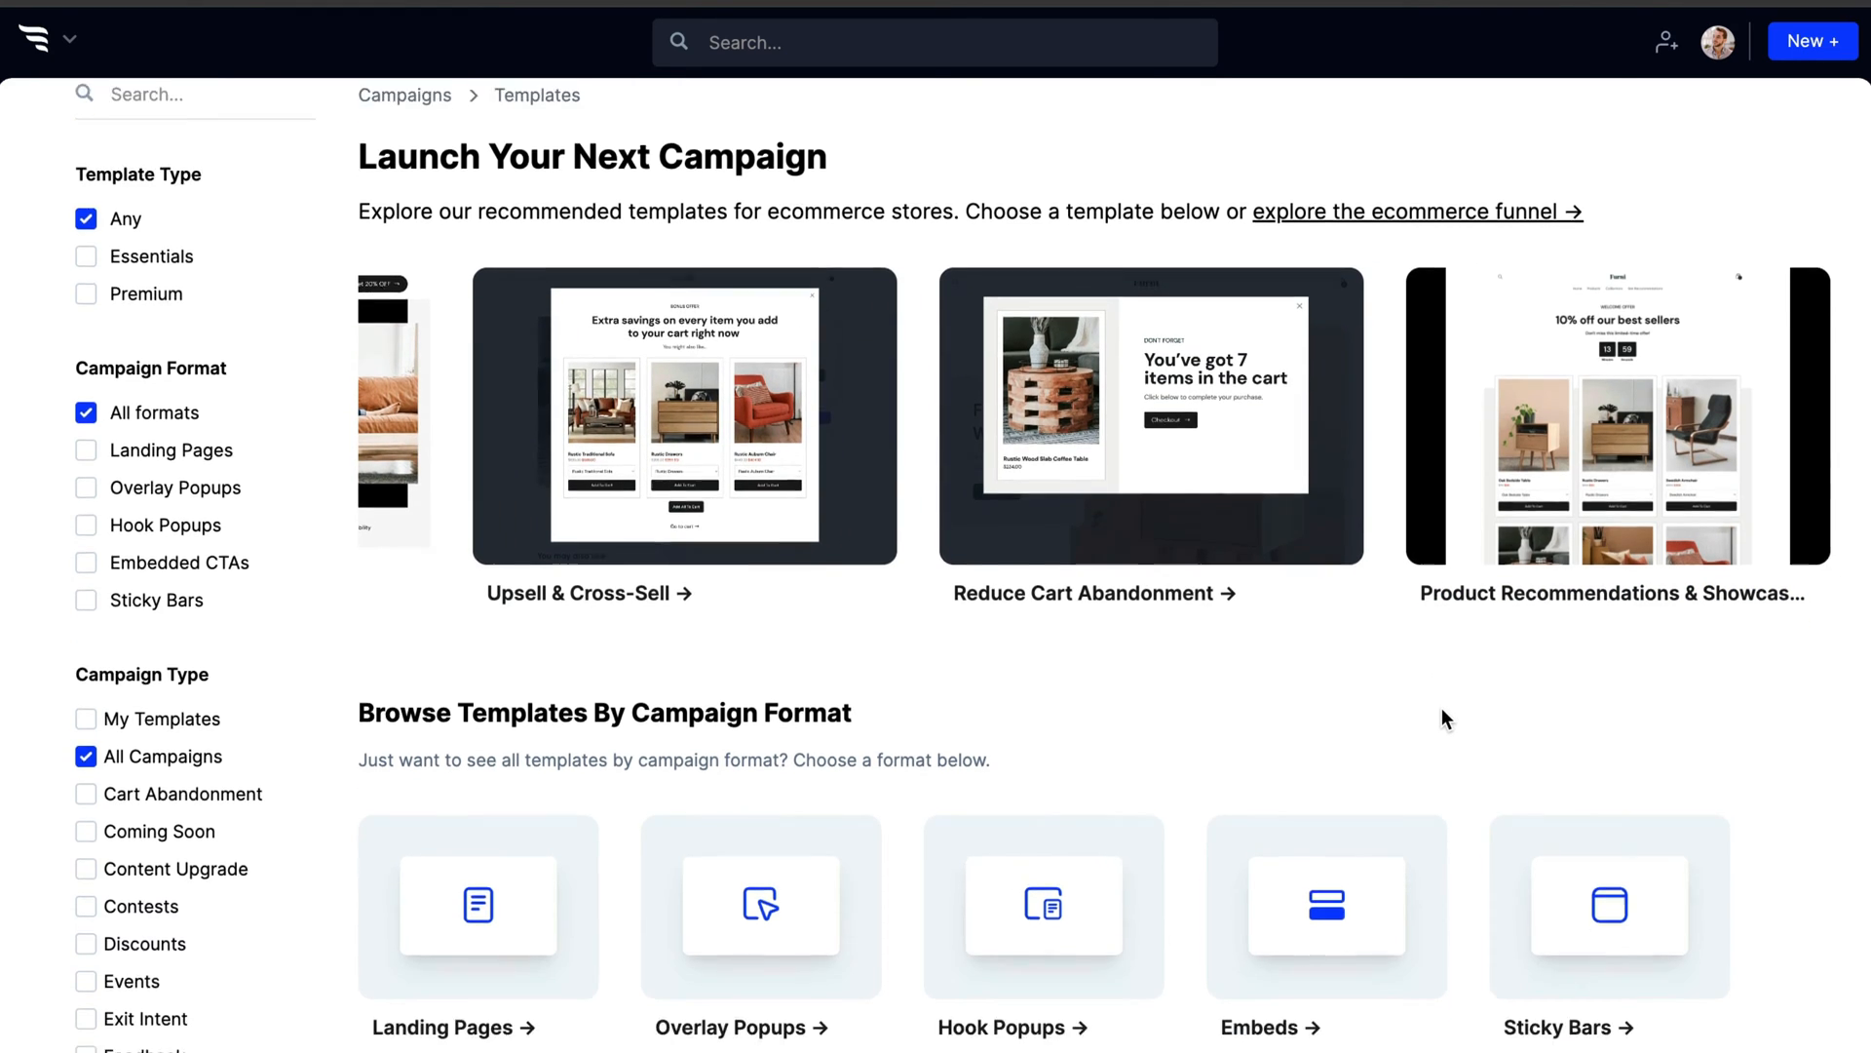
{"action": "scroll", "scroll_direction": "down", "scroll_amount": 3}
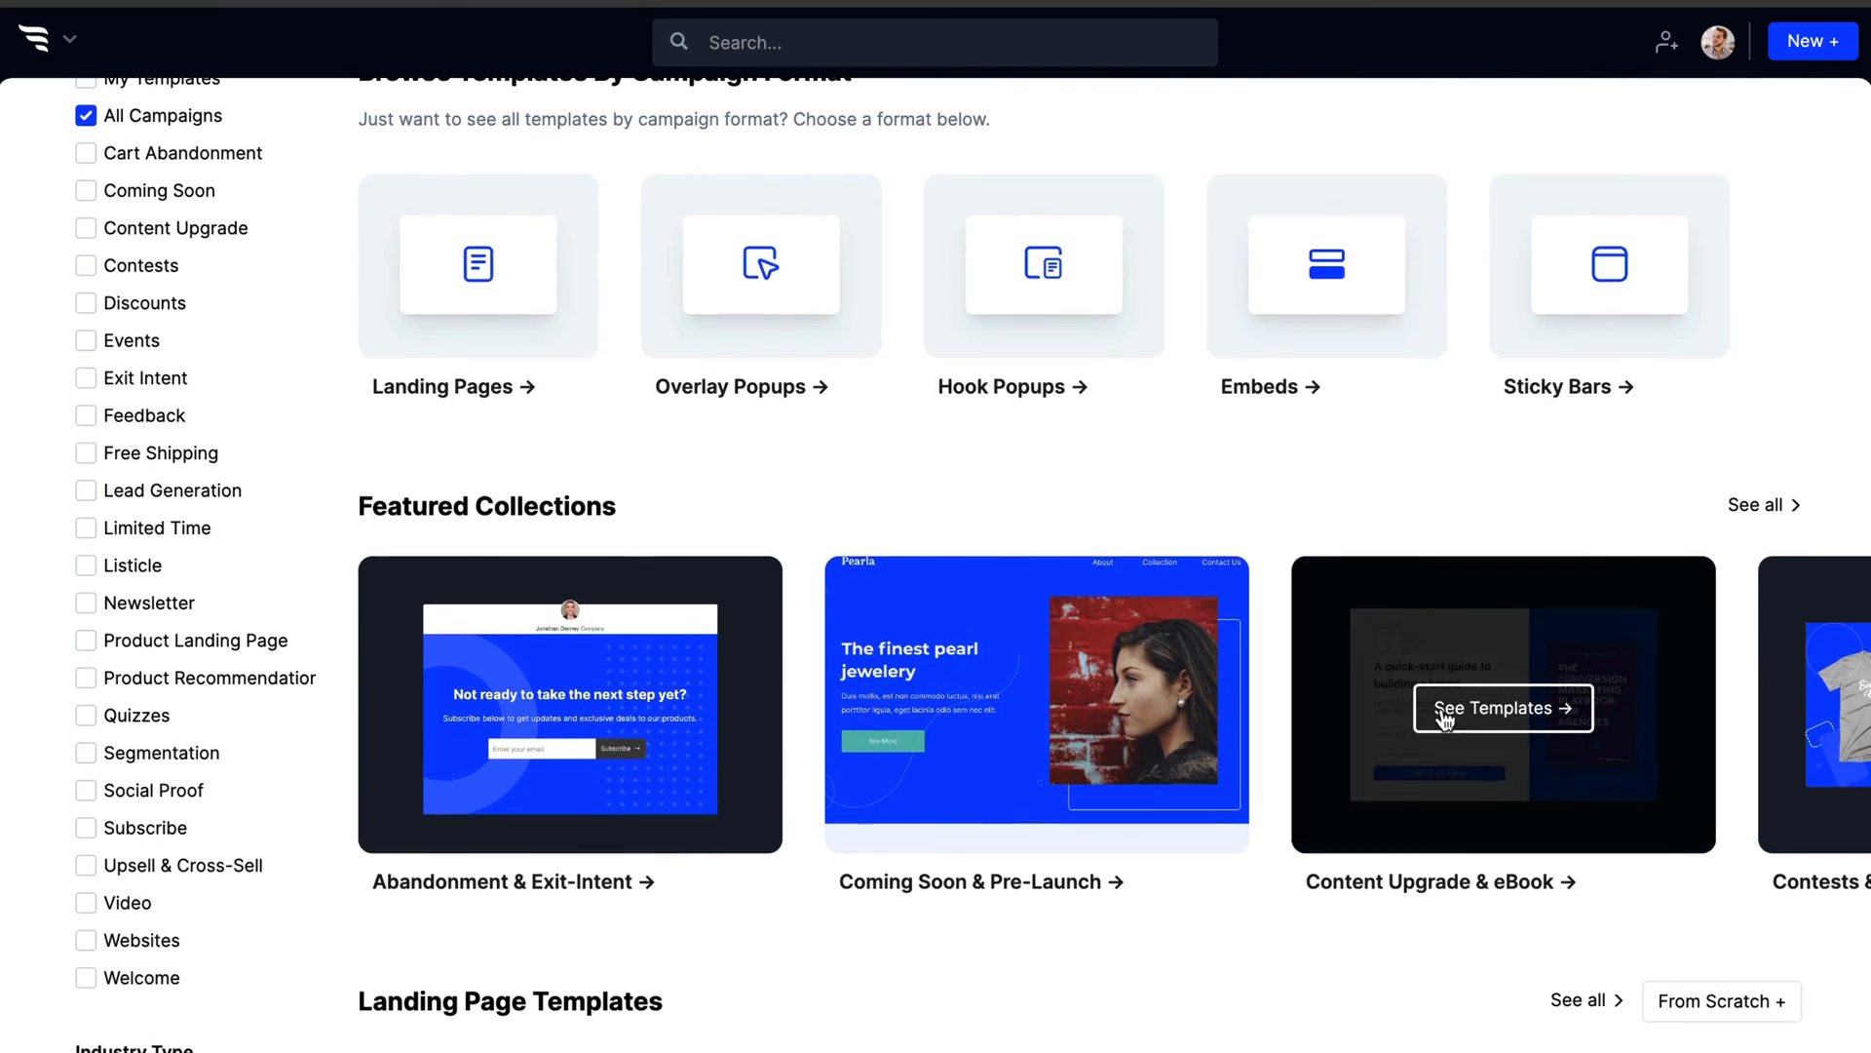
{"action": "scroll", "scroll_direction": "down", "scroll_amount": 3}
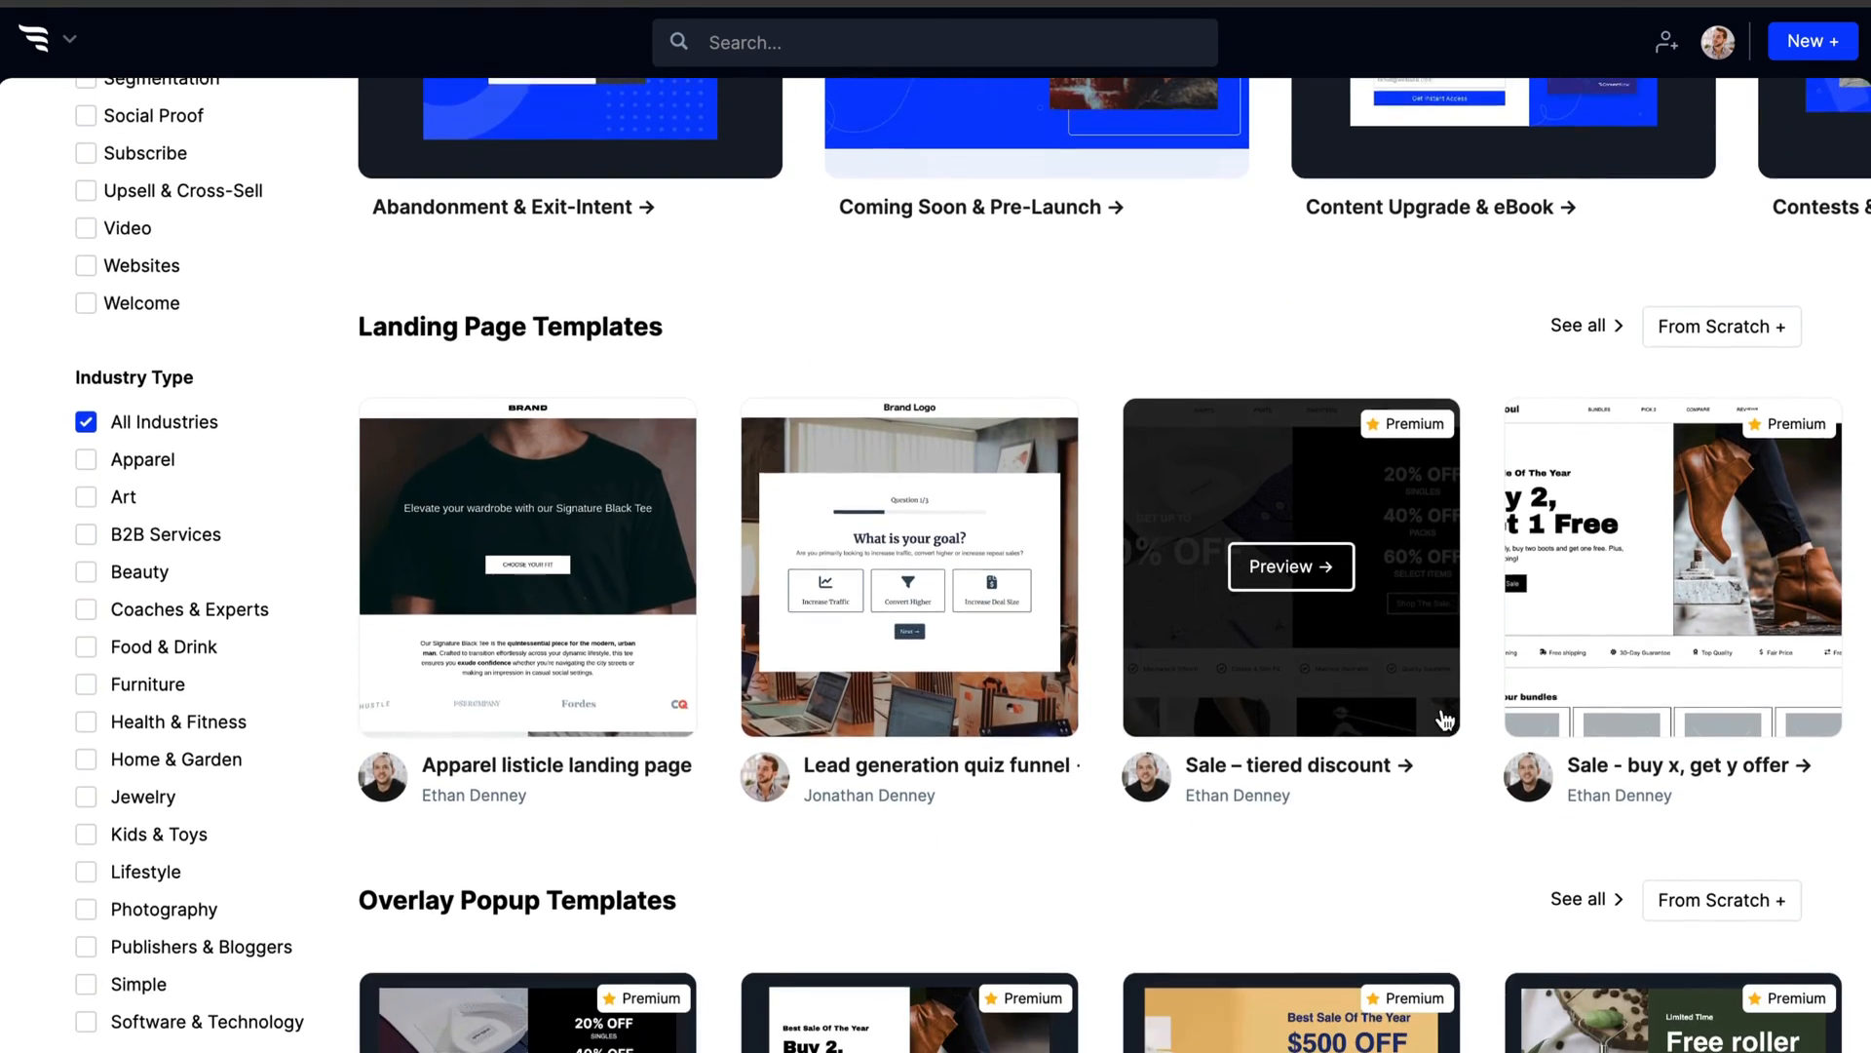
{"action": "left_click", "coordinate": [1670, 764]}
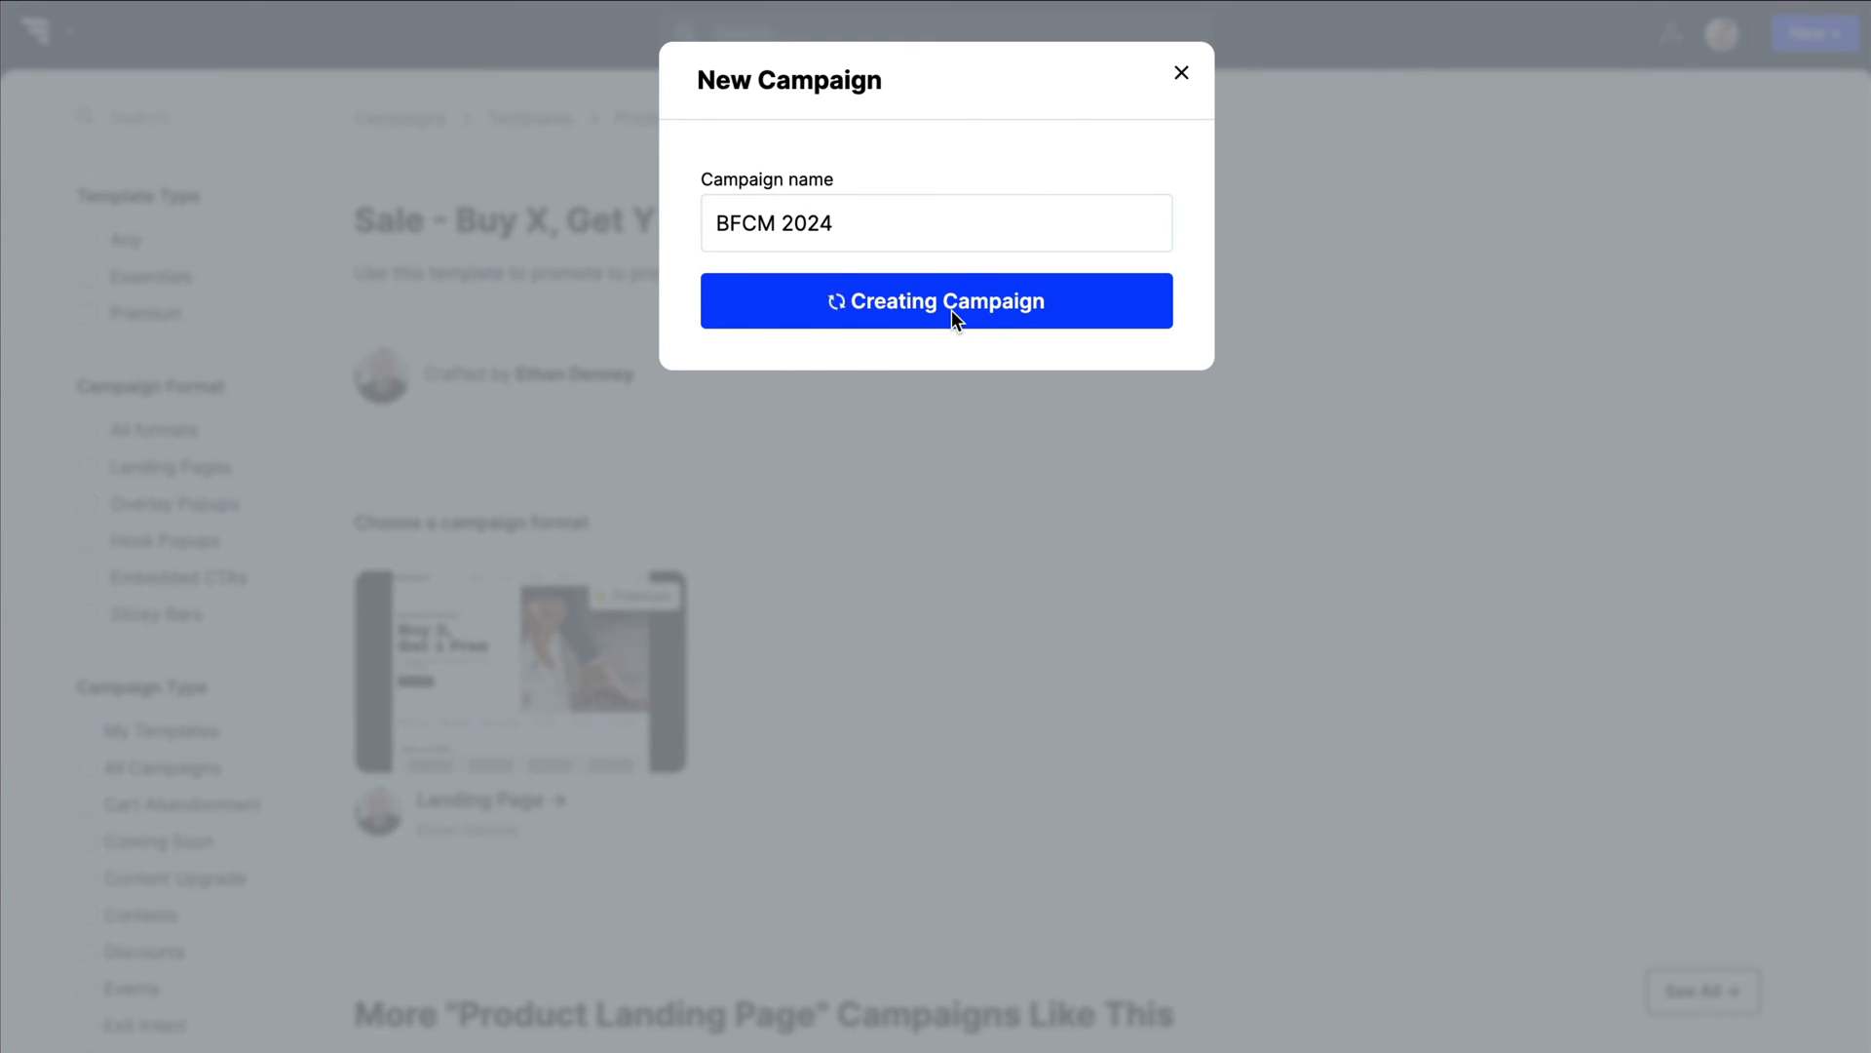
{"action": "left_click", "coordinate": [937, 300]}
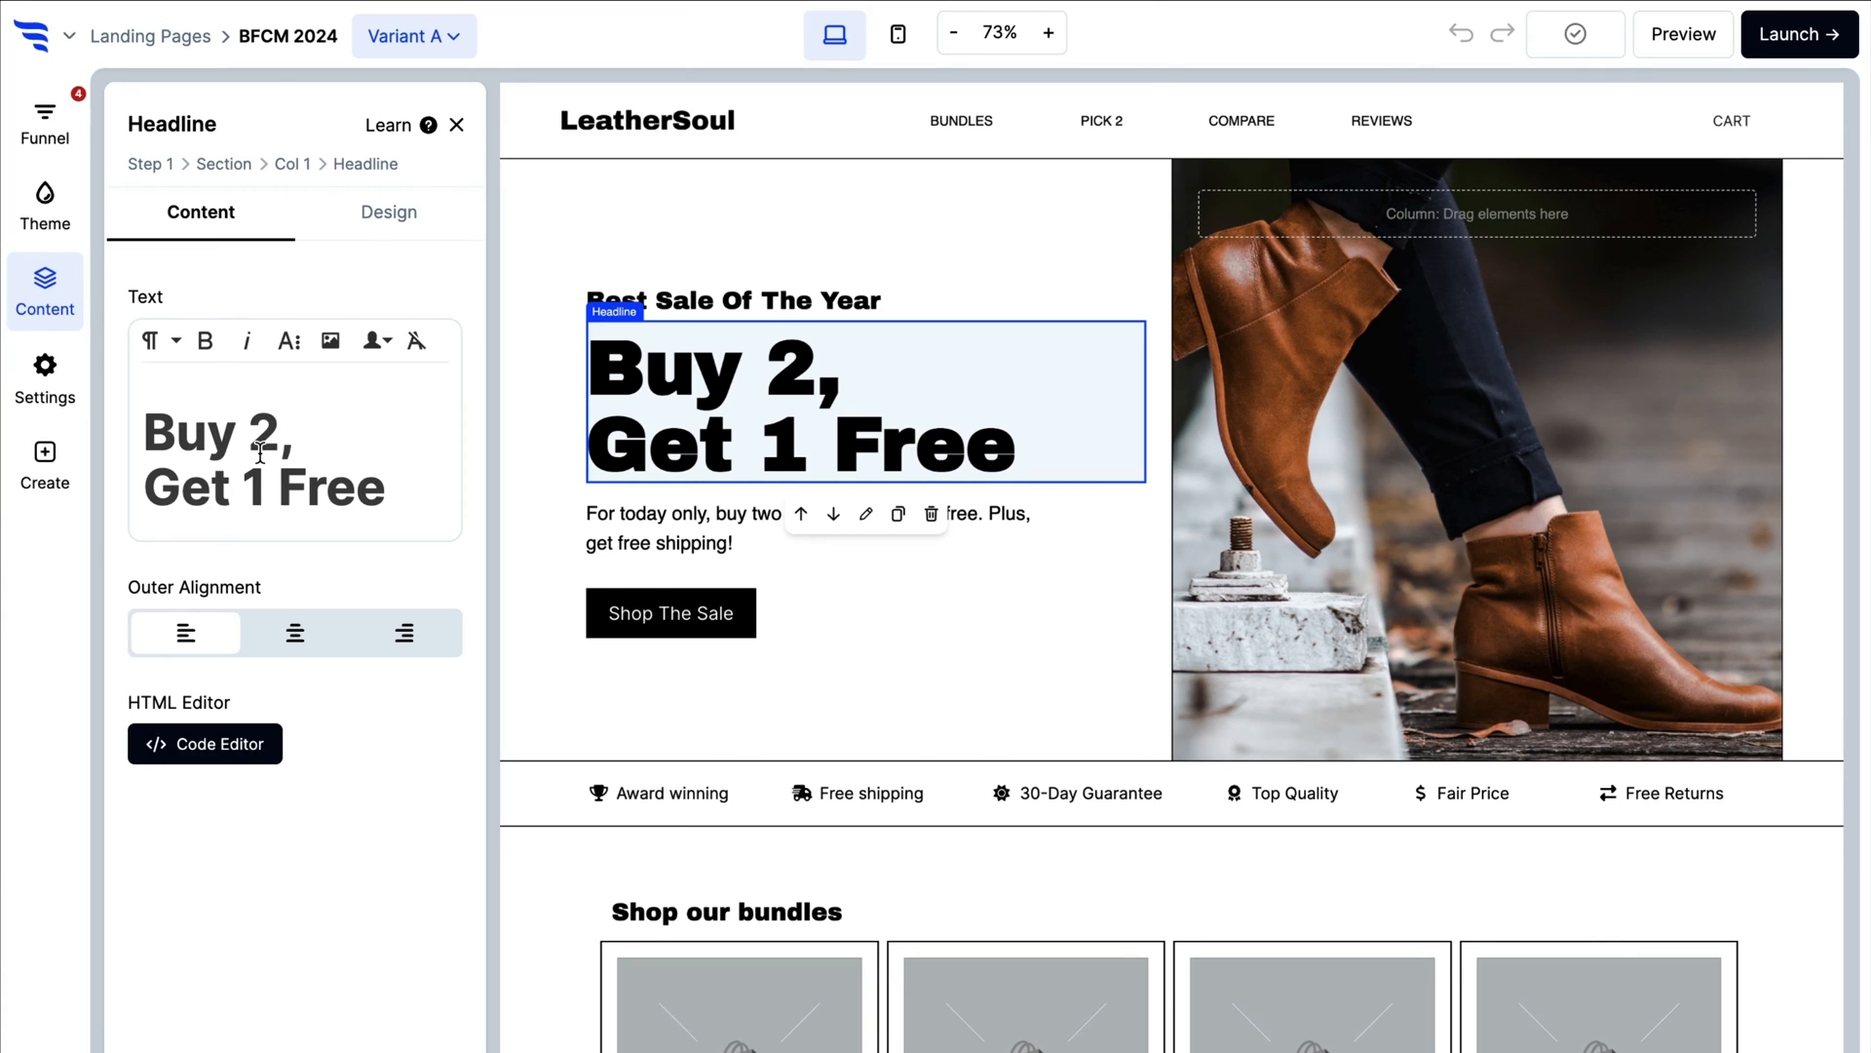
Replace the hero headline 'Buy 2, Get 1 Free' with 'Get 50%'
{"action": "double_click", "coordinate": [220, 433]}
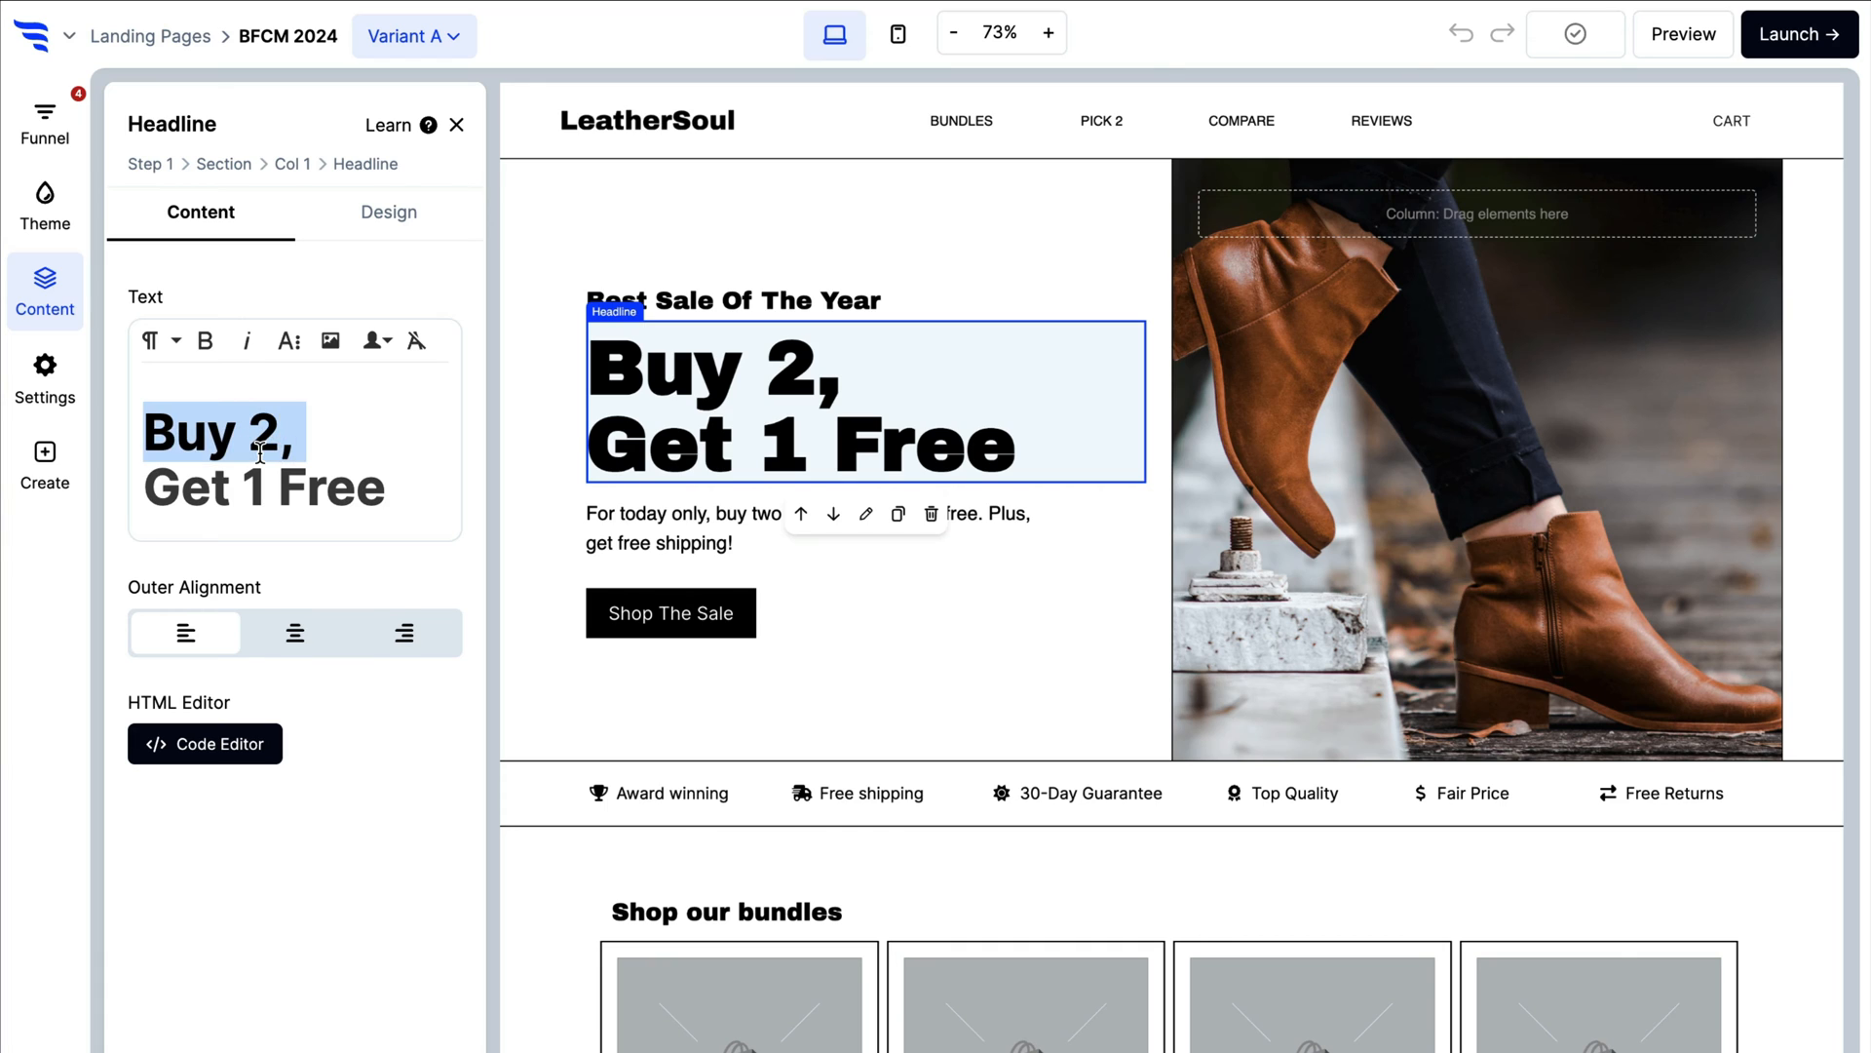
{"action": "type", "text": "Get 50%"}
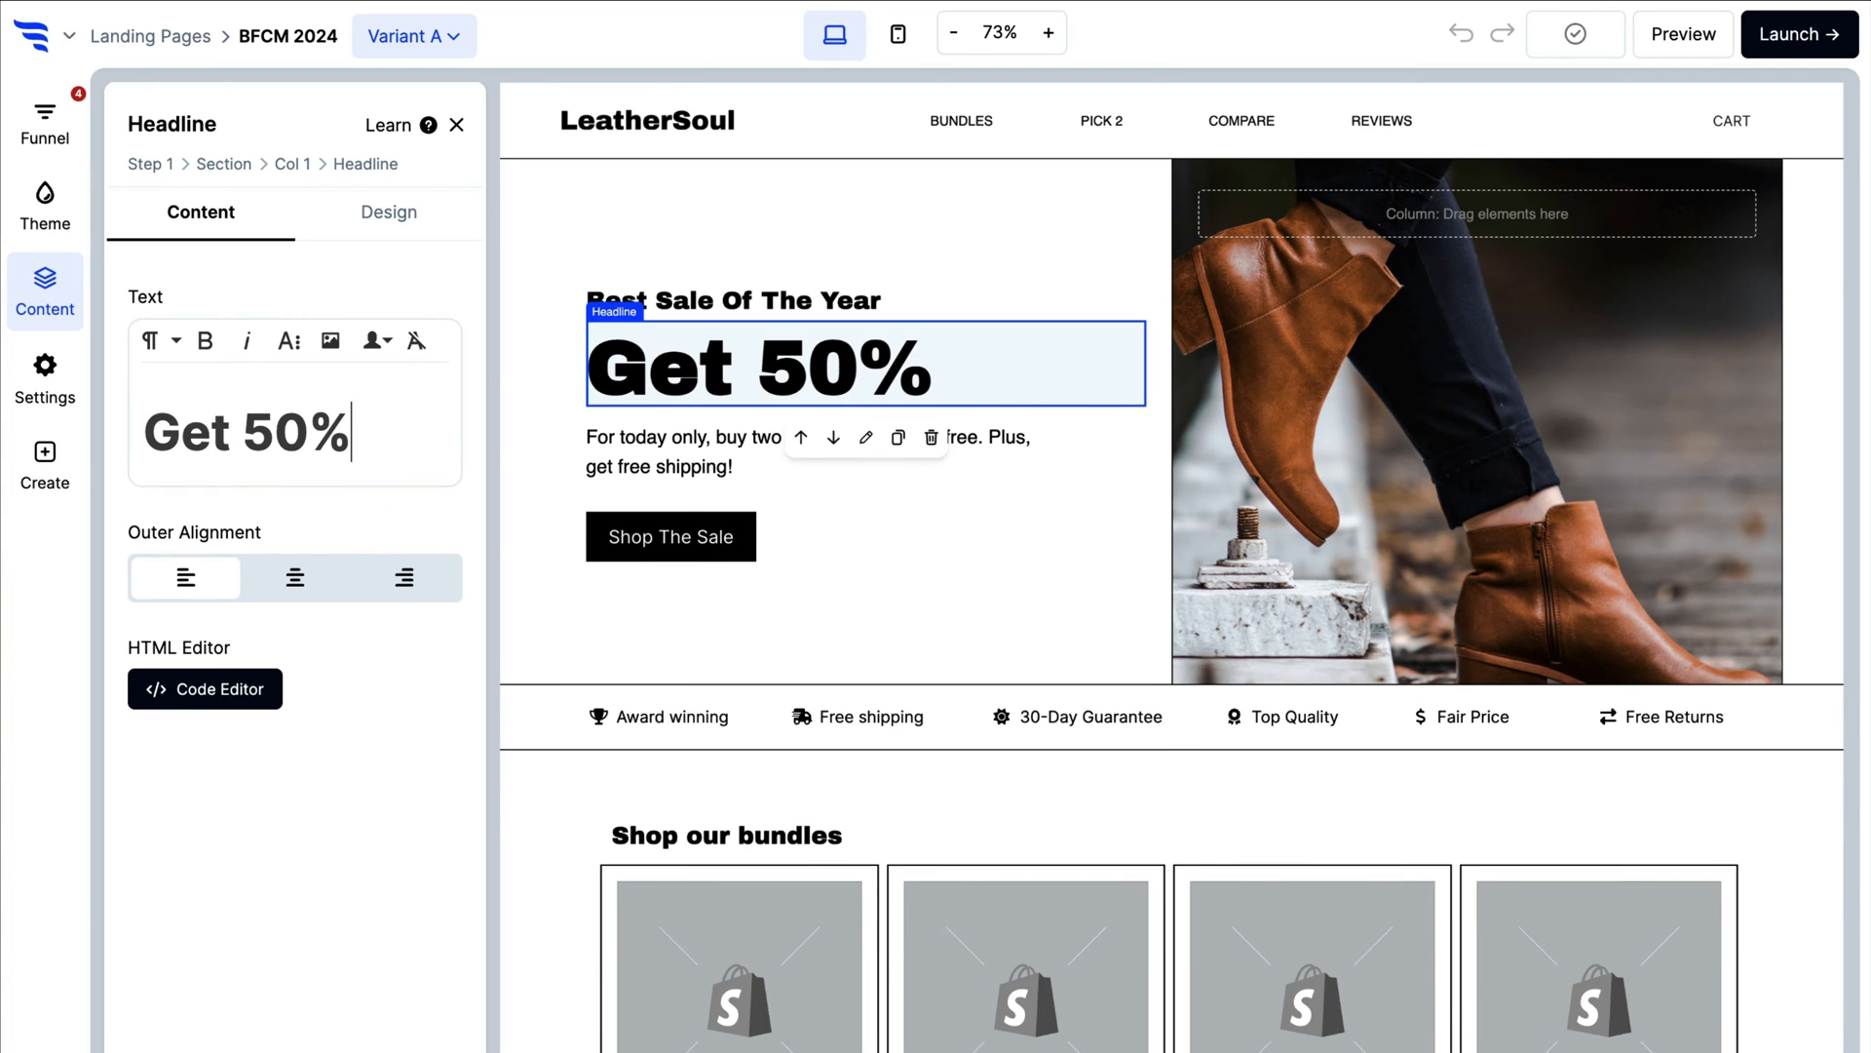
Set the theme's Heading 1 font to Montserrat and add a Bundle Builder step to the funnel
{"action": "left_click", "coordinate": [45, 205]}
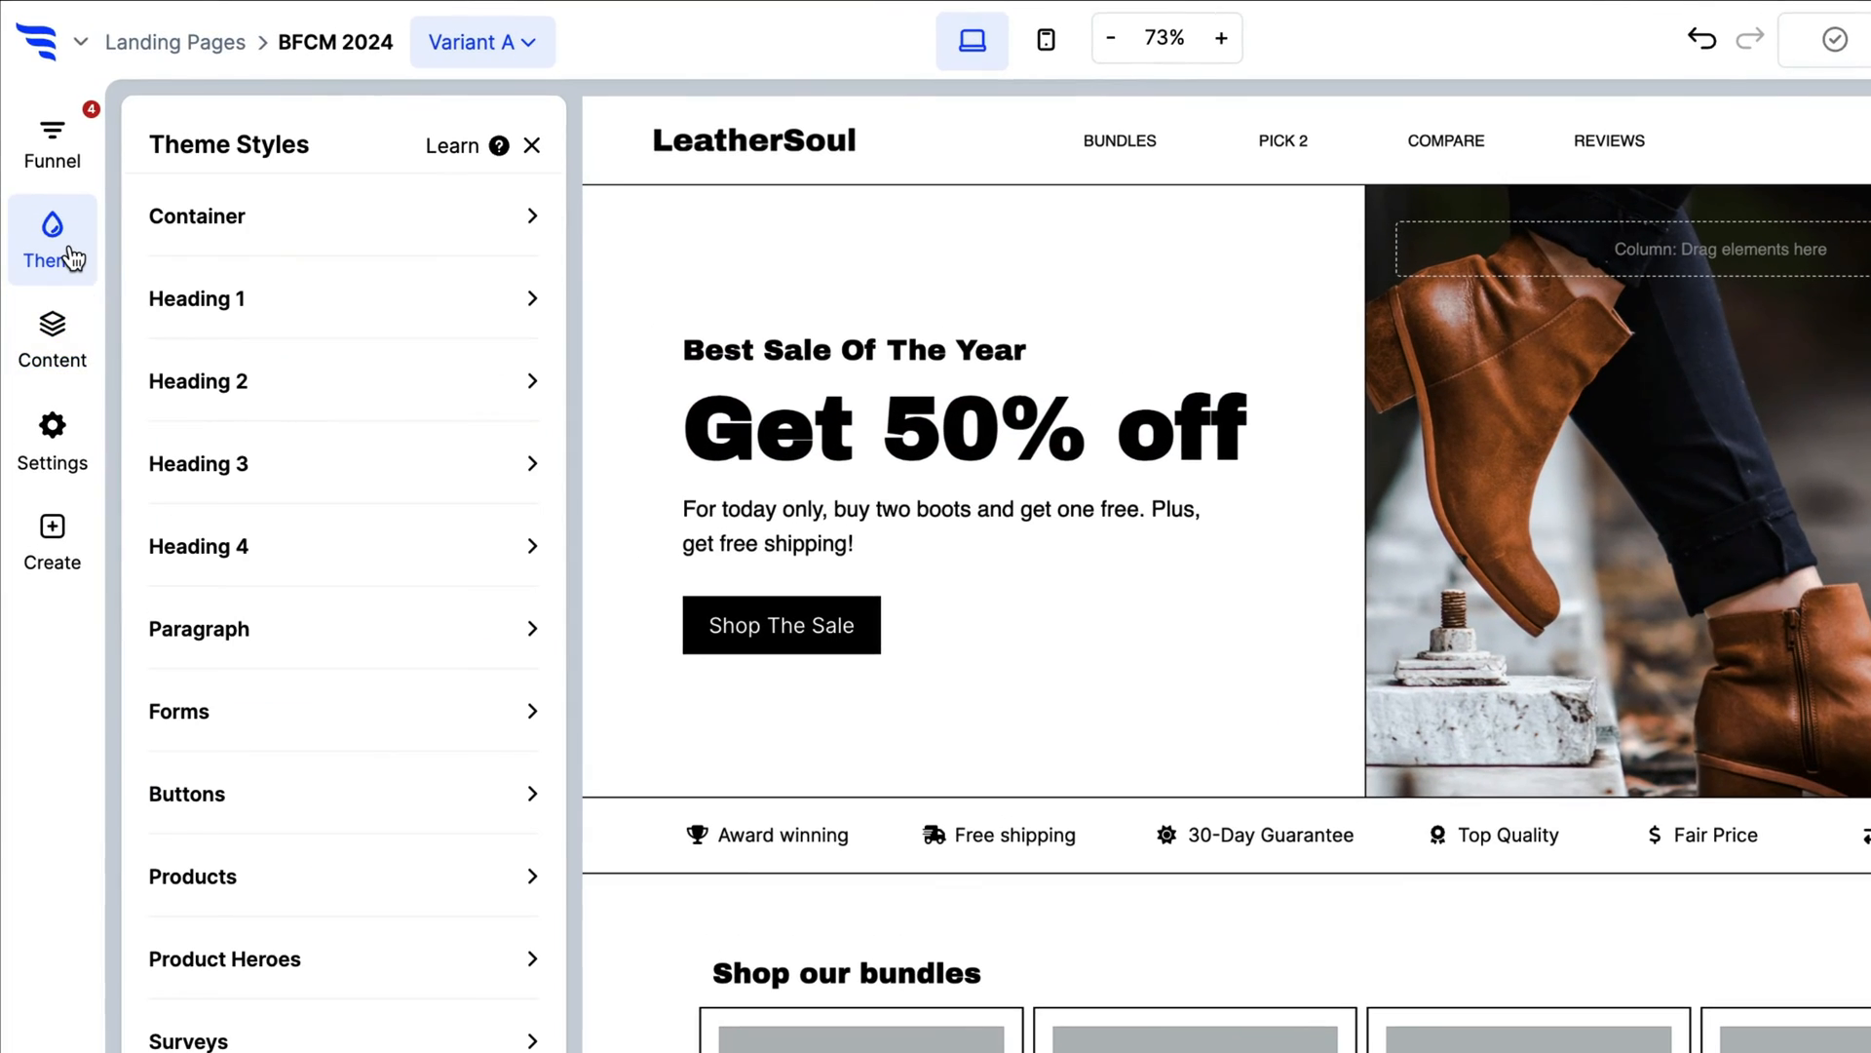
{"action": "mouse_move", "coordinate": [173, 311]}
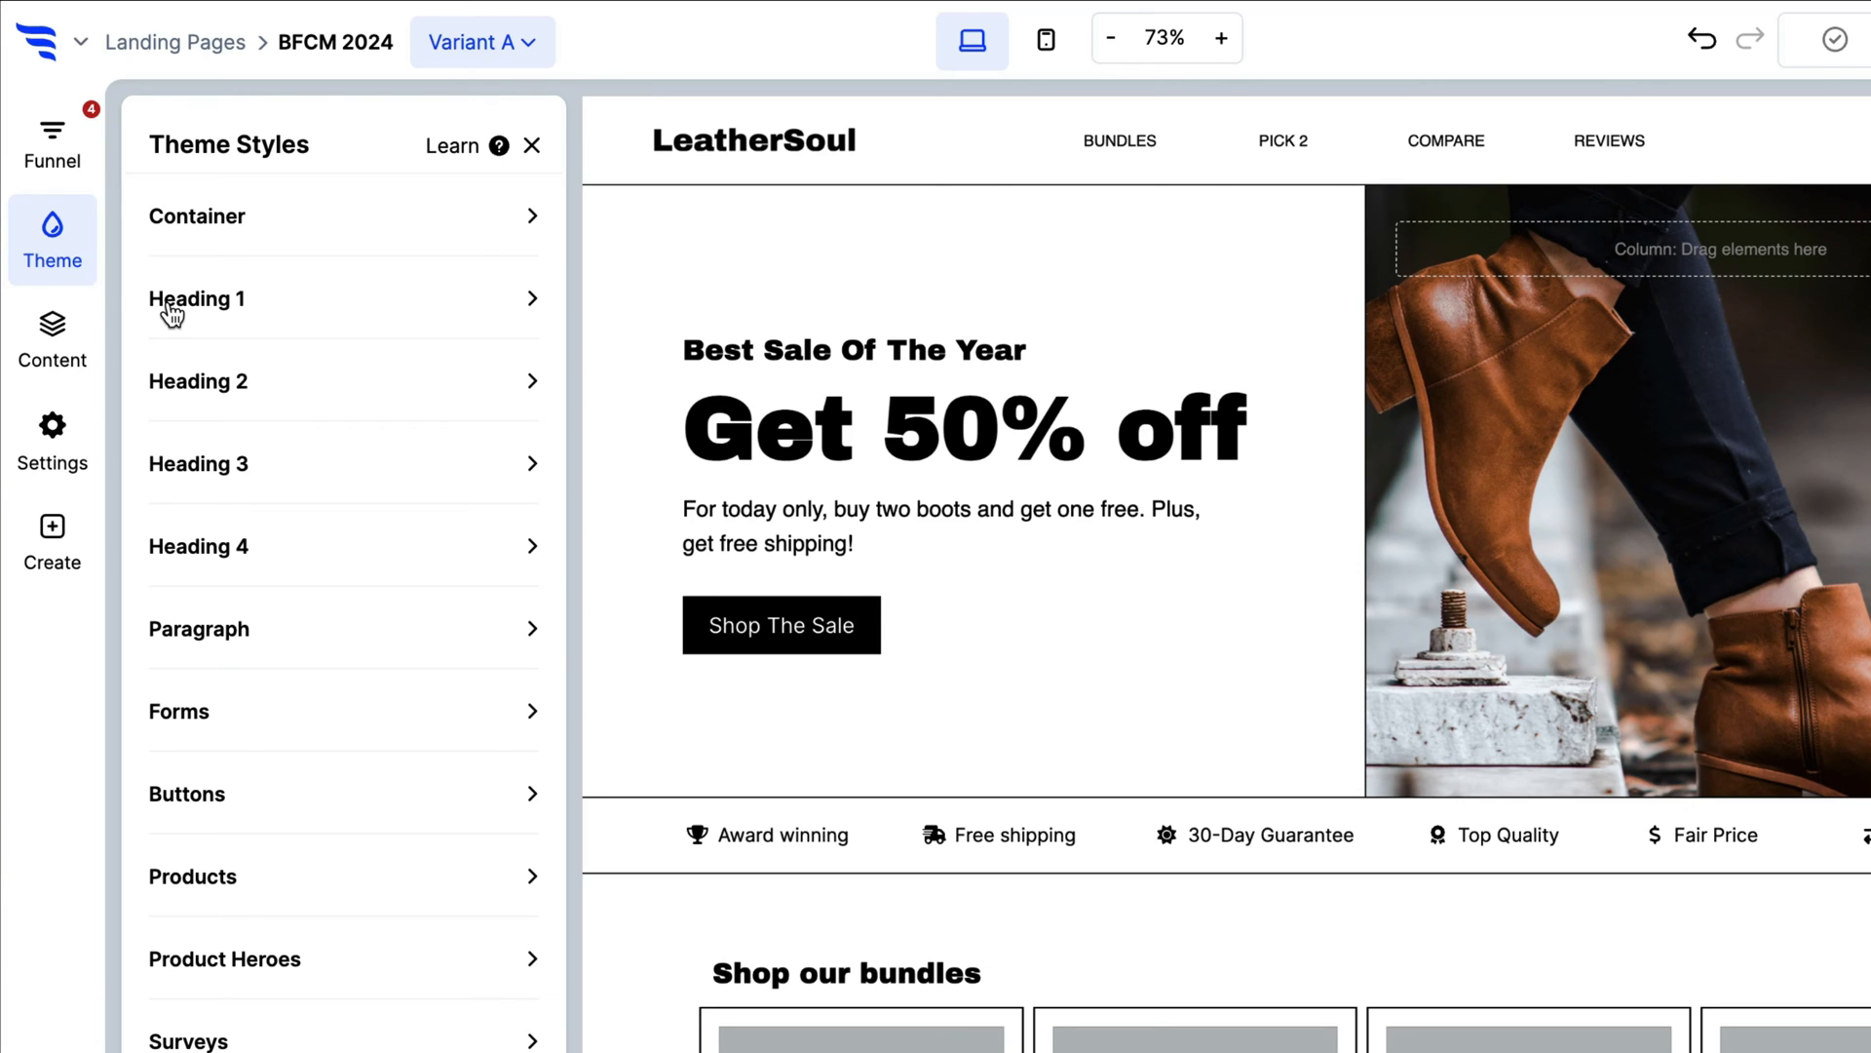
{"action": "left_click", "coordinate": [197, 298]}
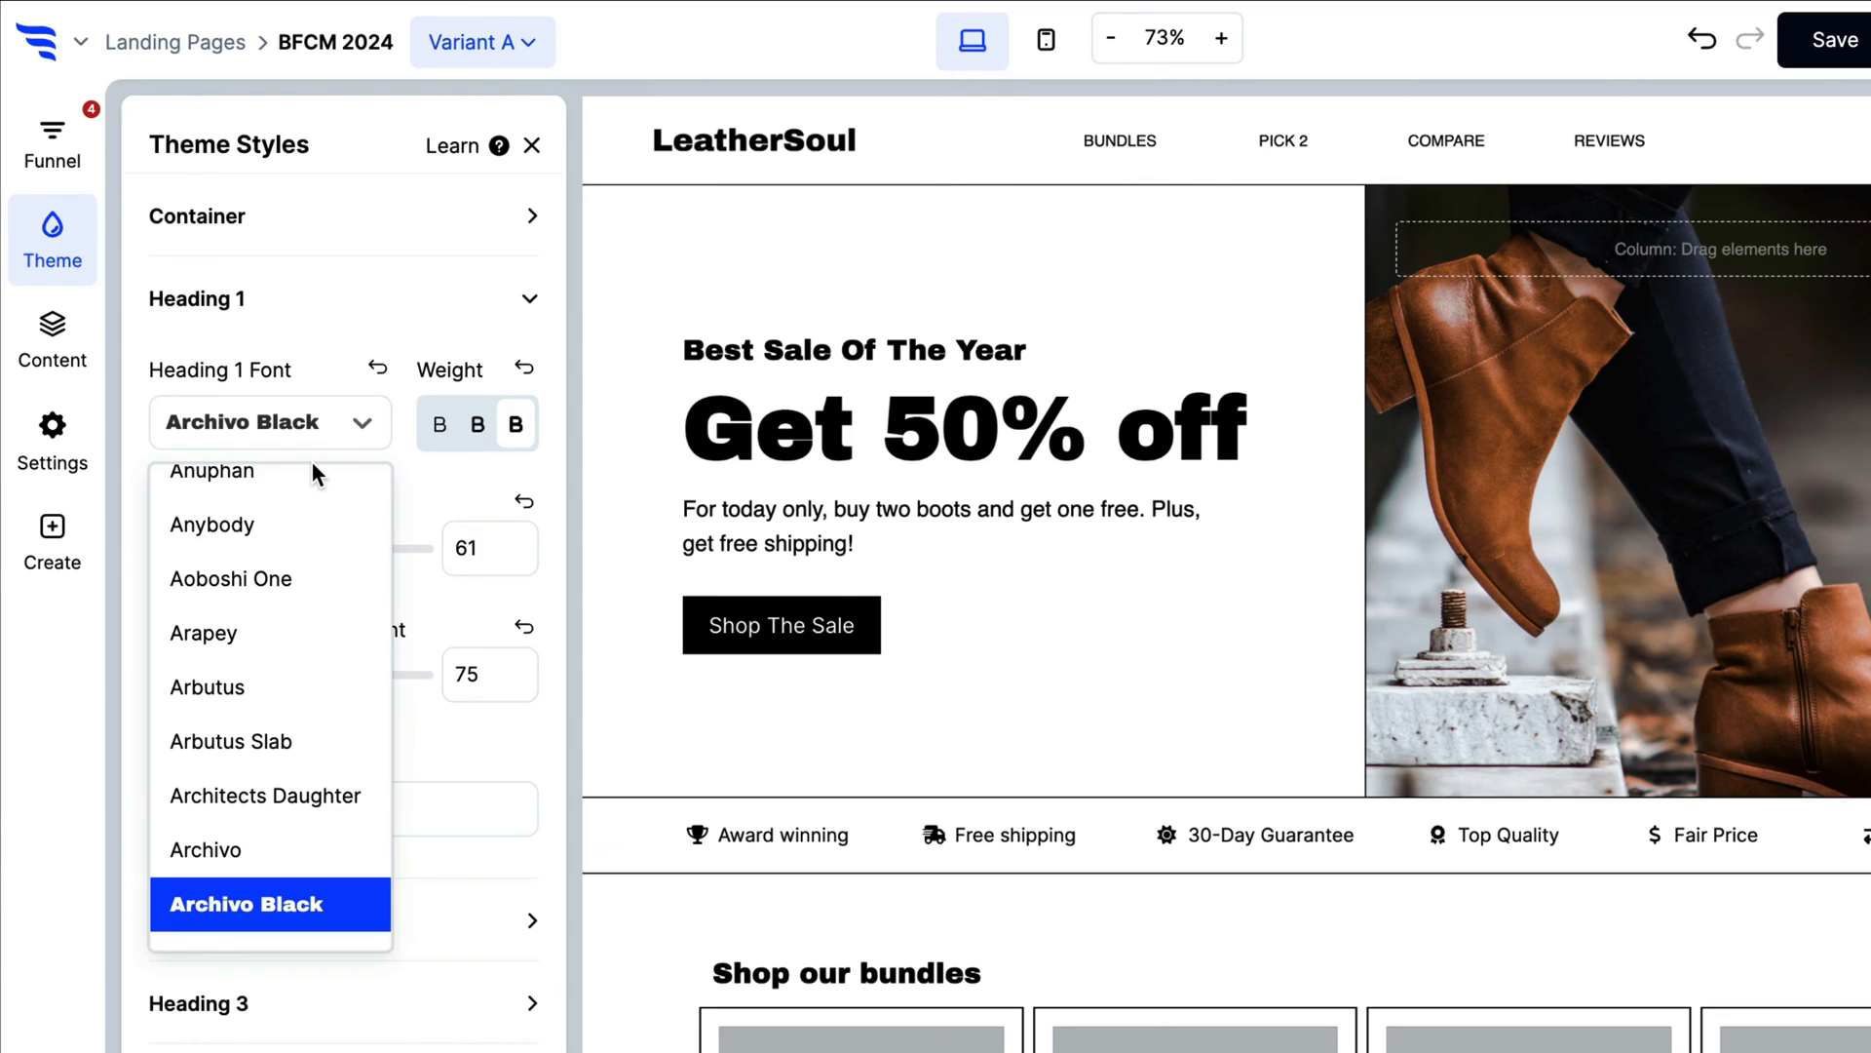
{"action": "type", "text": "Montse"}
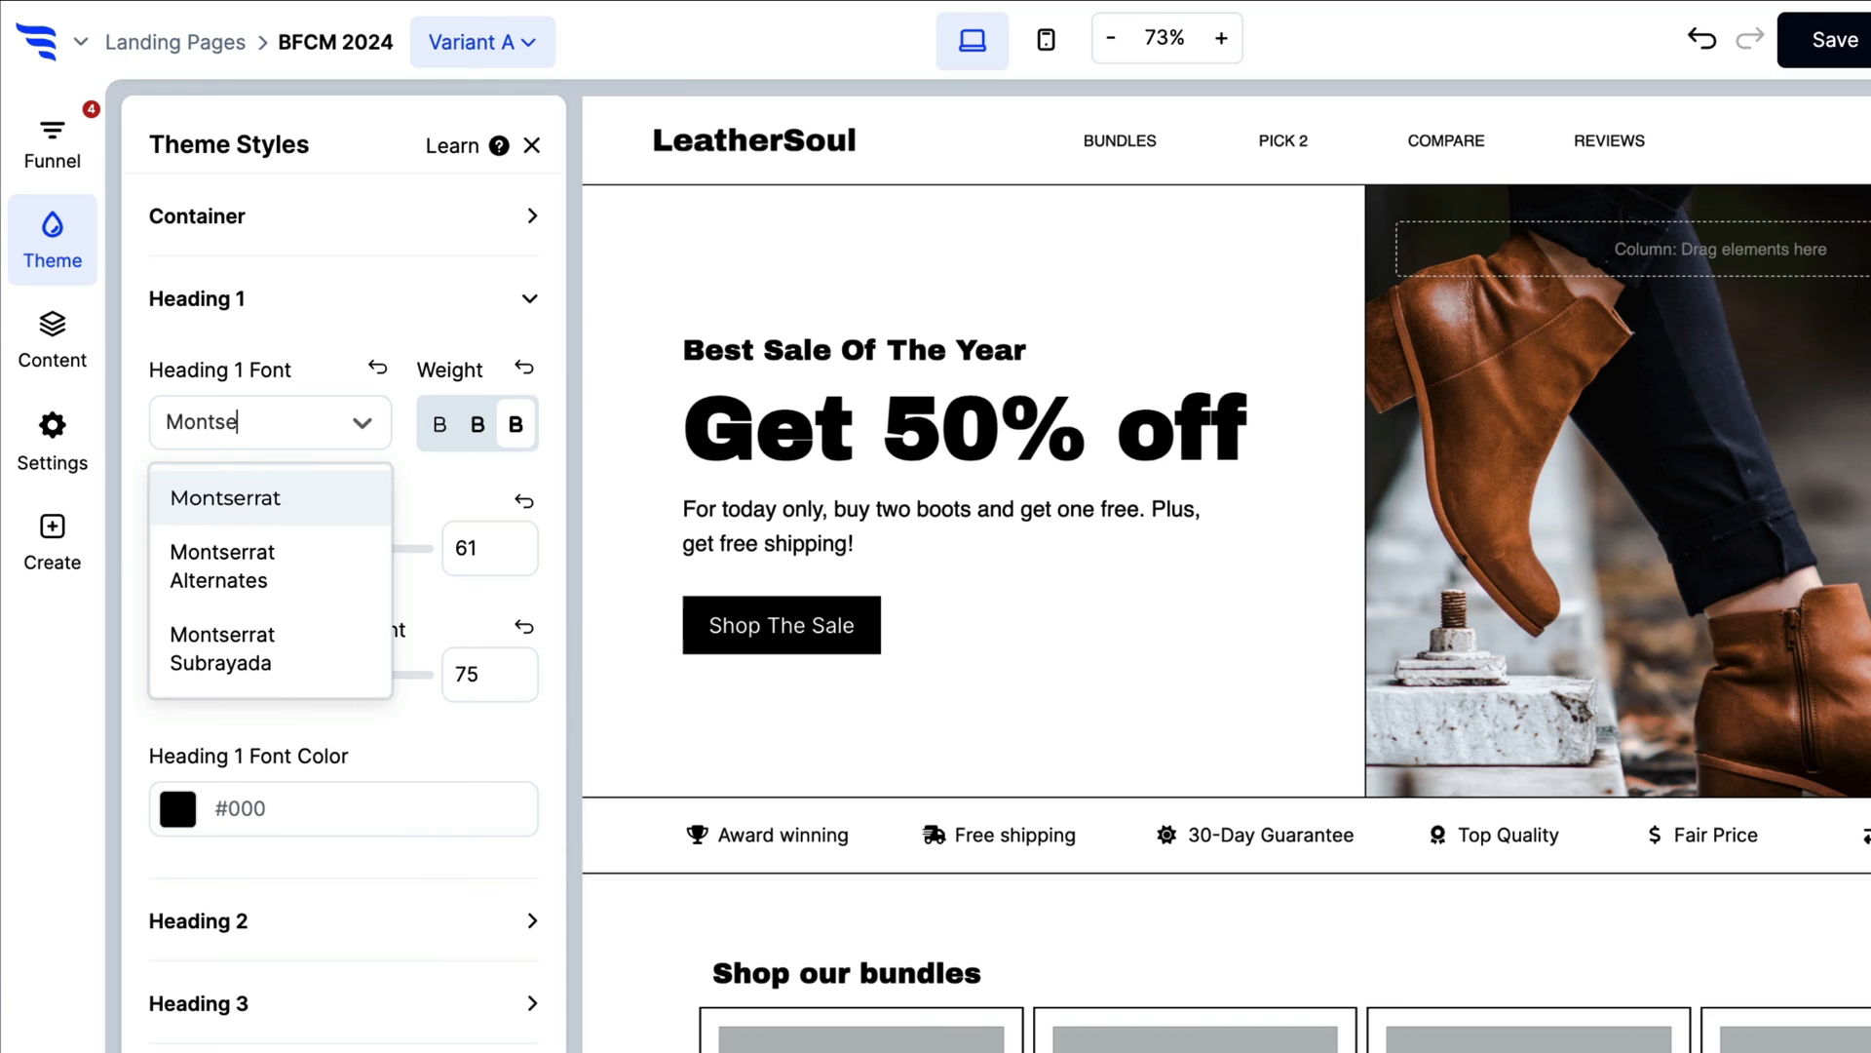
{"action": "left_click", "coordinate": [226, 497]}
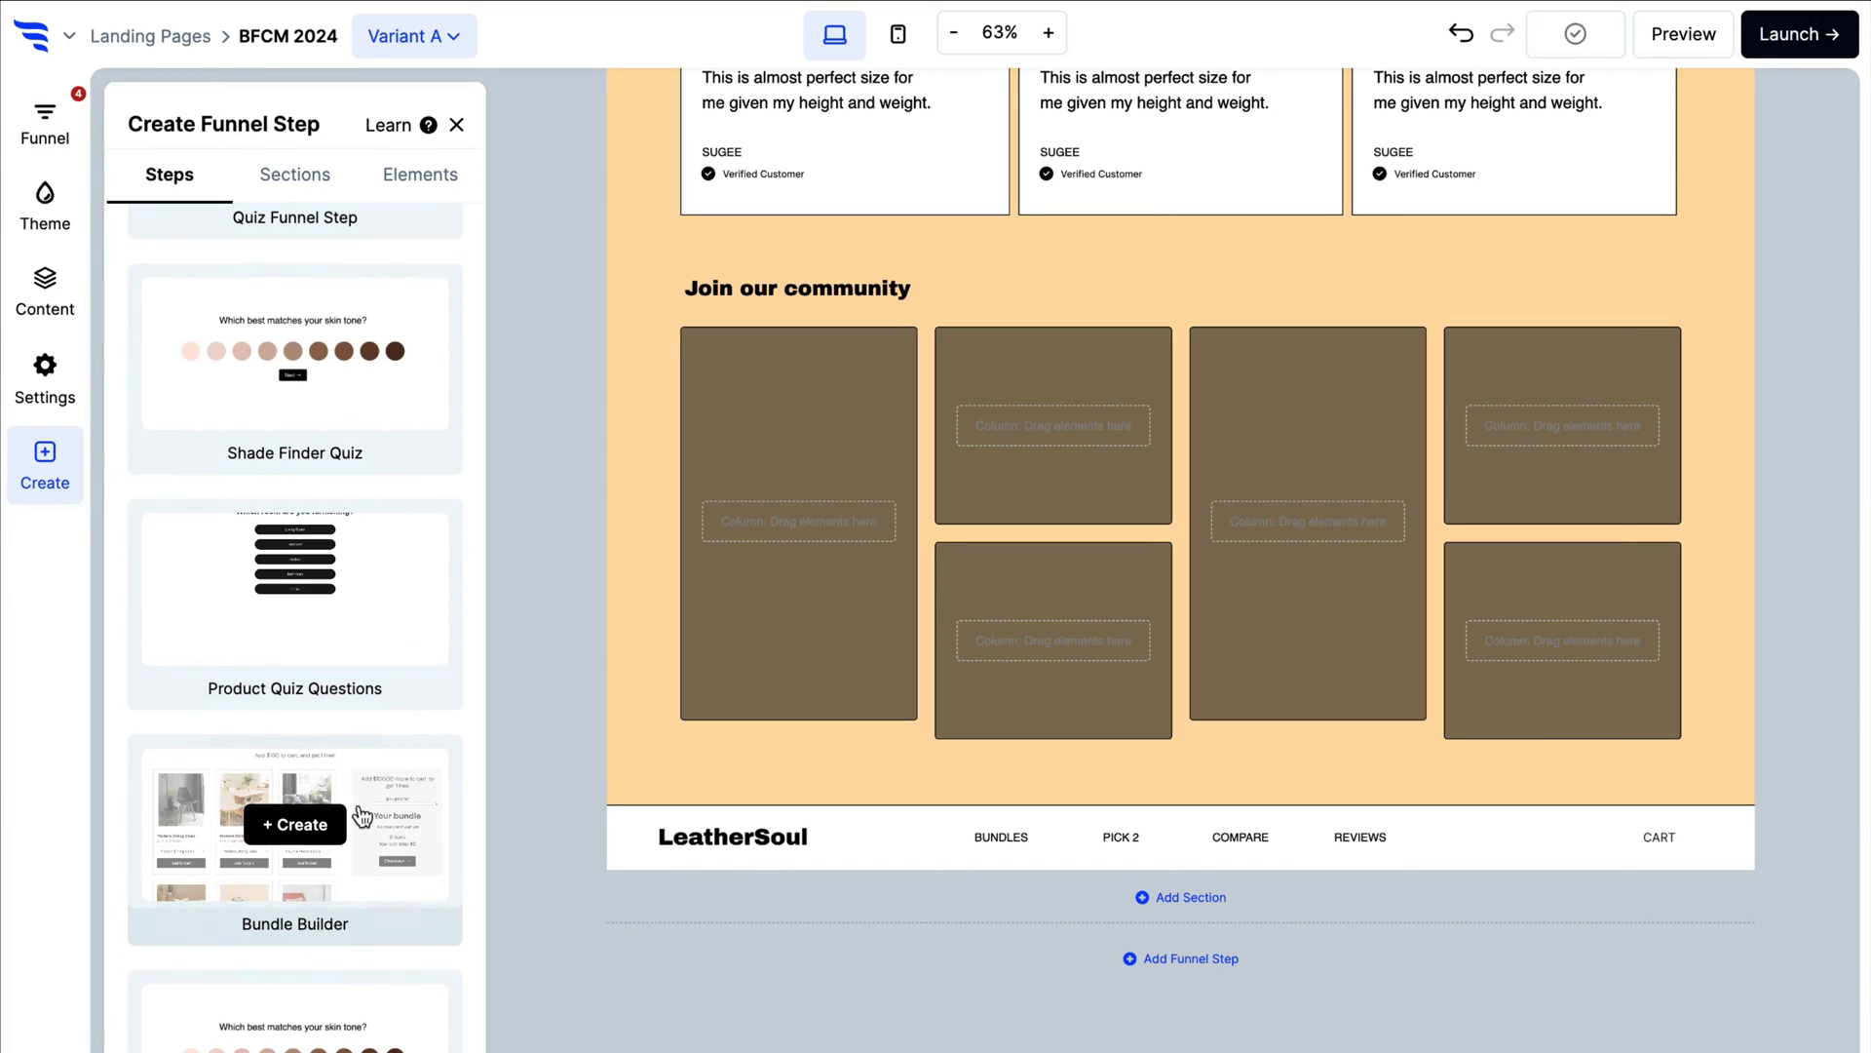
{"action": "left_click", "coordinate": [295, 823]}
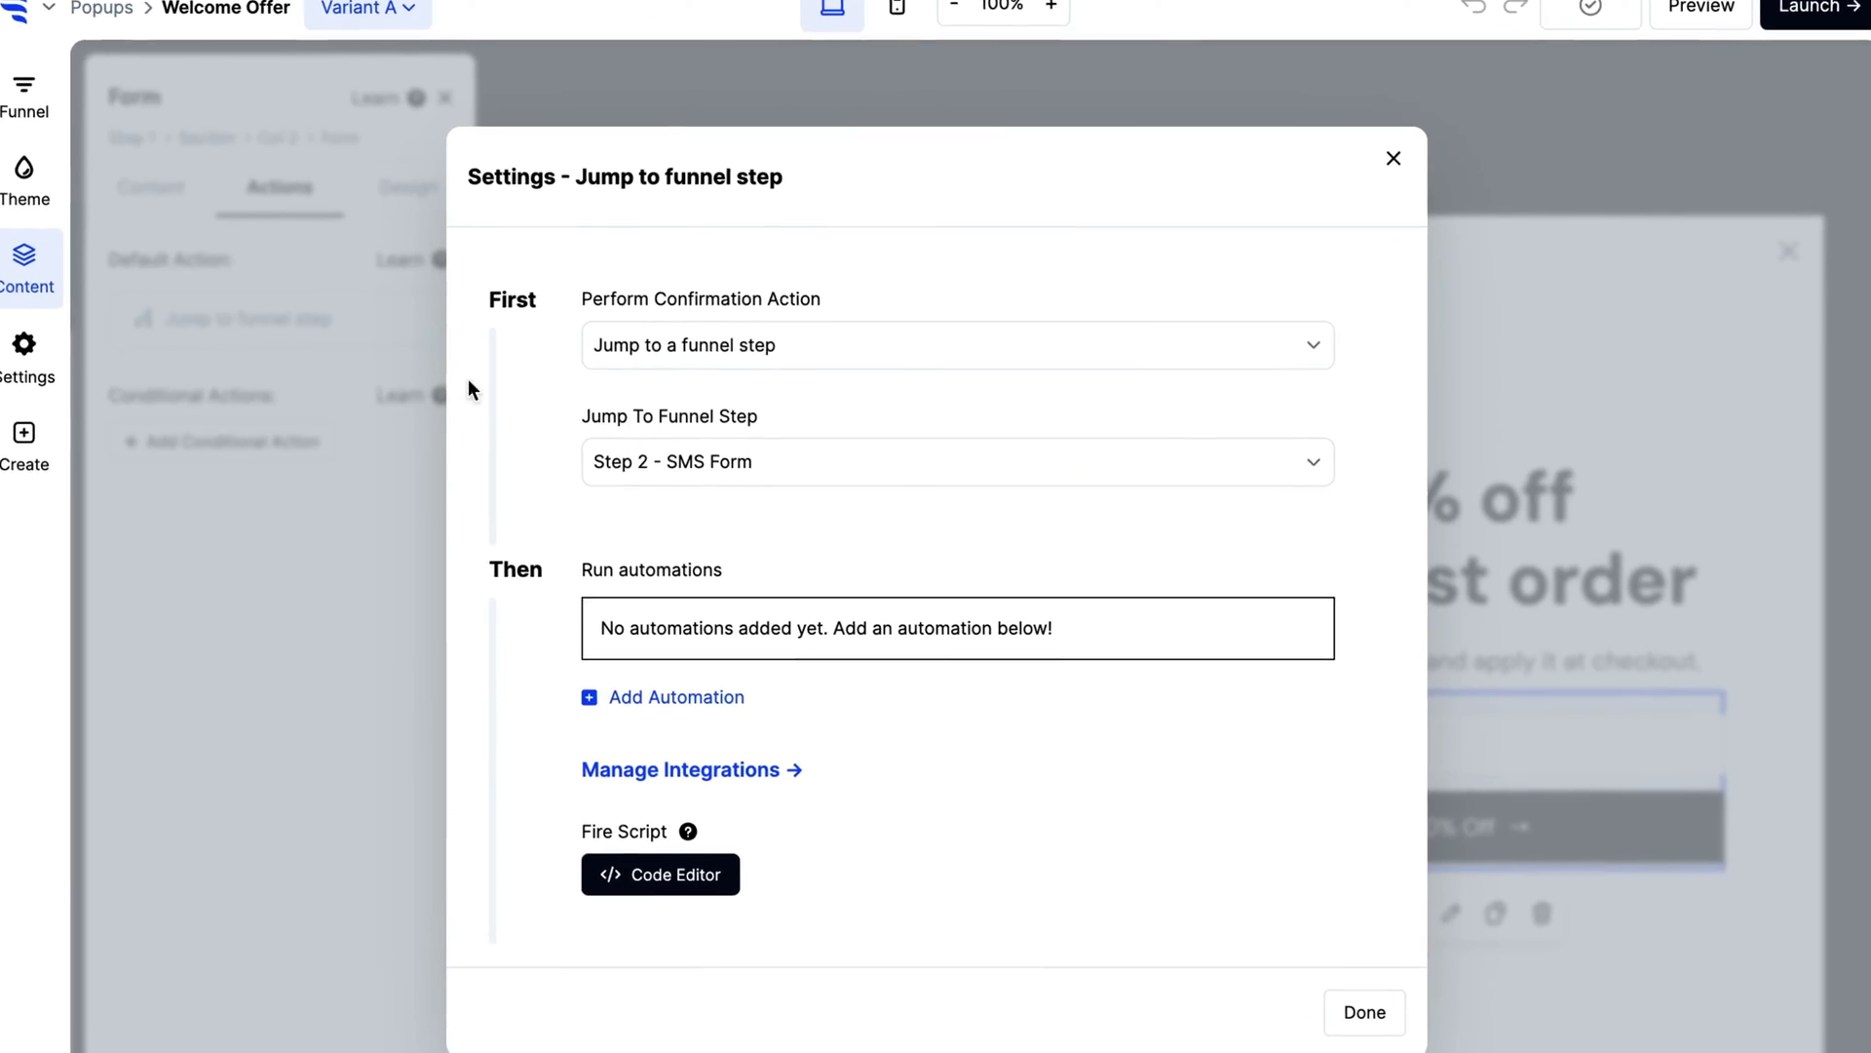
Add a Klaviyo add-to-list automation to Black Friday Subscribers on form submission, then review popup triggers
{"action": "left_click", "coordinate": [663, 698]}
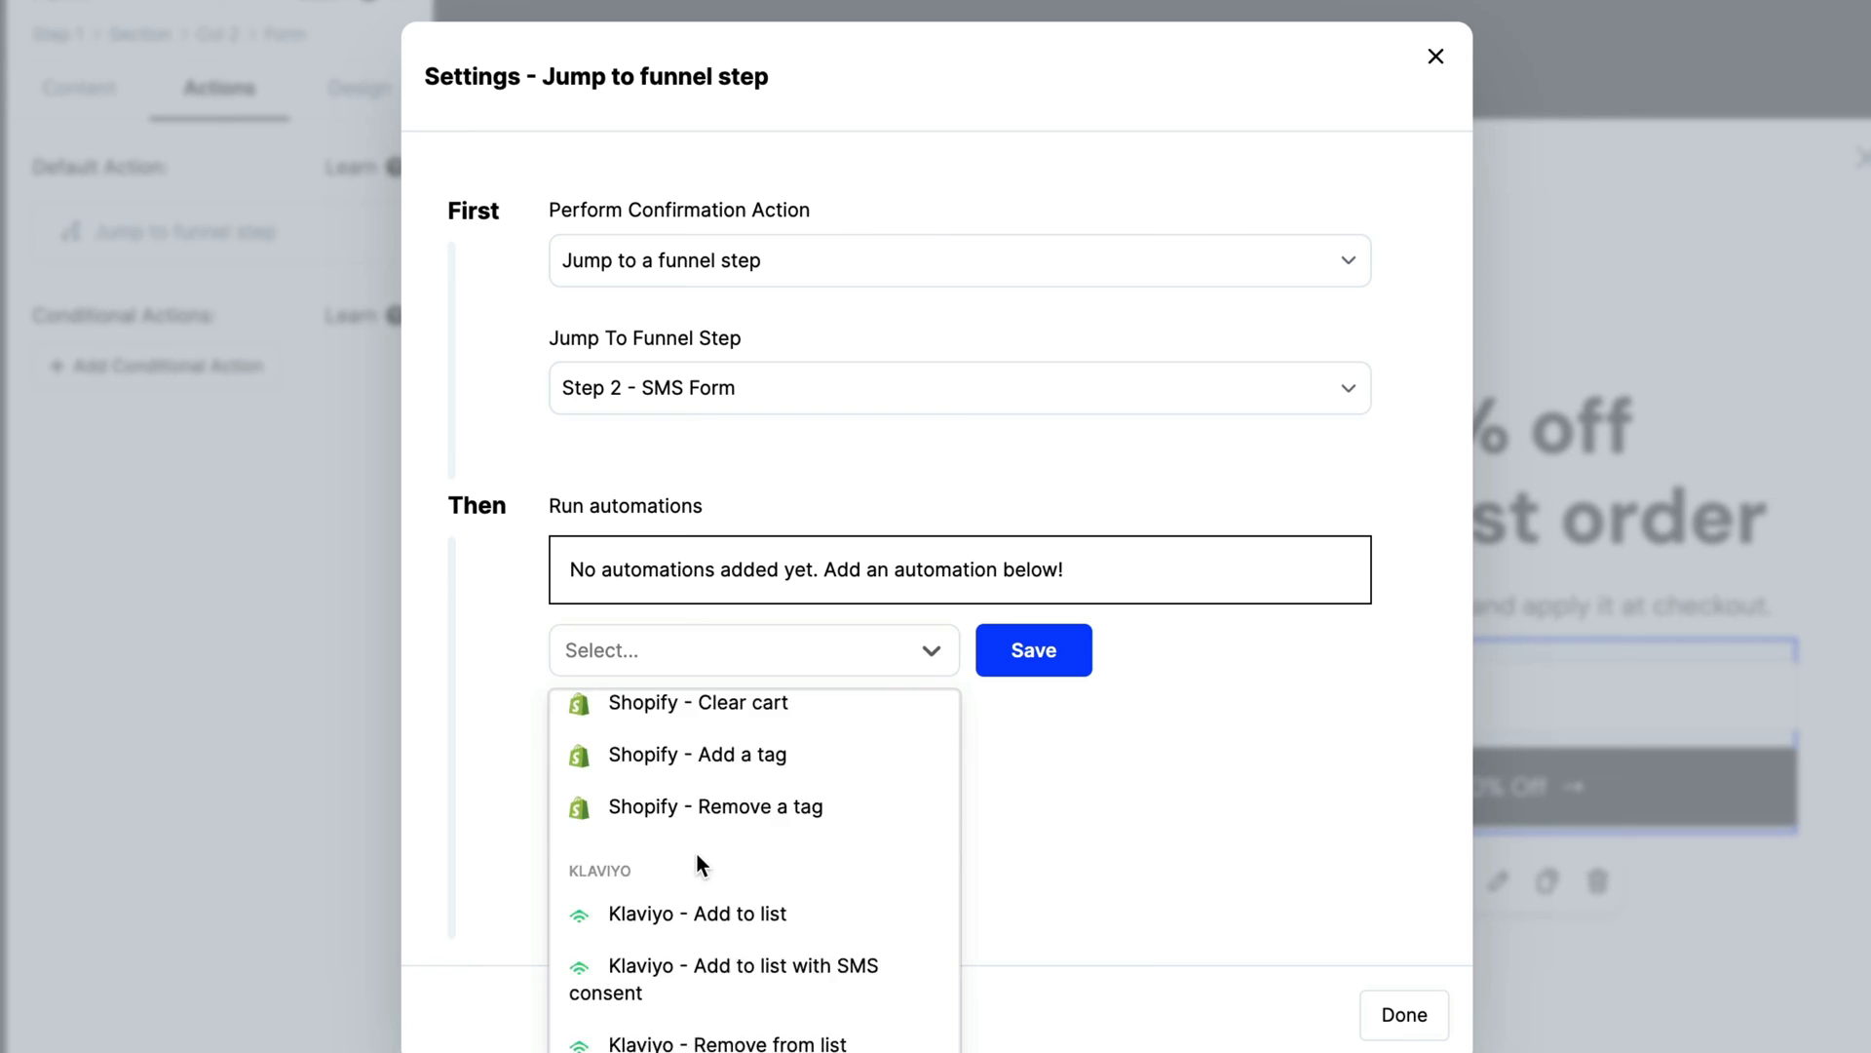
{"action": "left_click", "coordinate": [696, 912]}
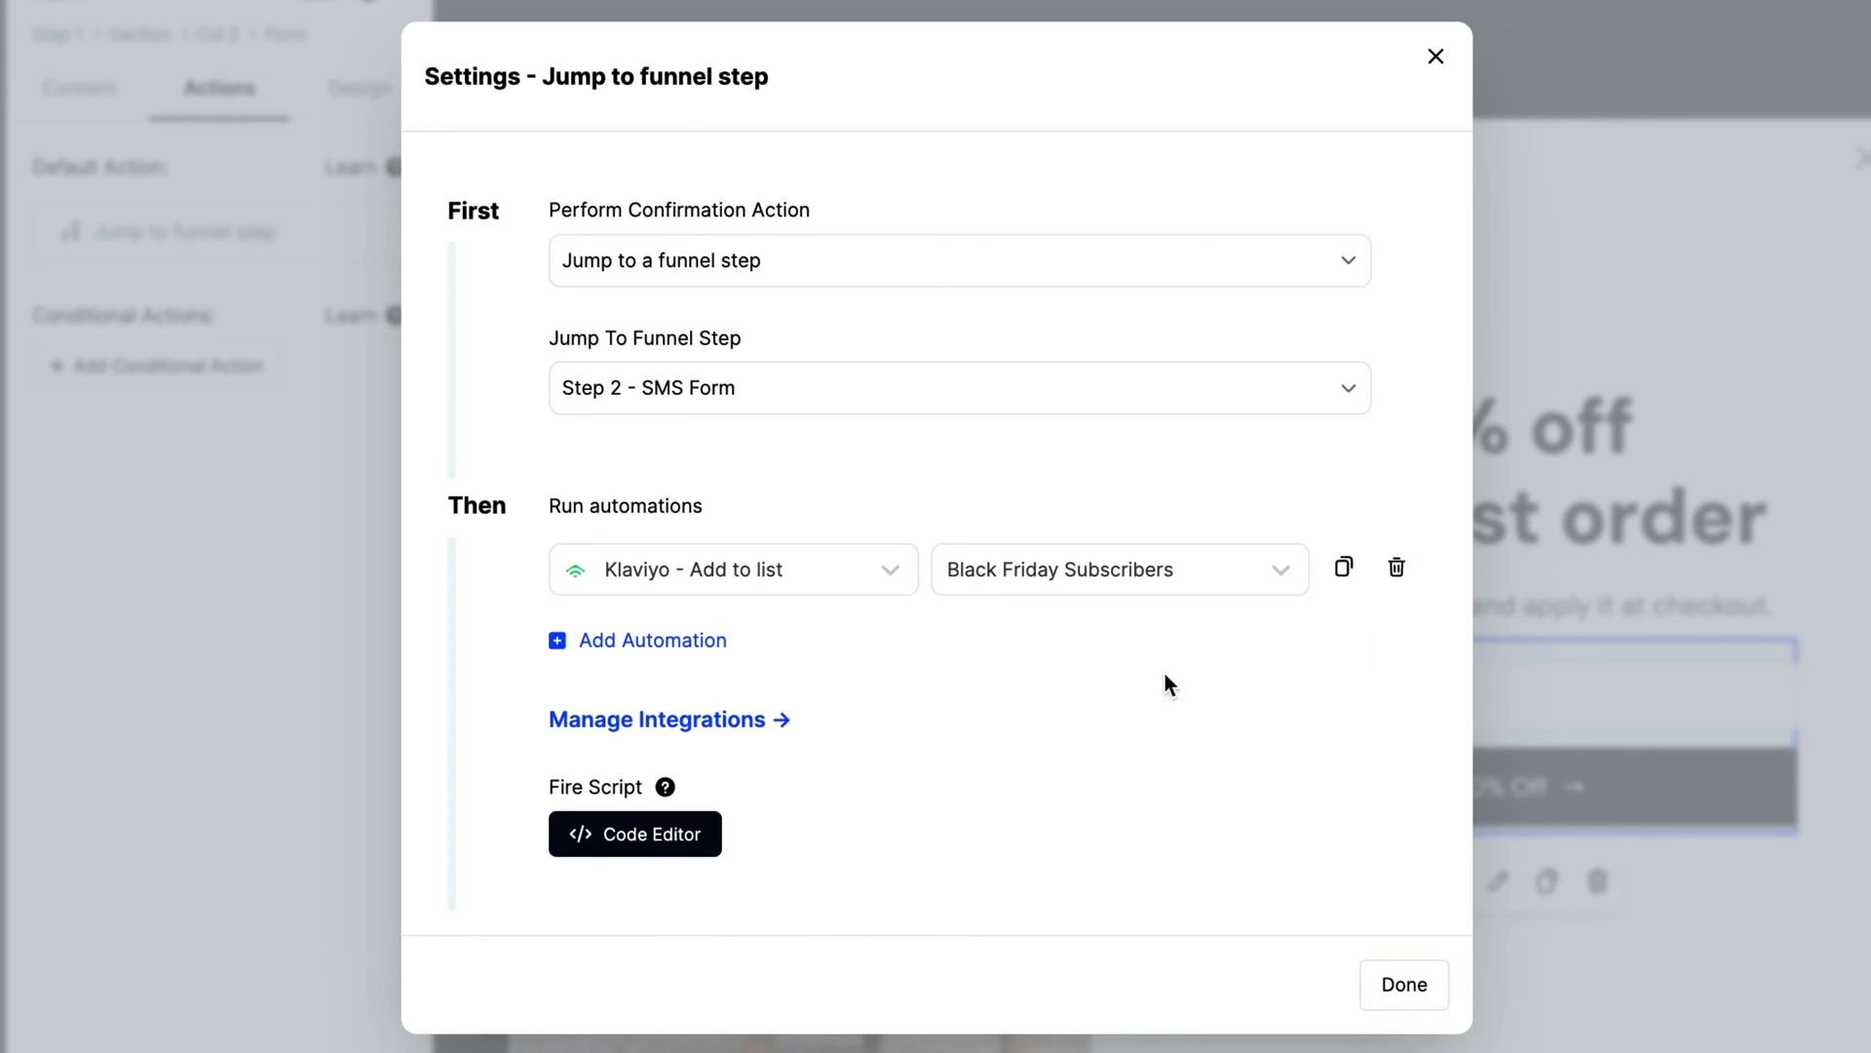
{"action": "left_click", "coordinate": [651, 641]}
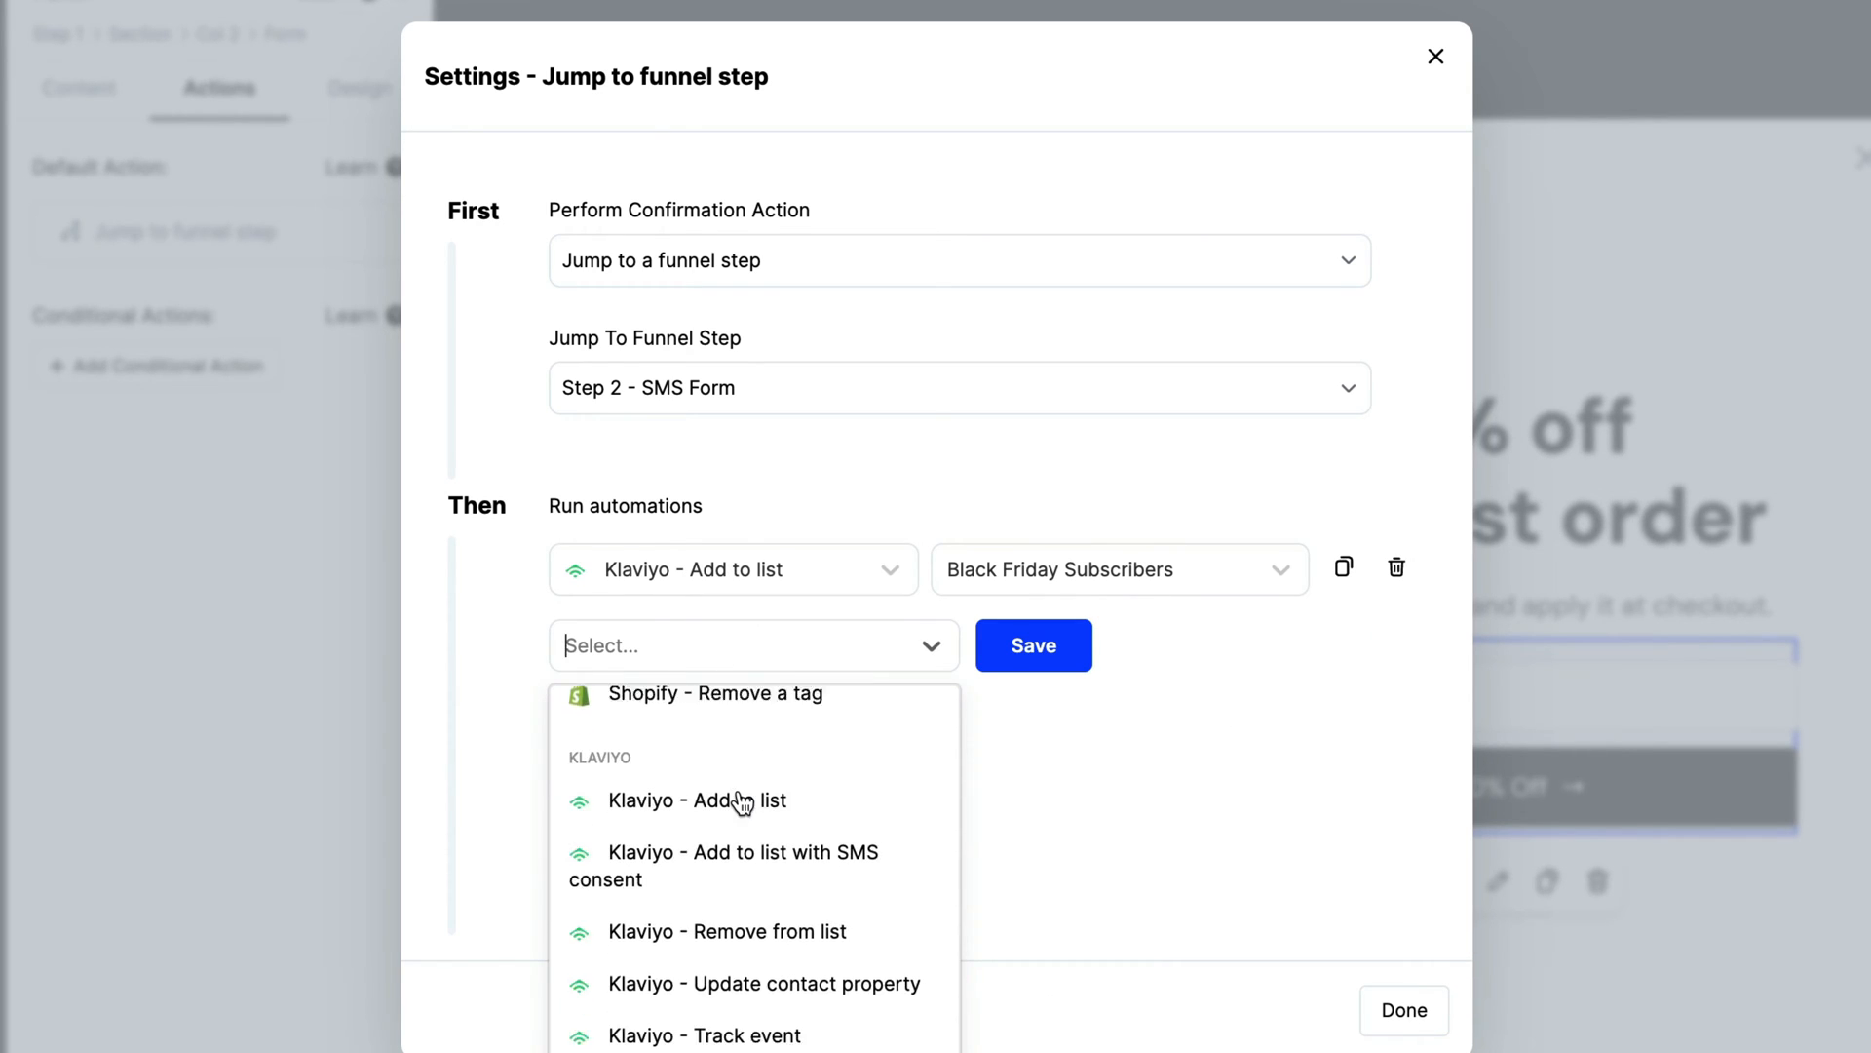
{"action": "left_click", "coordinate": [1437, 56]}
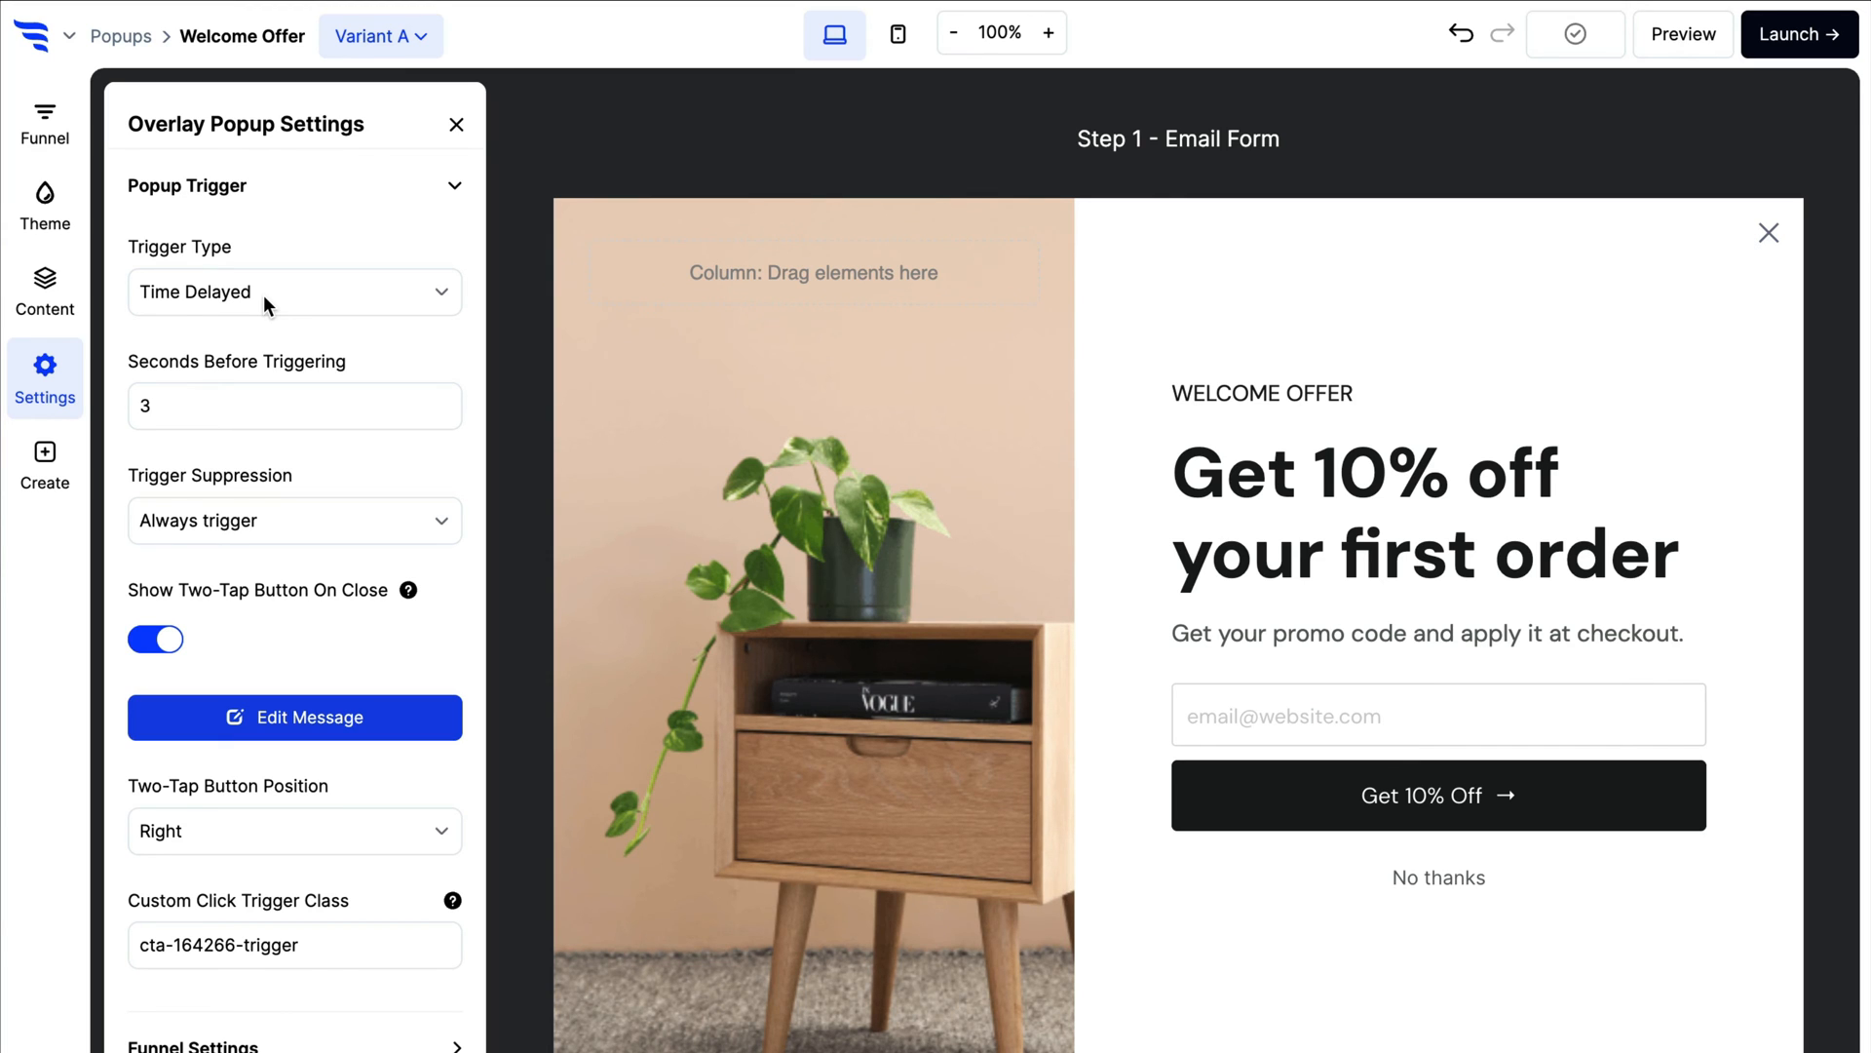
{"action": "left_click", "coordinate": [294, 290]}
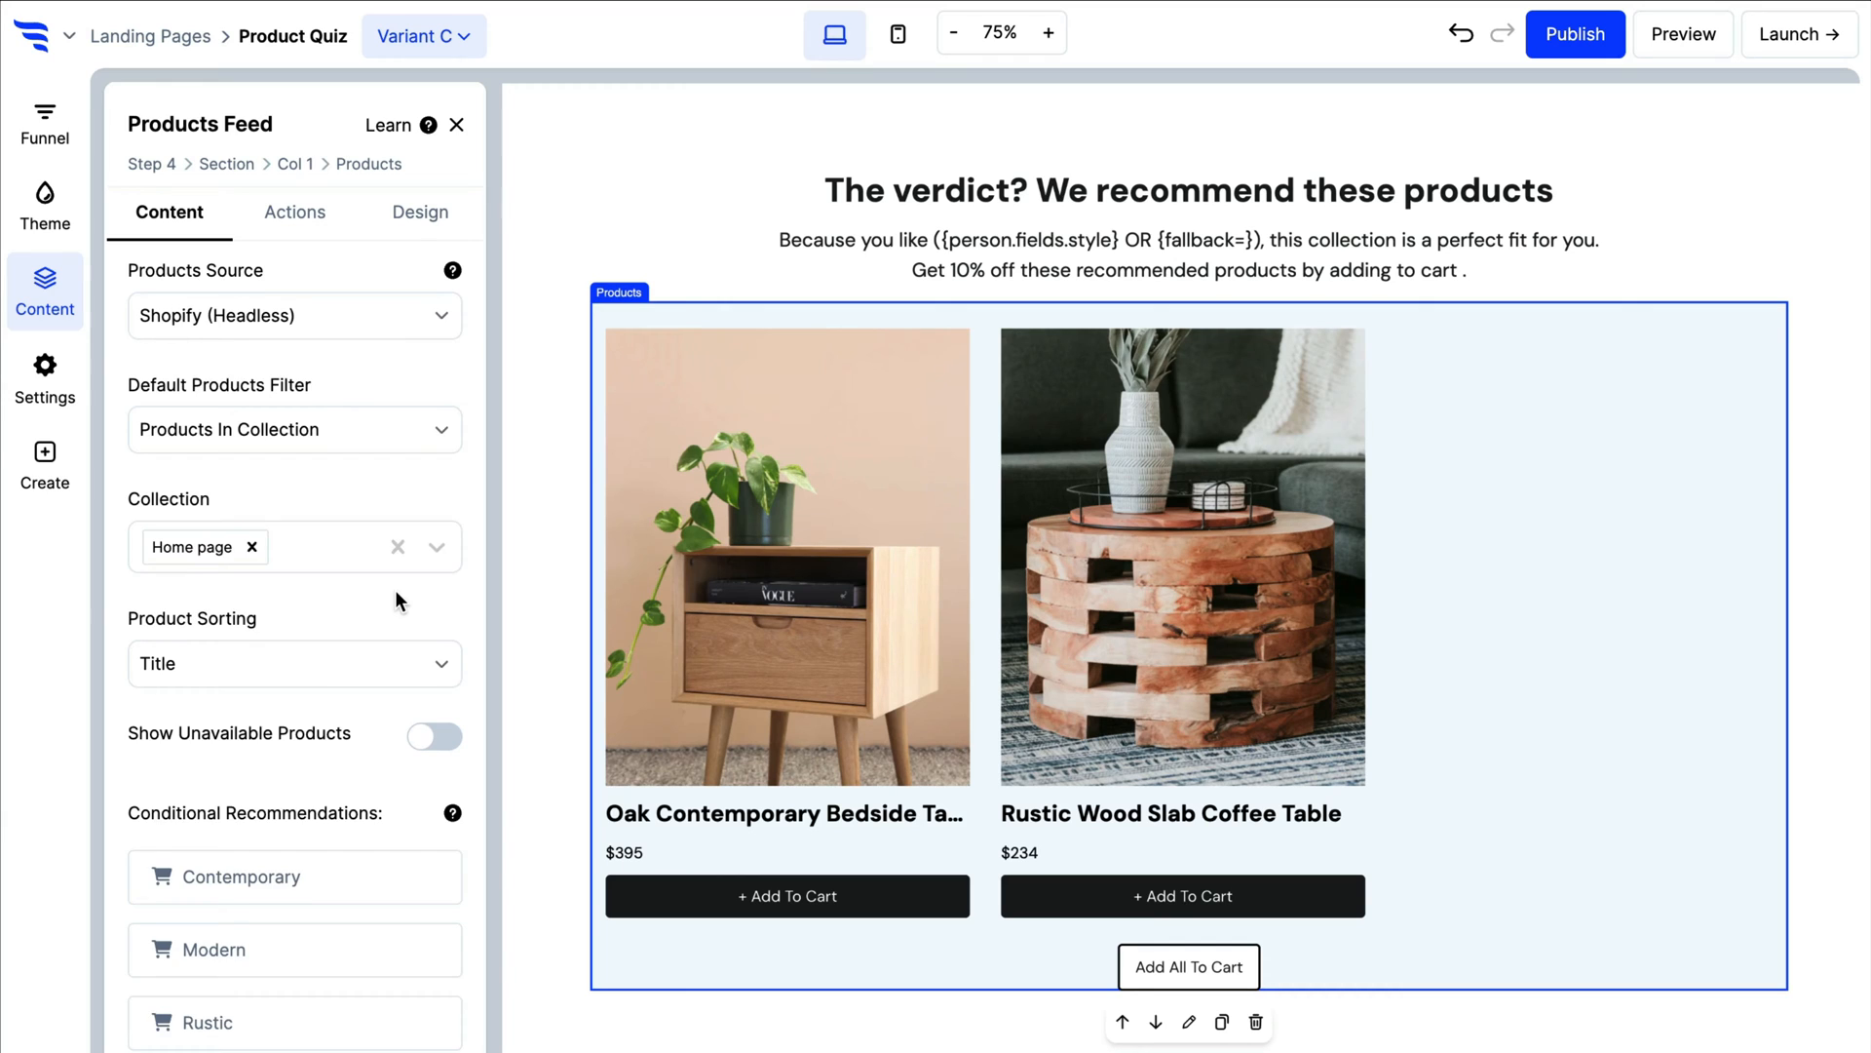
Require a Bathroom room answer for the Contemporary recommendation and add its products to display
{"action": "left_click", "coordinate": [242, 876]}
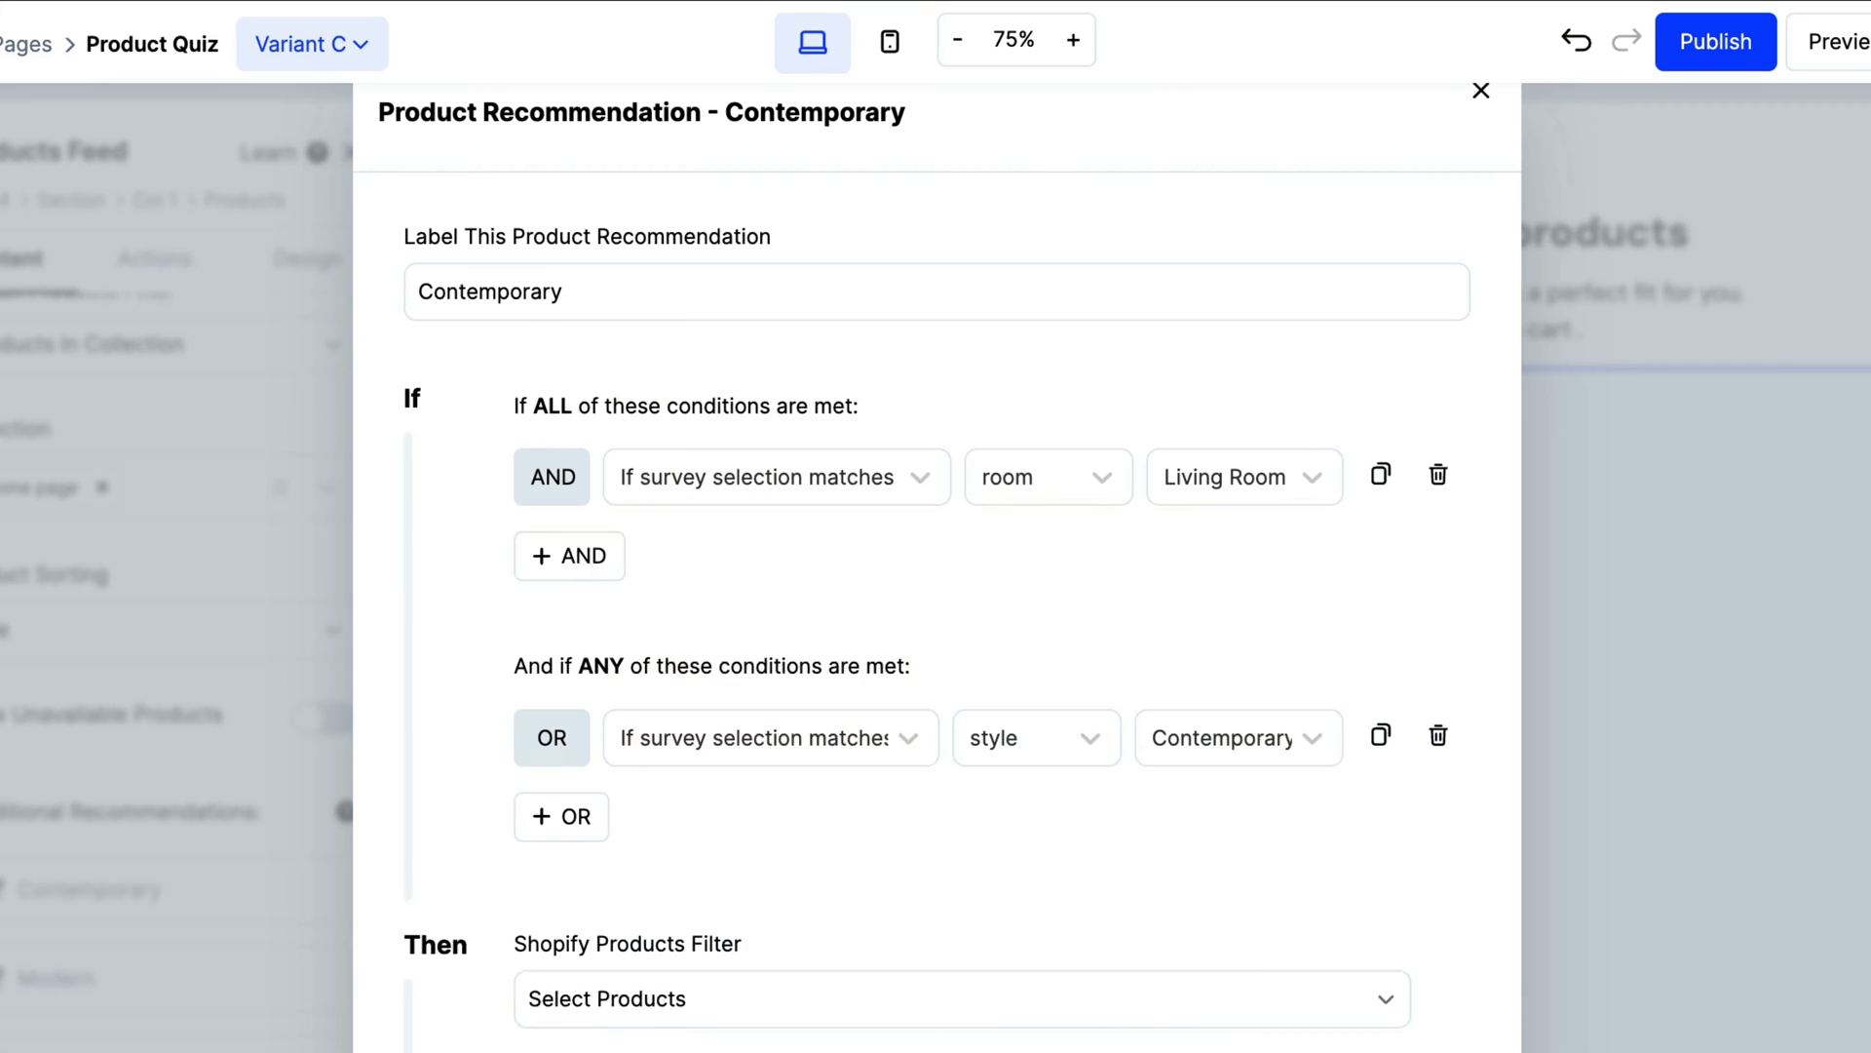
{"action": "left_click", "coordinate": [569, 556]}
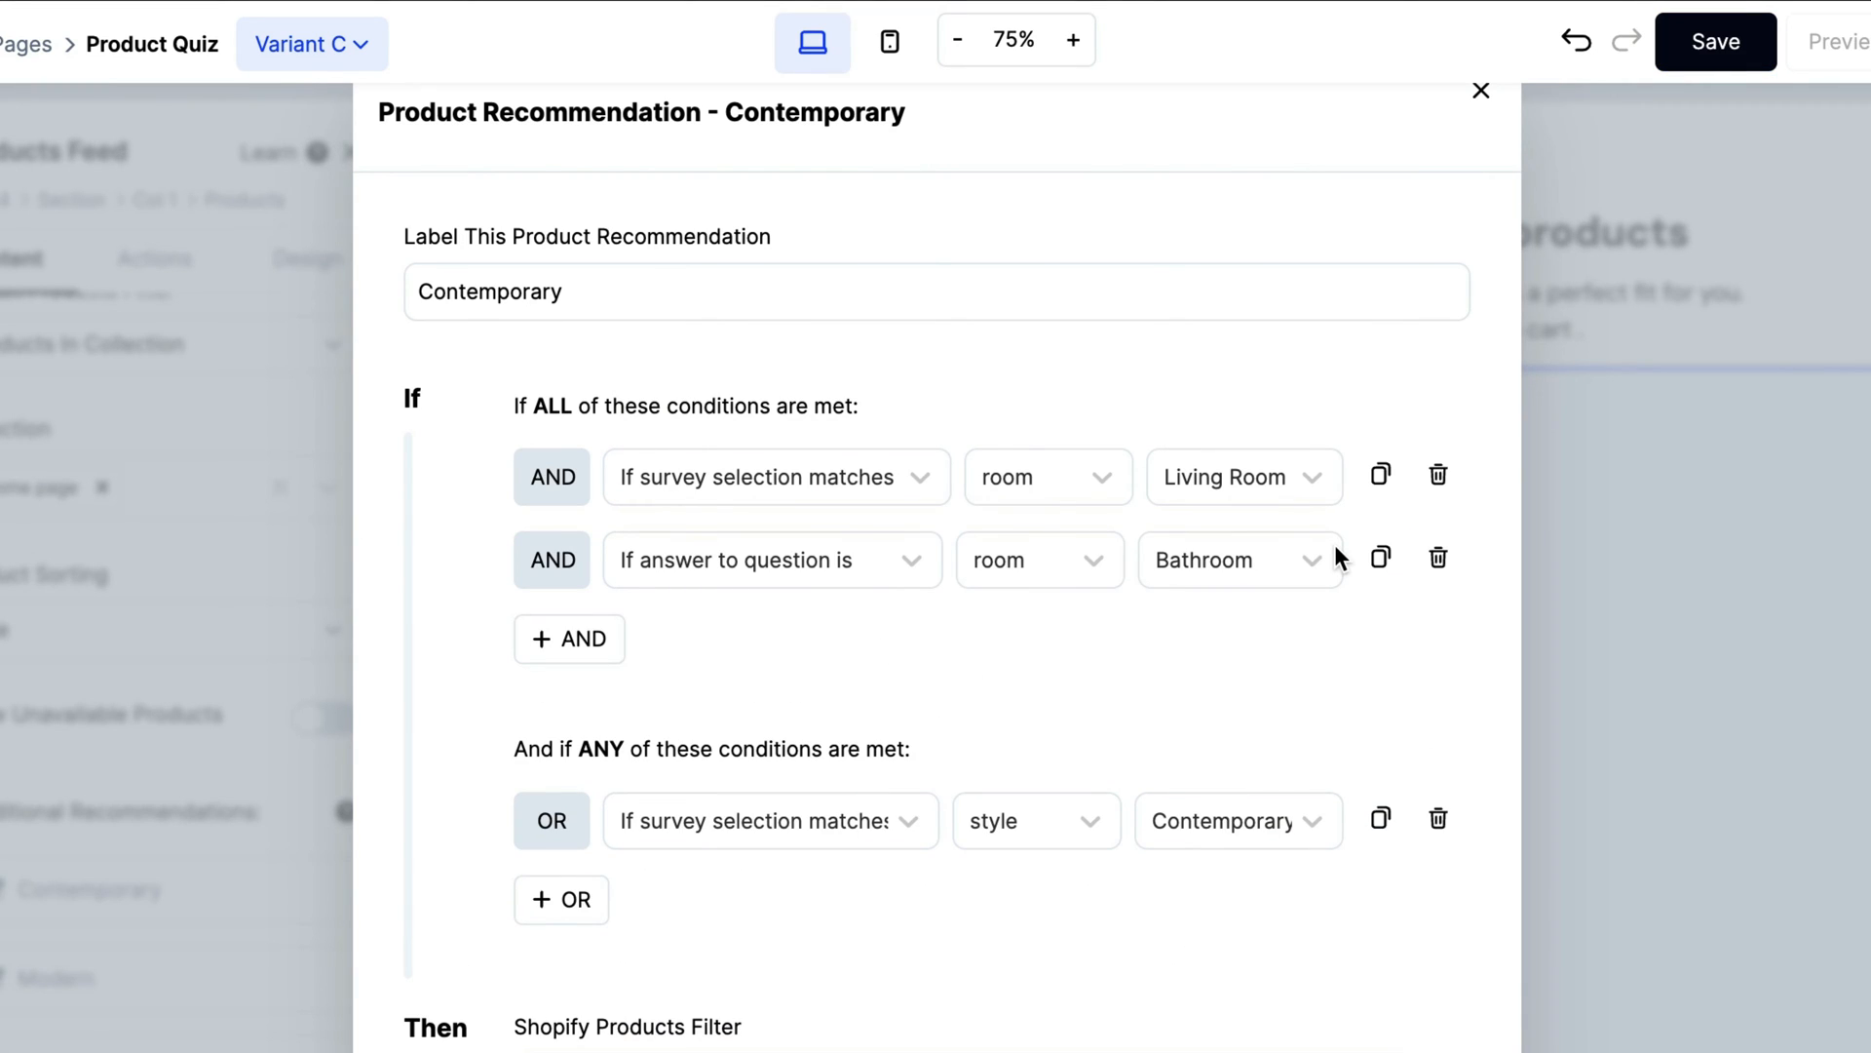
{"action": "scroll", "scroll_direction": "down", "scroll_amount": 3}
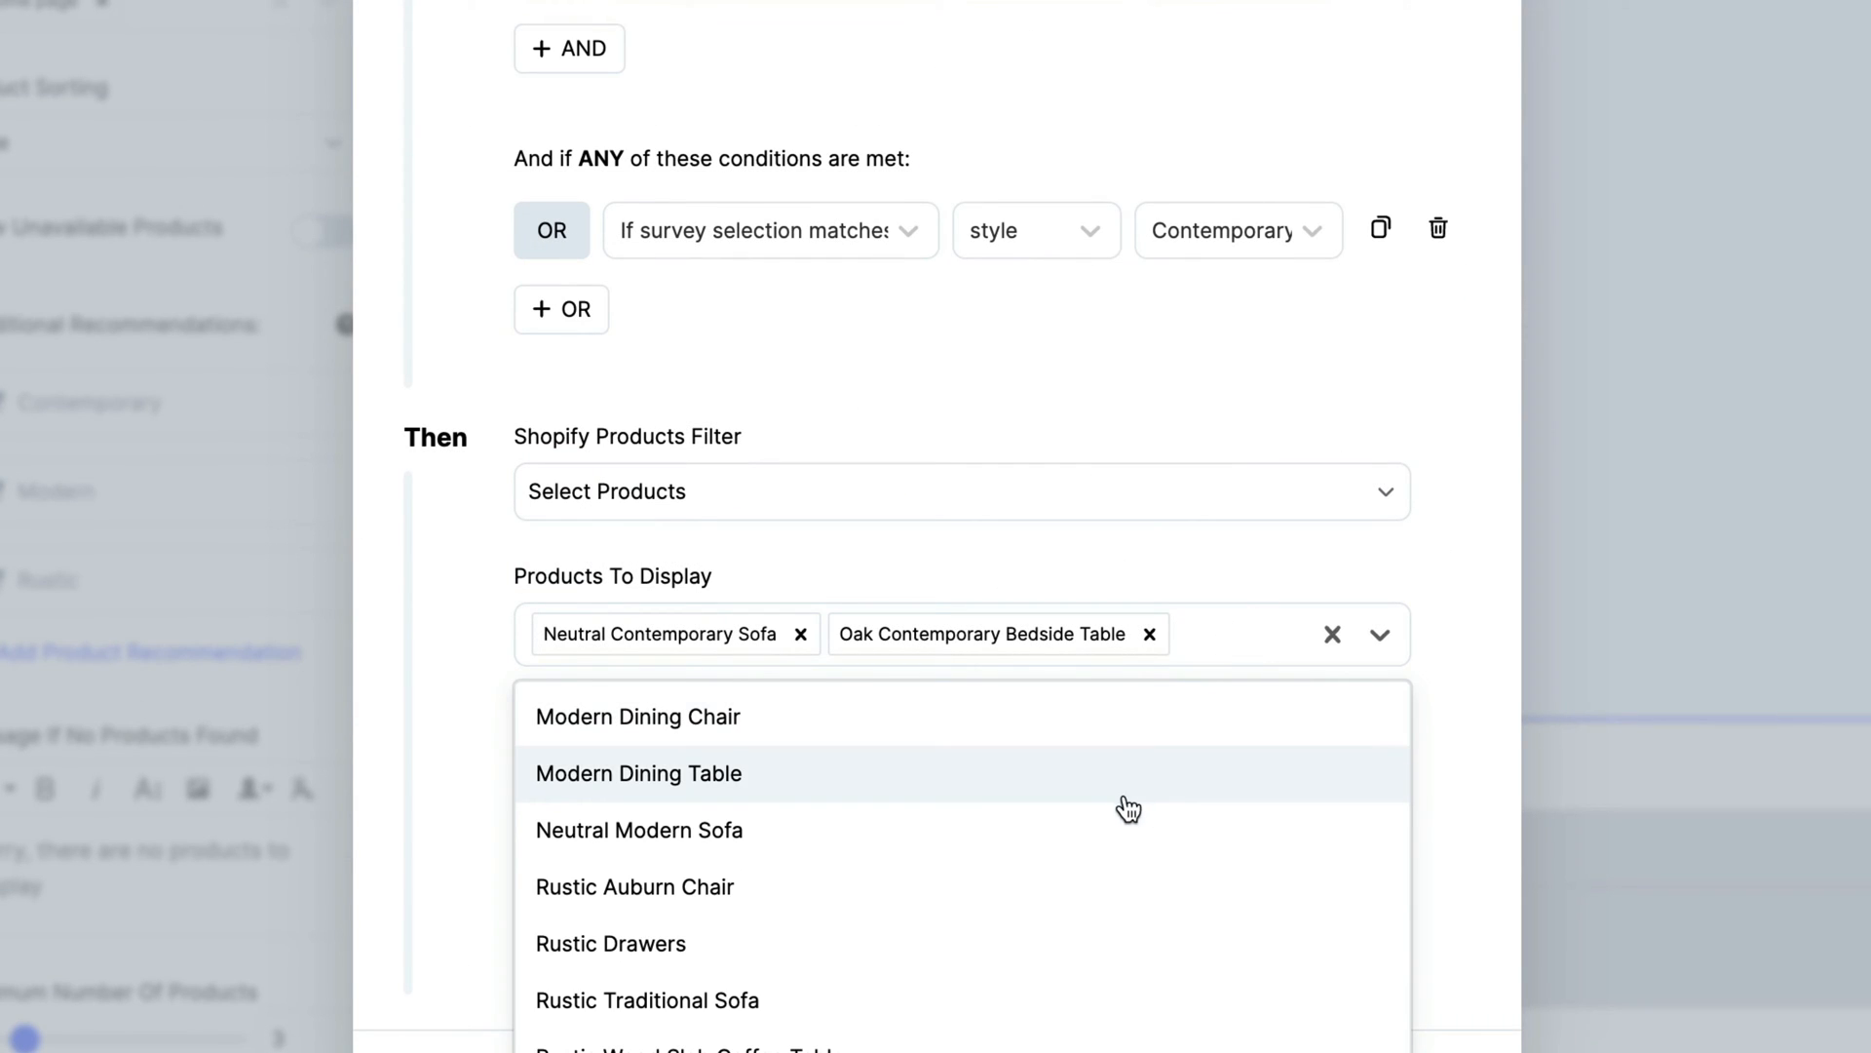
{"action": "left_click", "coordinate": [640, 831]}
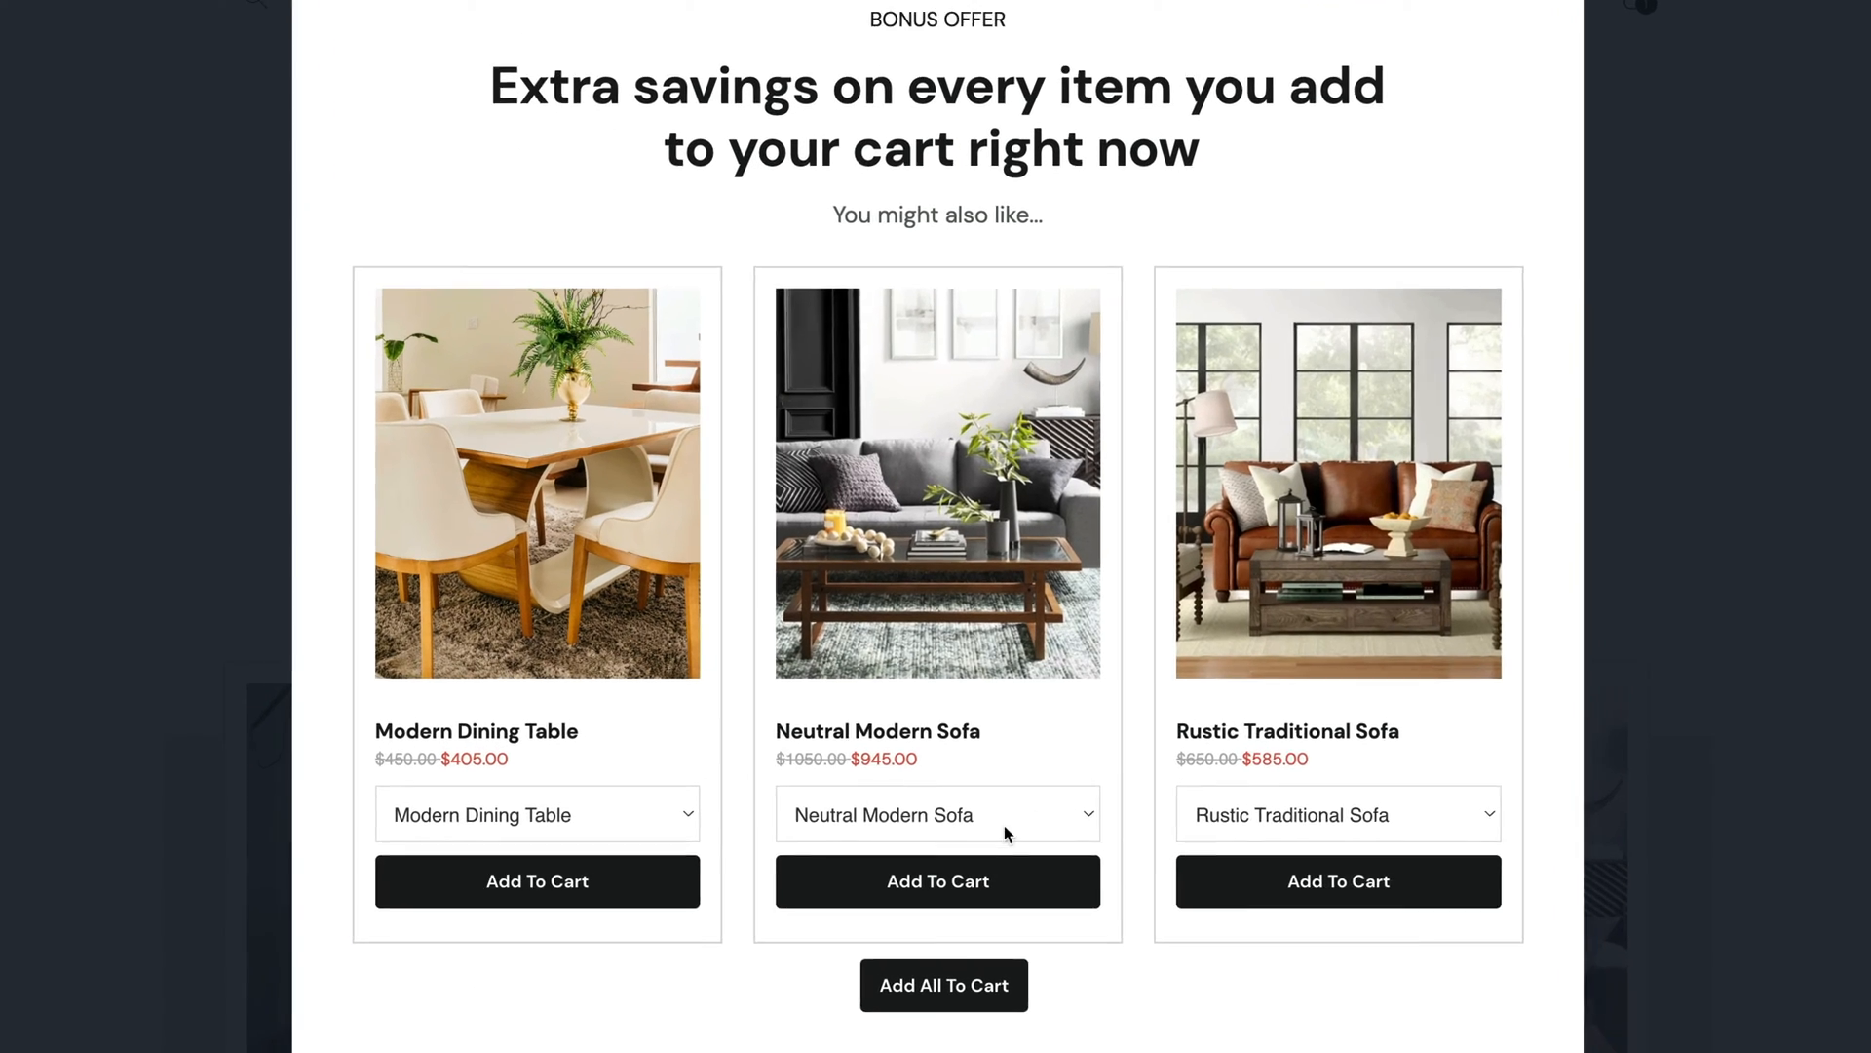
{"action": "left_click", "coordinate": [938, 882]}
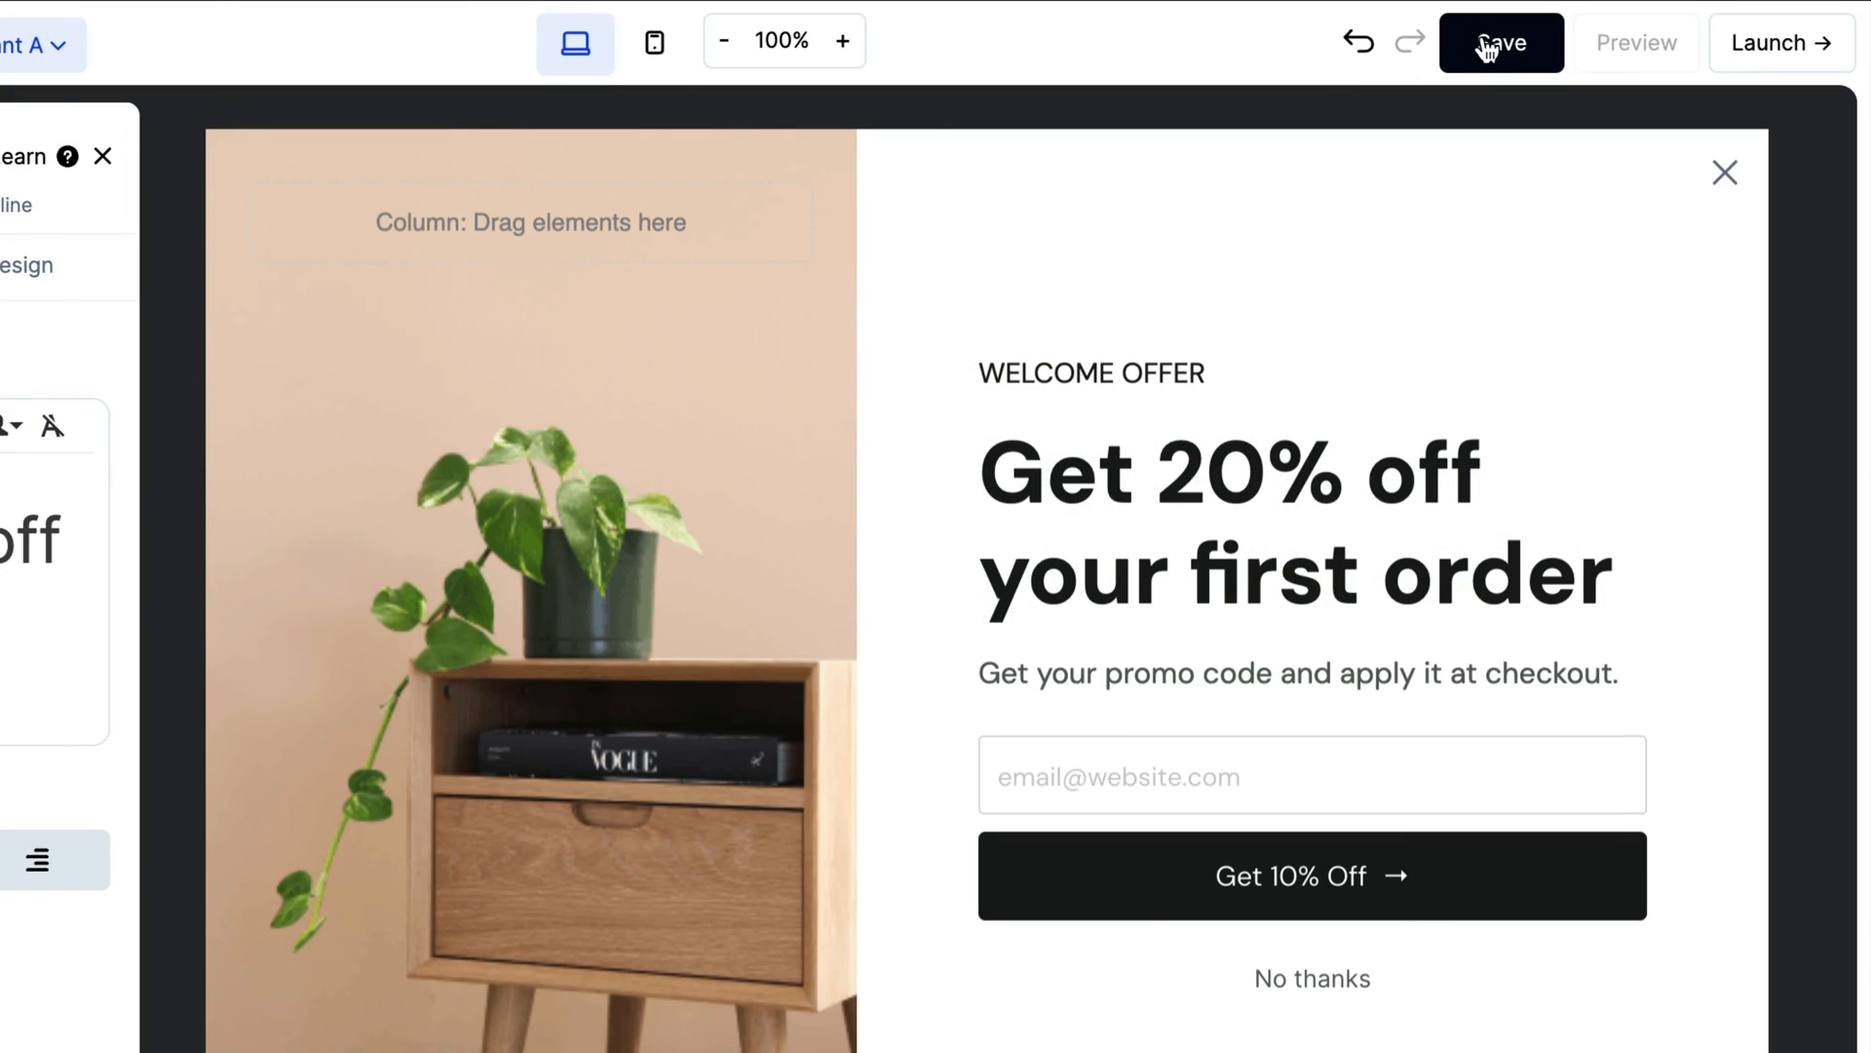
Save the Welcome Offer popup and preview it on a phone-sized screen
{"action": "left_click", "coordinate": [1501, 41]}
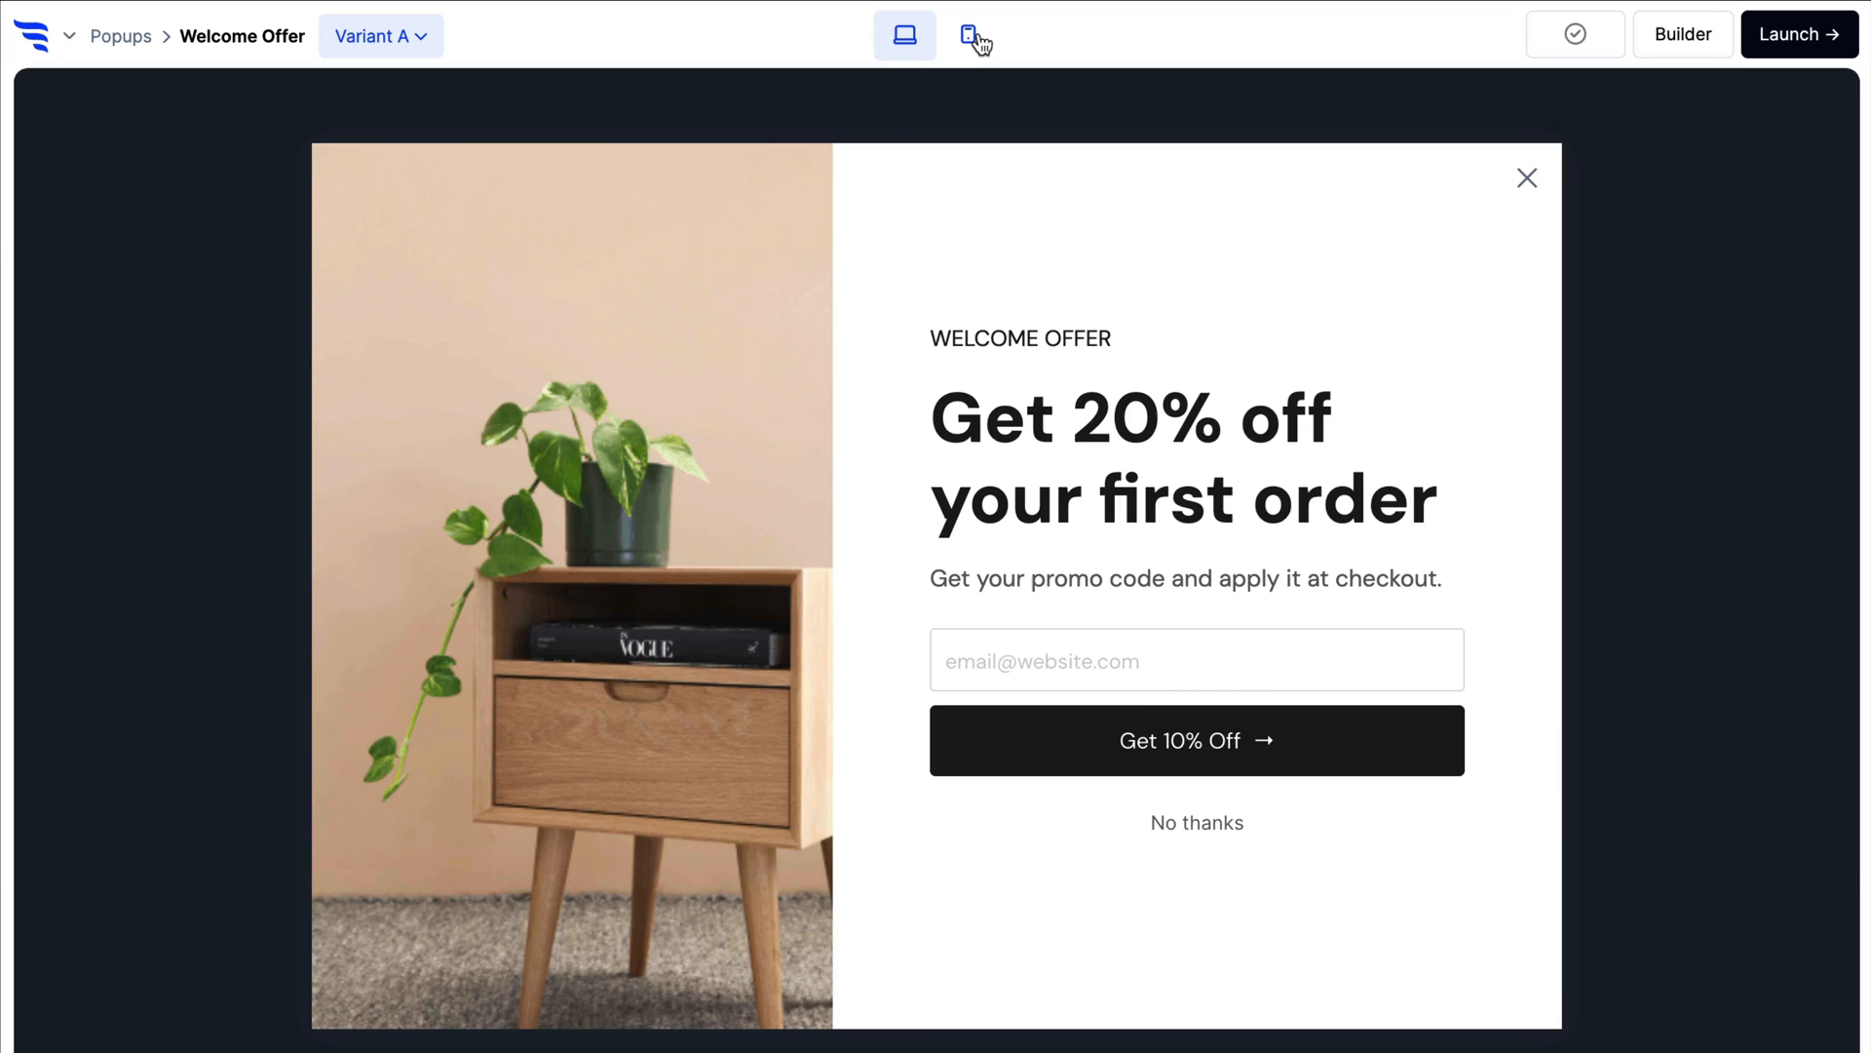
{"action": "left_click", "coordinate": [968, 33]}
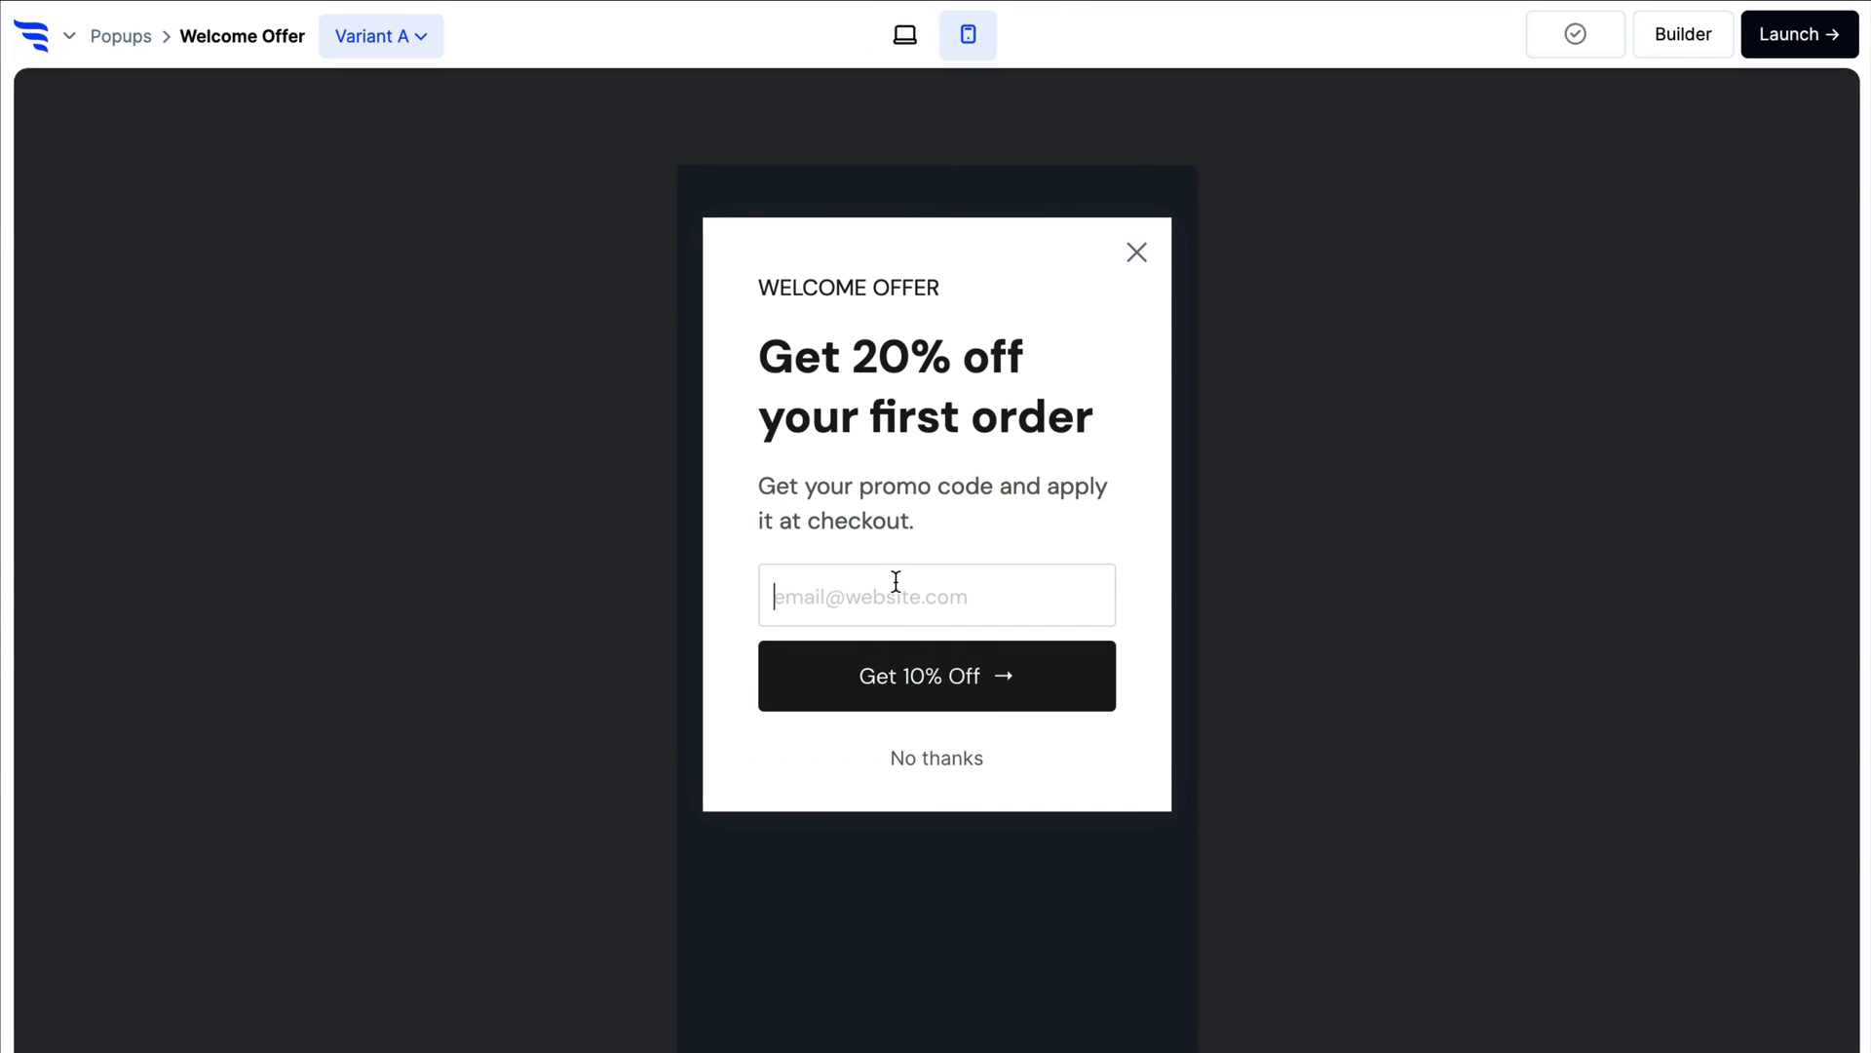
{"action": "left_click", "coordinate": [1790, 33]}
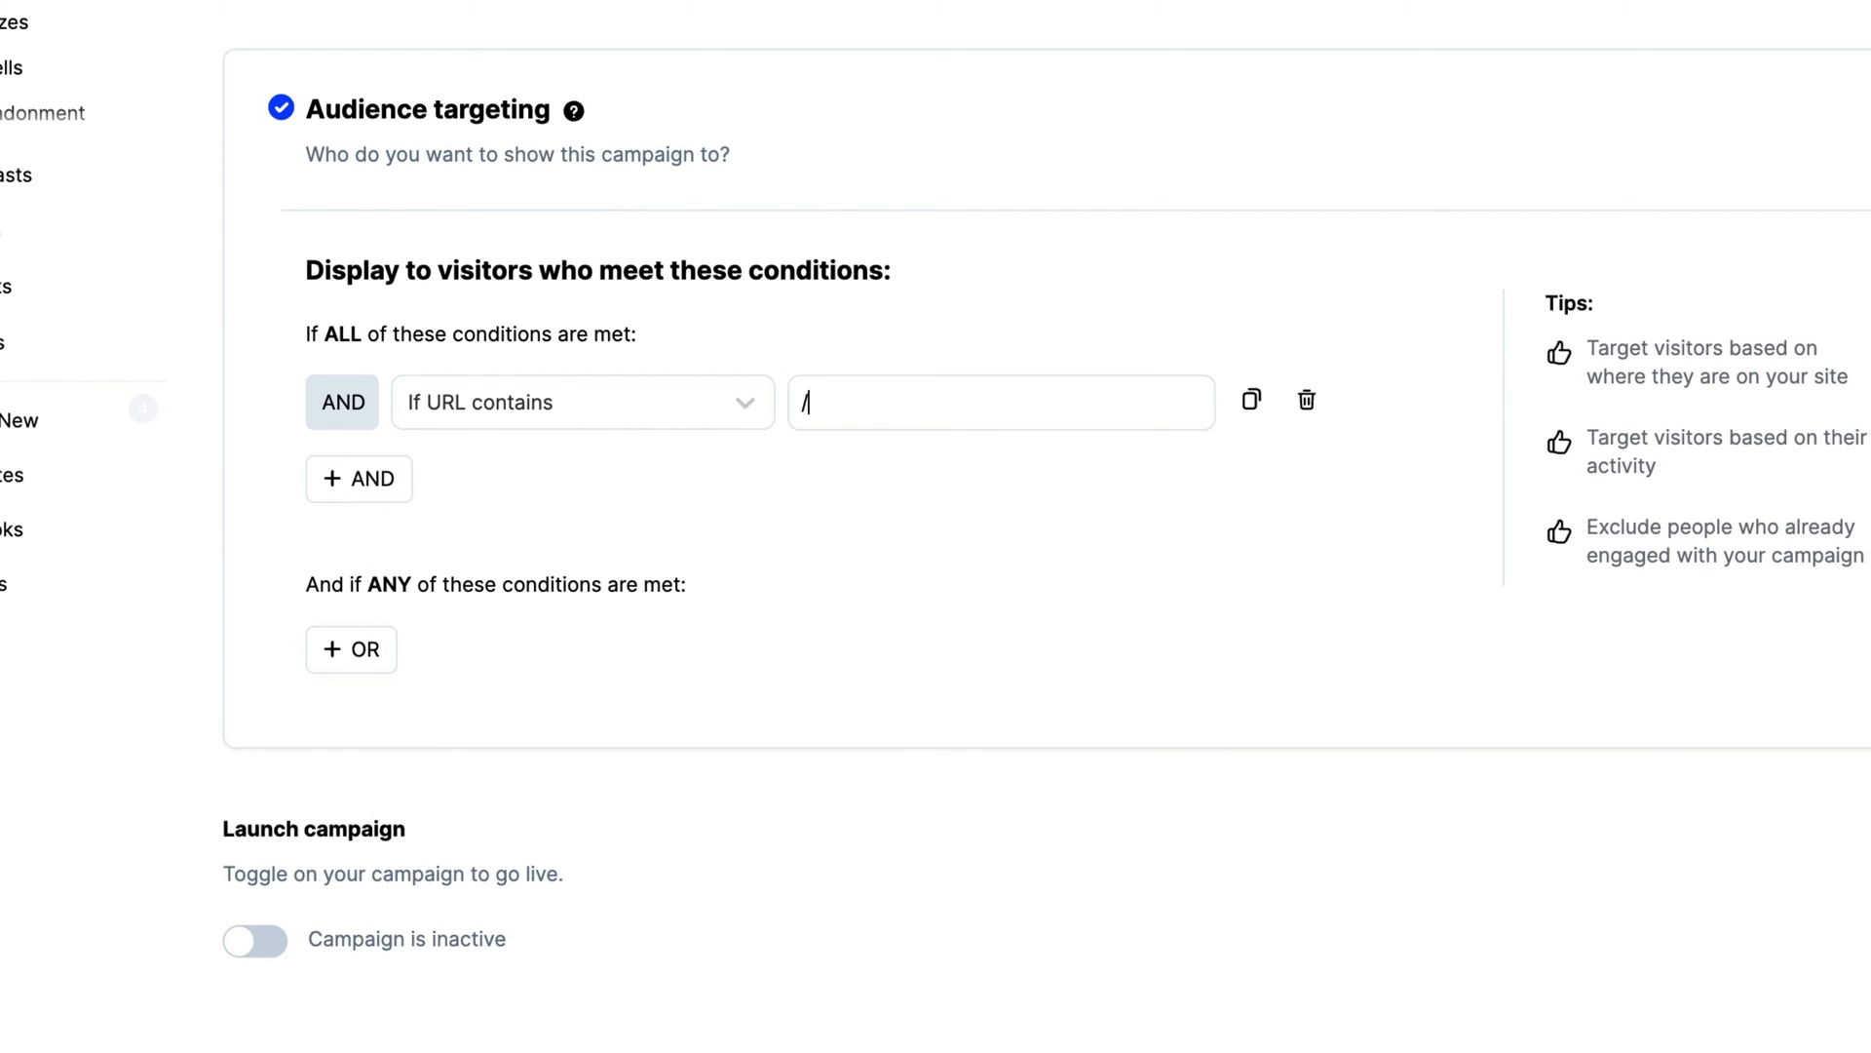
Save the /products any-of URL condition and switch the Welcome Offer popup from inactive to live
{"action": "type", "text": "products"}
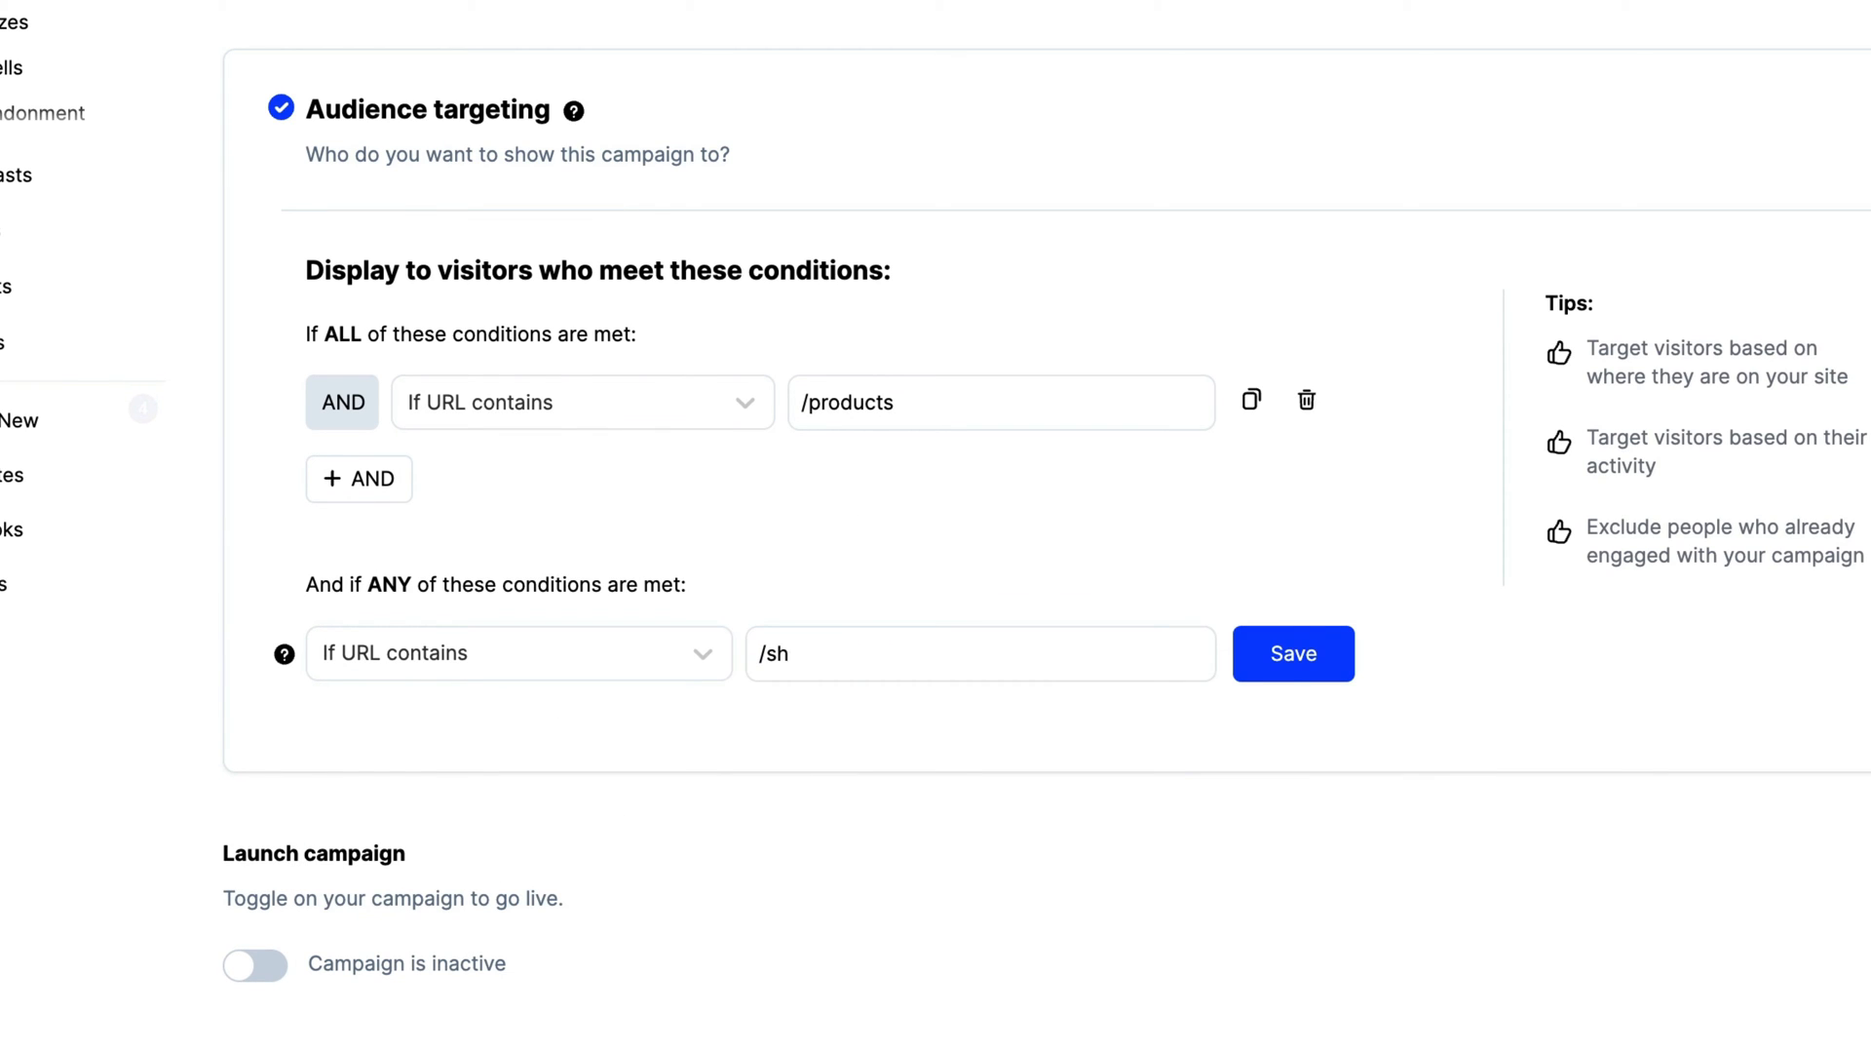
{"action": "left_click", "coordinate": [1292, 653]}
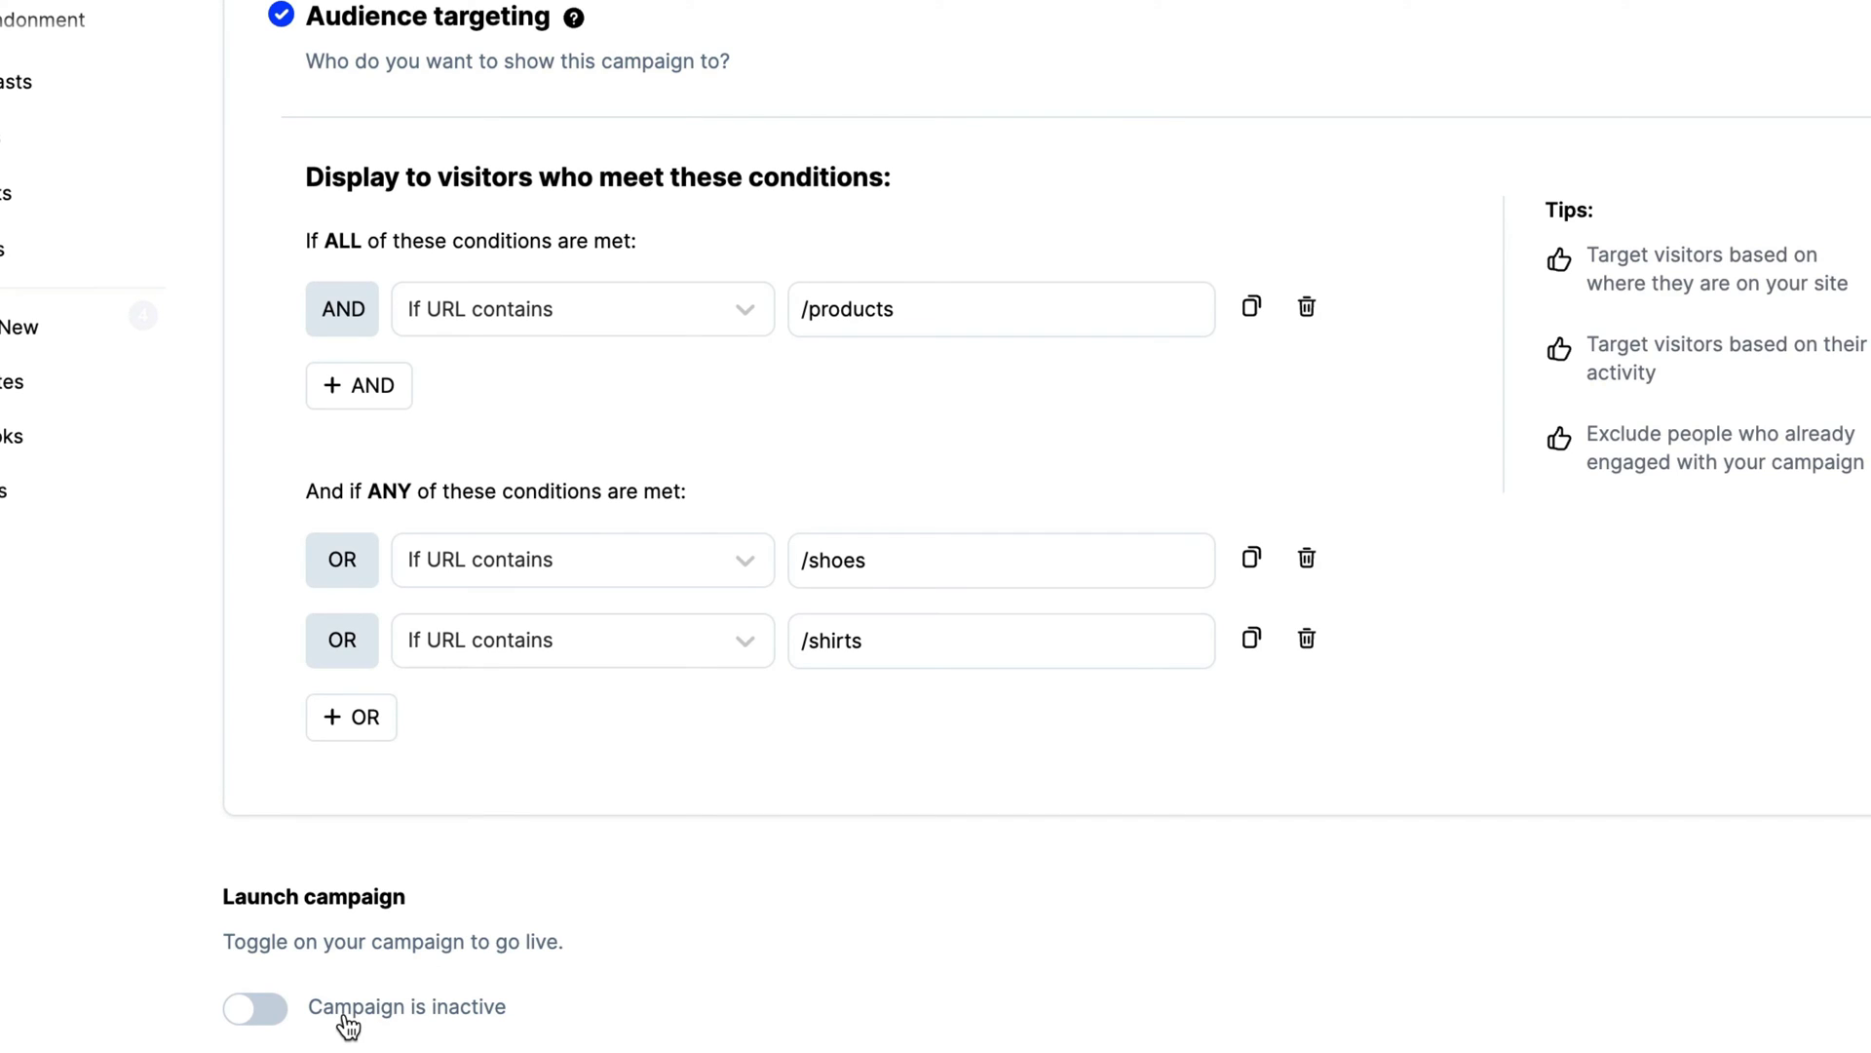
{"action": "left_click", "coordinate": [253, 1008]}
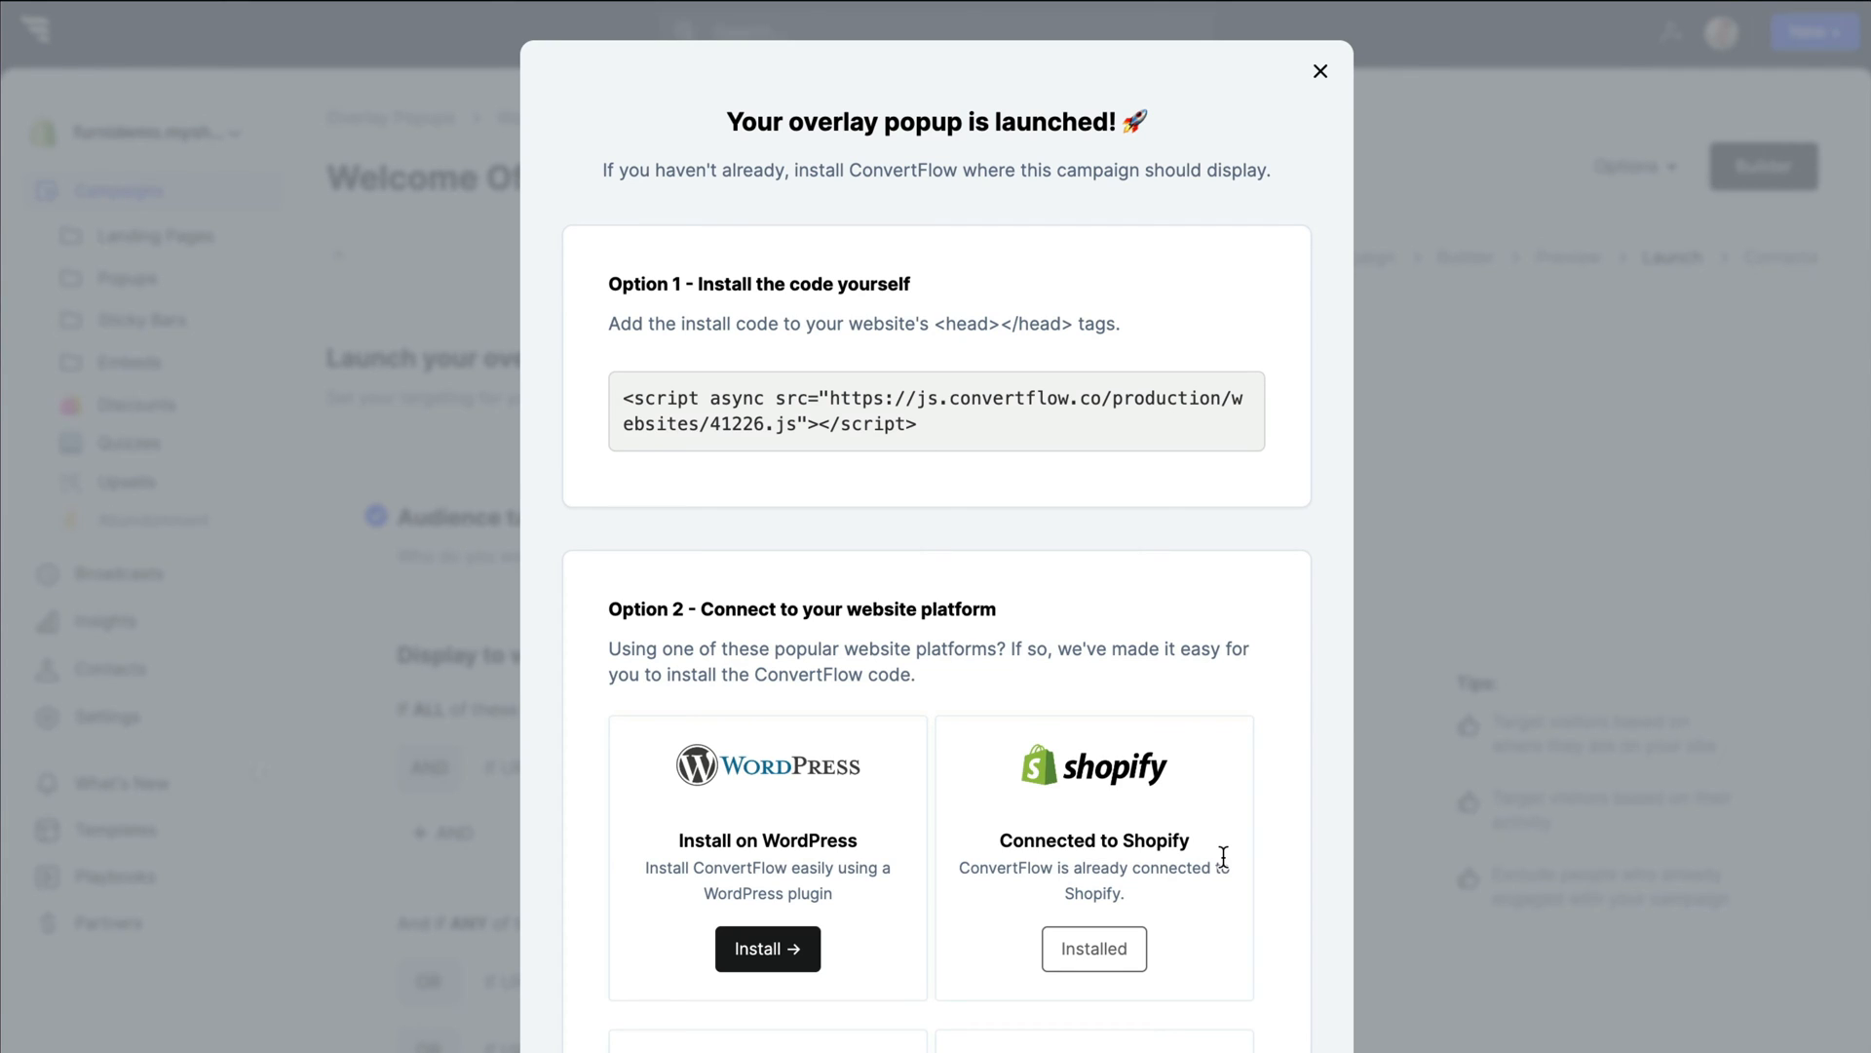
View the available URL domains for the Demo Quiz 321 landing page
{"action": "left_click", "coordinate": [1319, 72]}
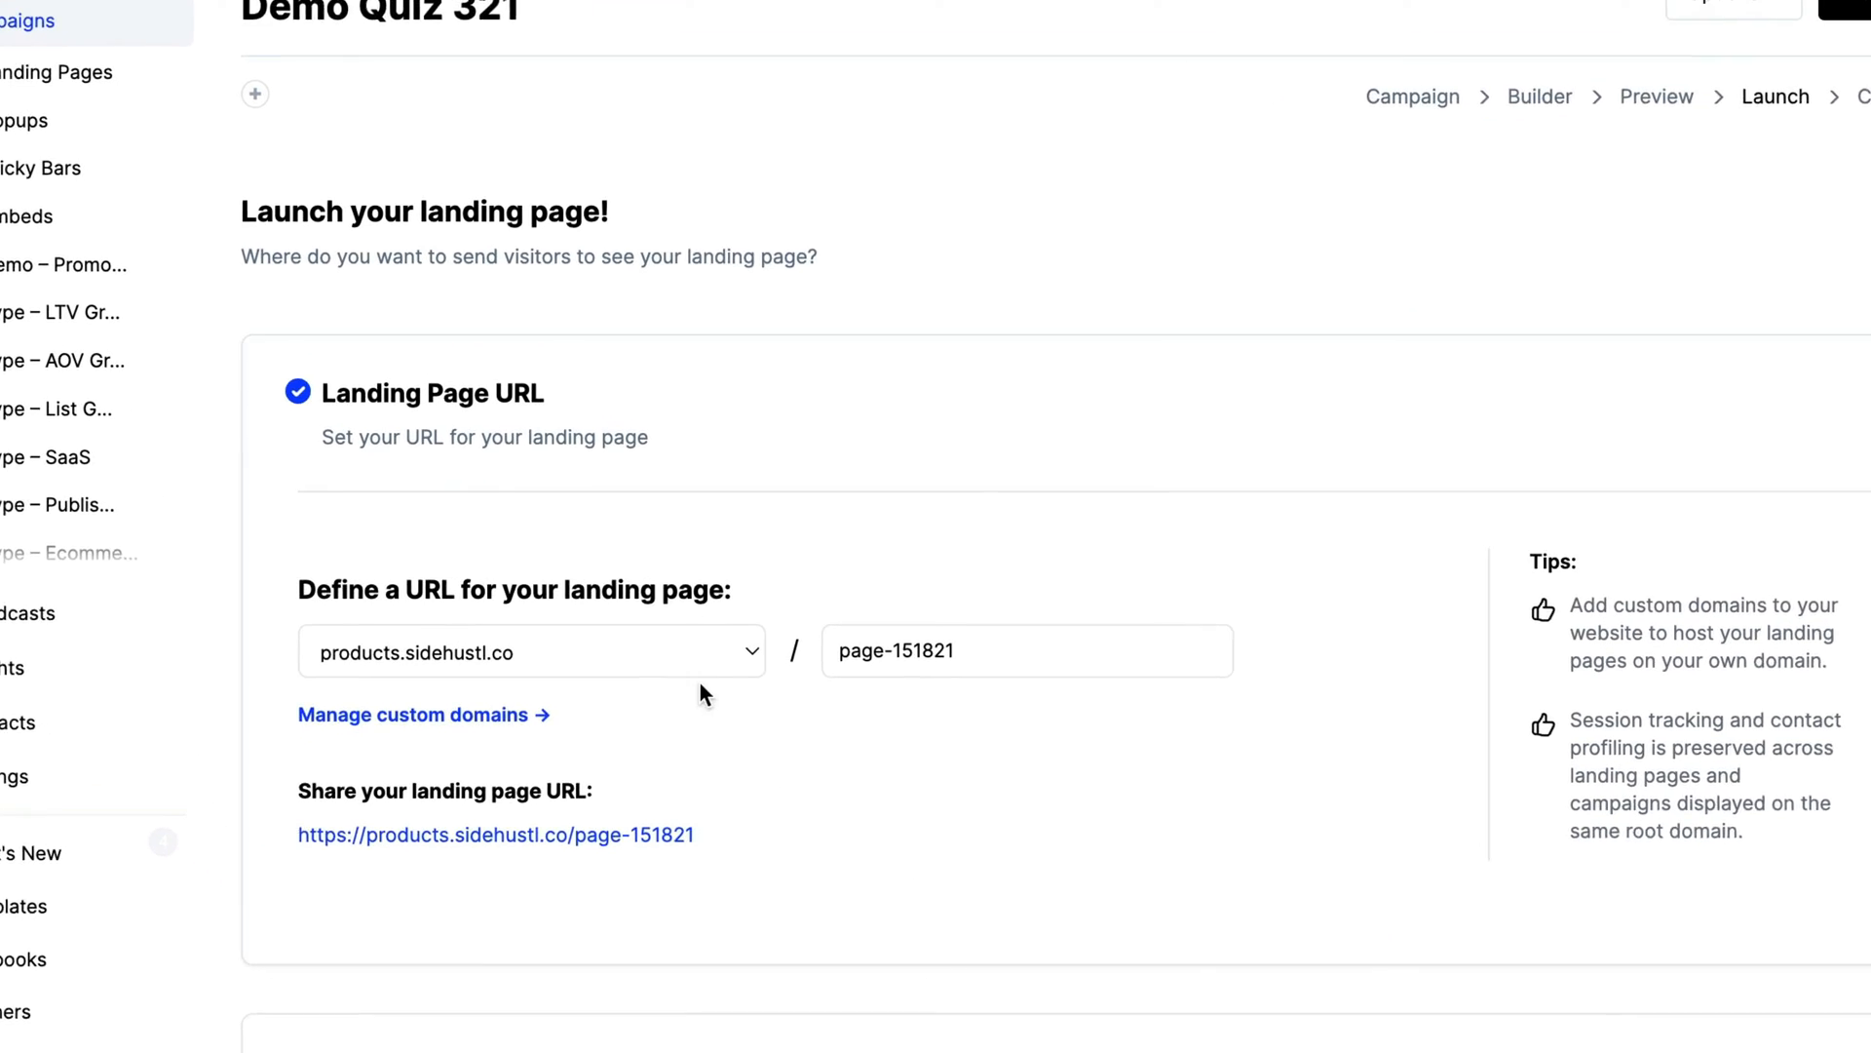
{"action": "left_click", "coordinate": [530, 651]}
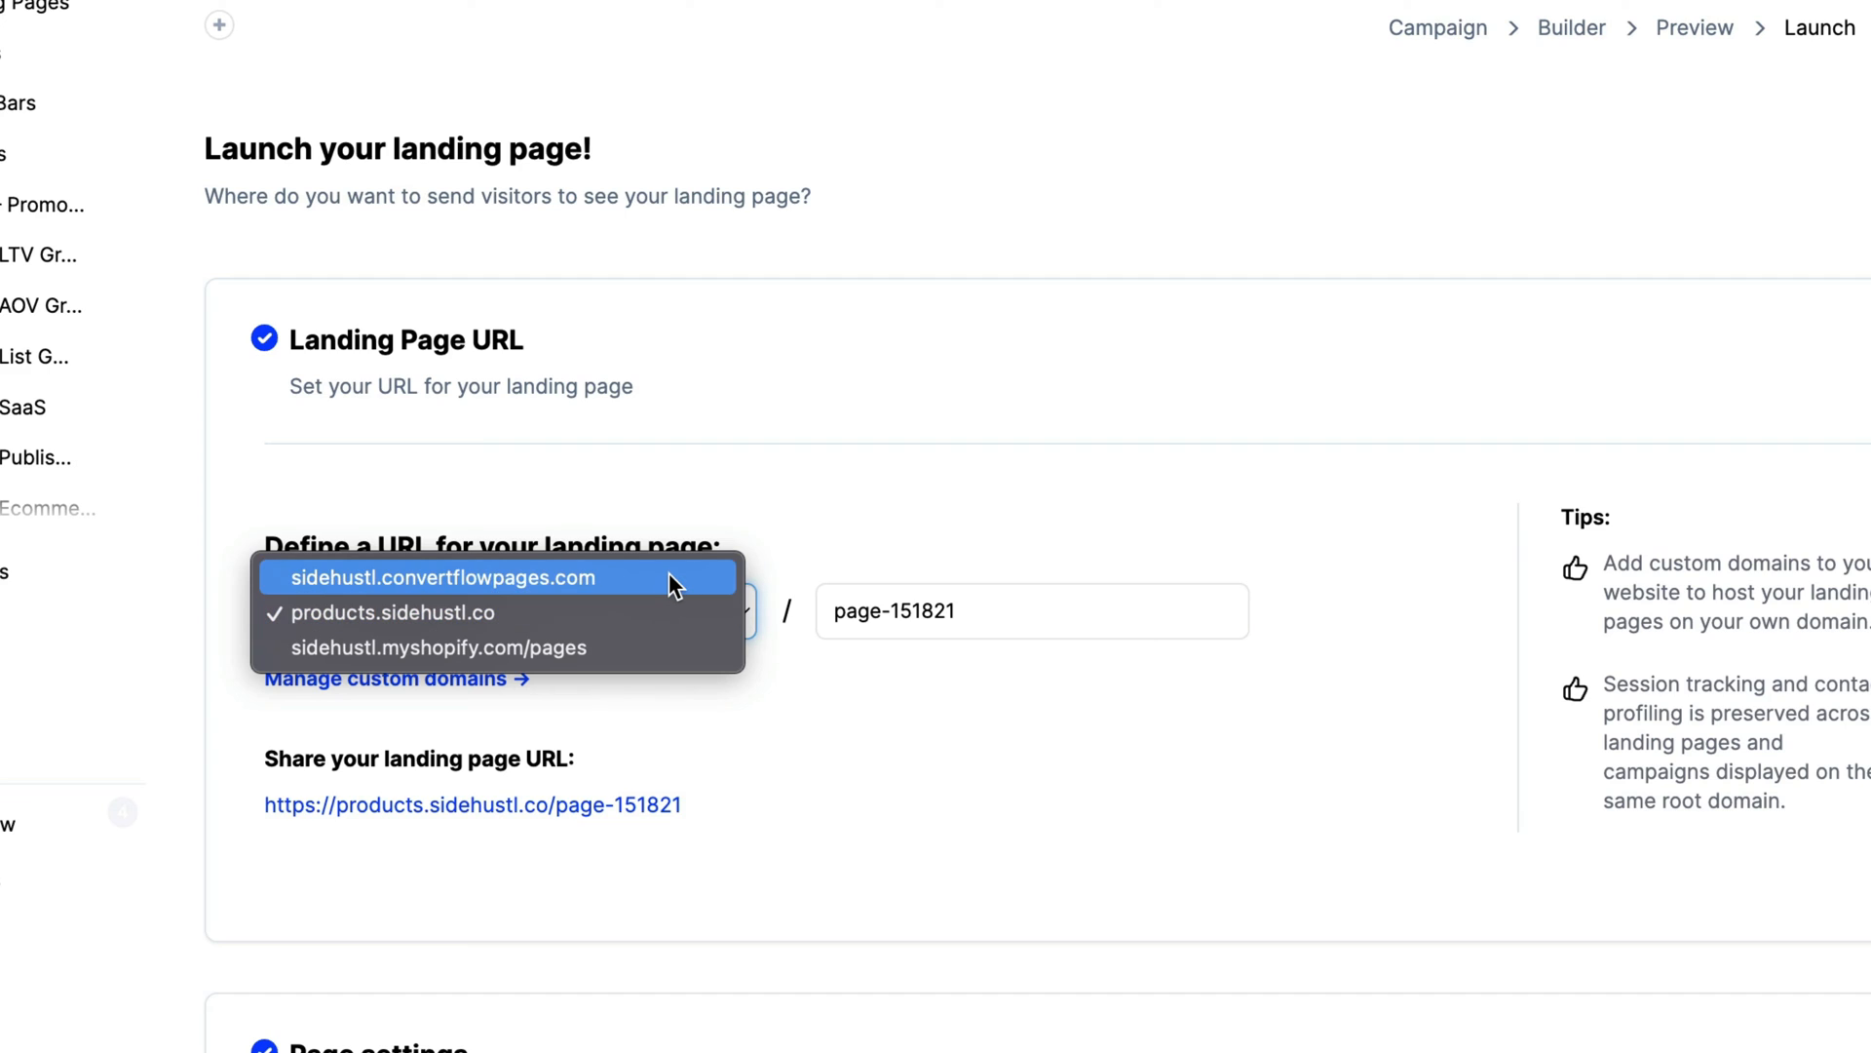
{"action": "mouse_move", "coordinate": [645, 648]}
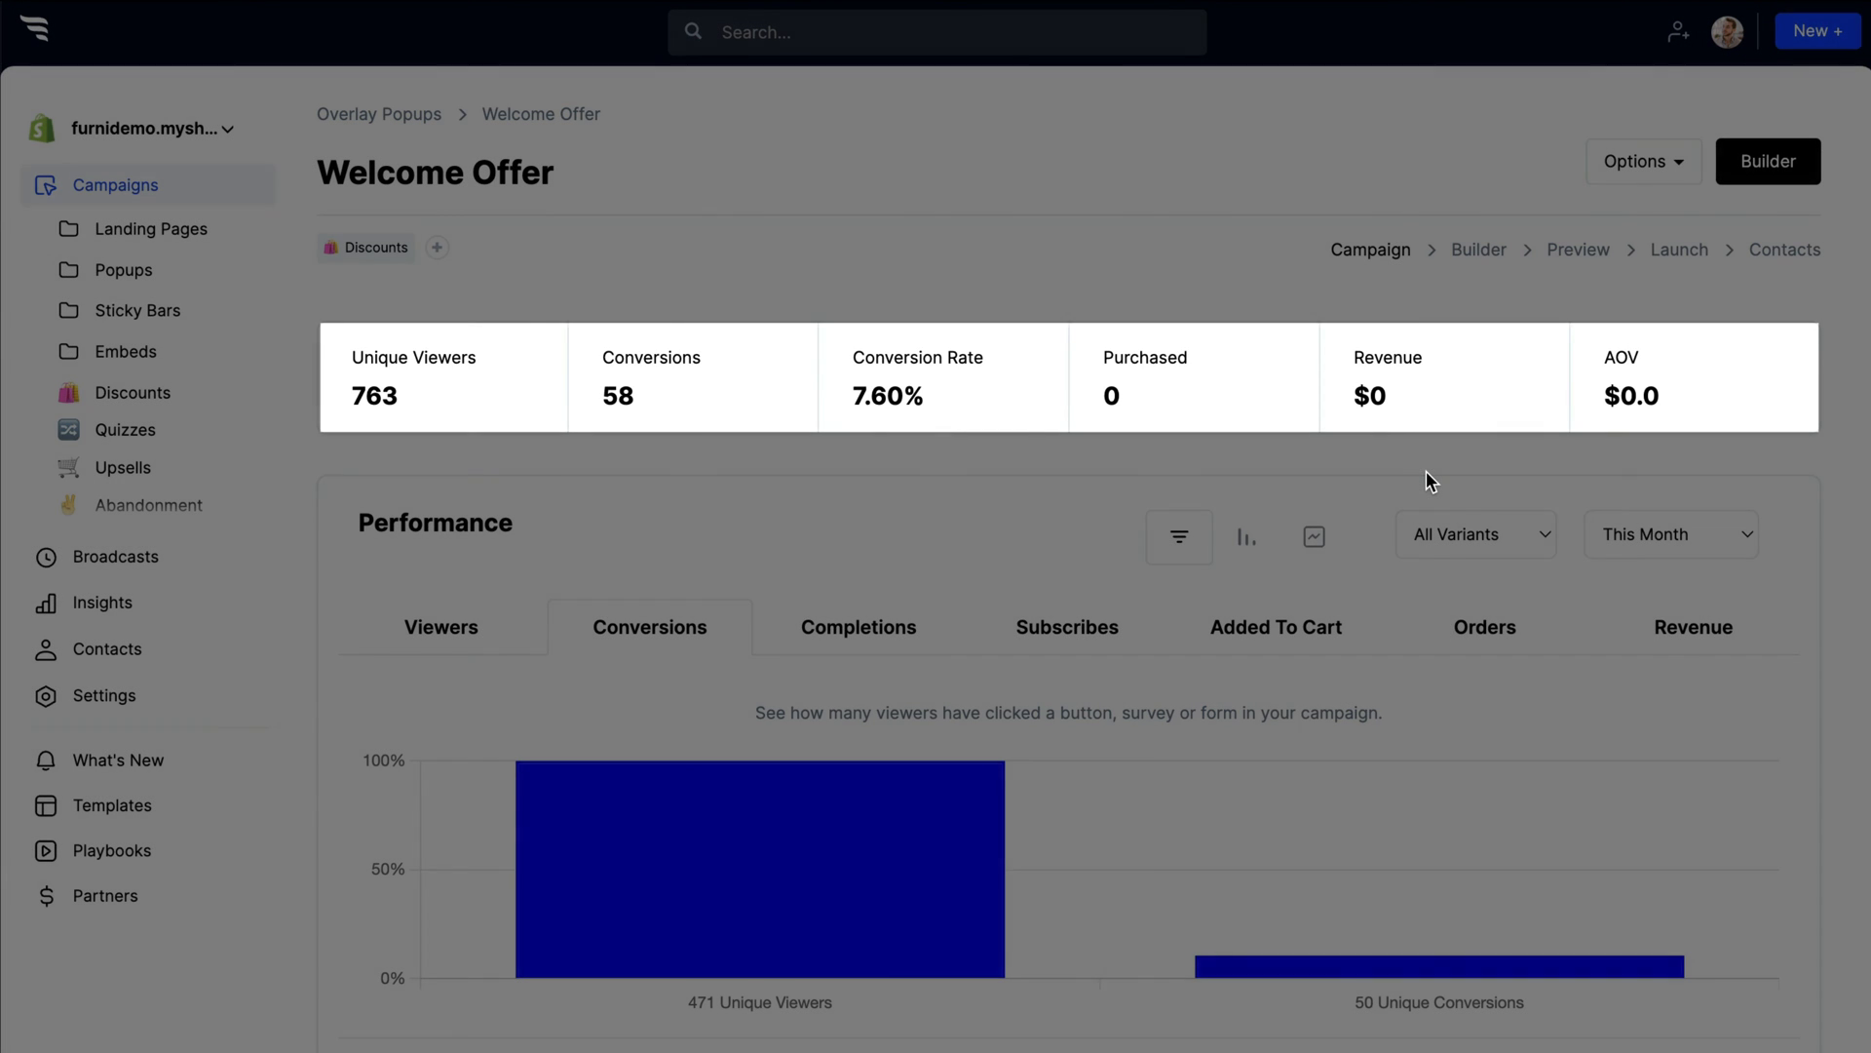
Save a 50/50 traffic split between the variants and rename variant B to 'green button'
{"action": "scroll", "scroll_direction": "down", "scroll_amount": 3}
{"action": "type", "text": "5"}
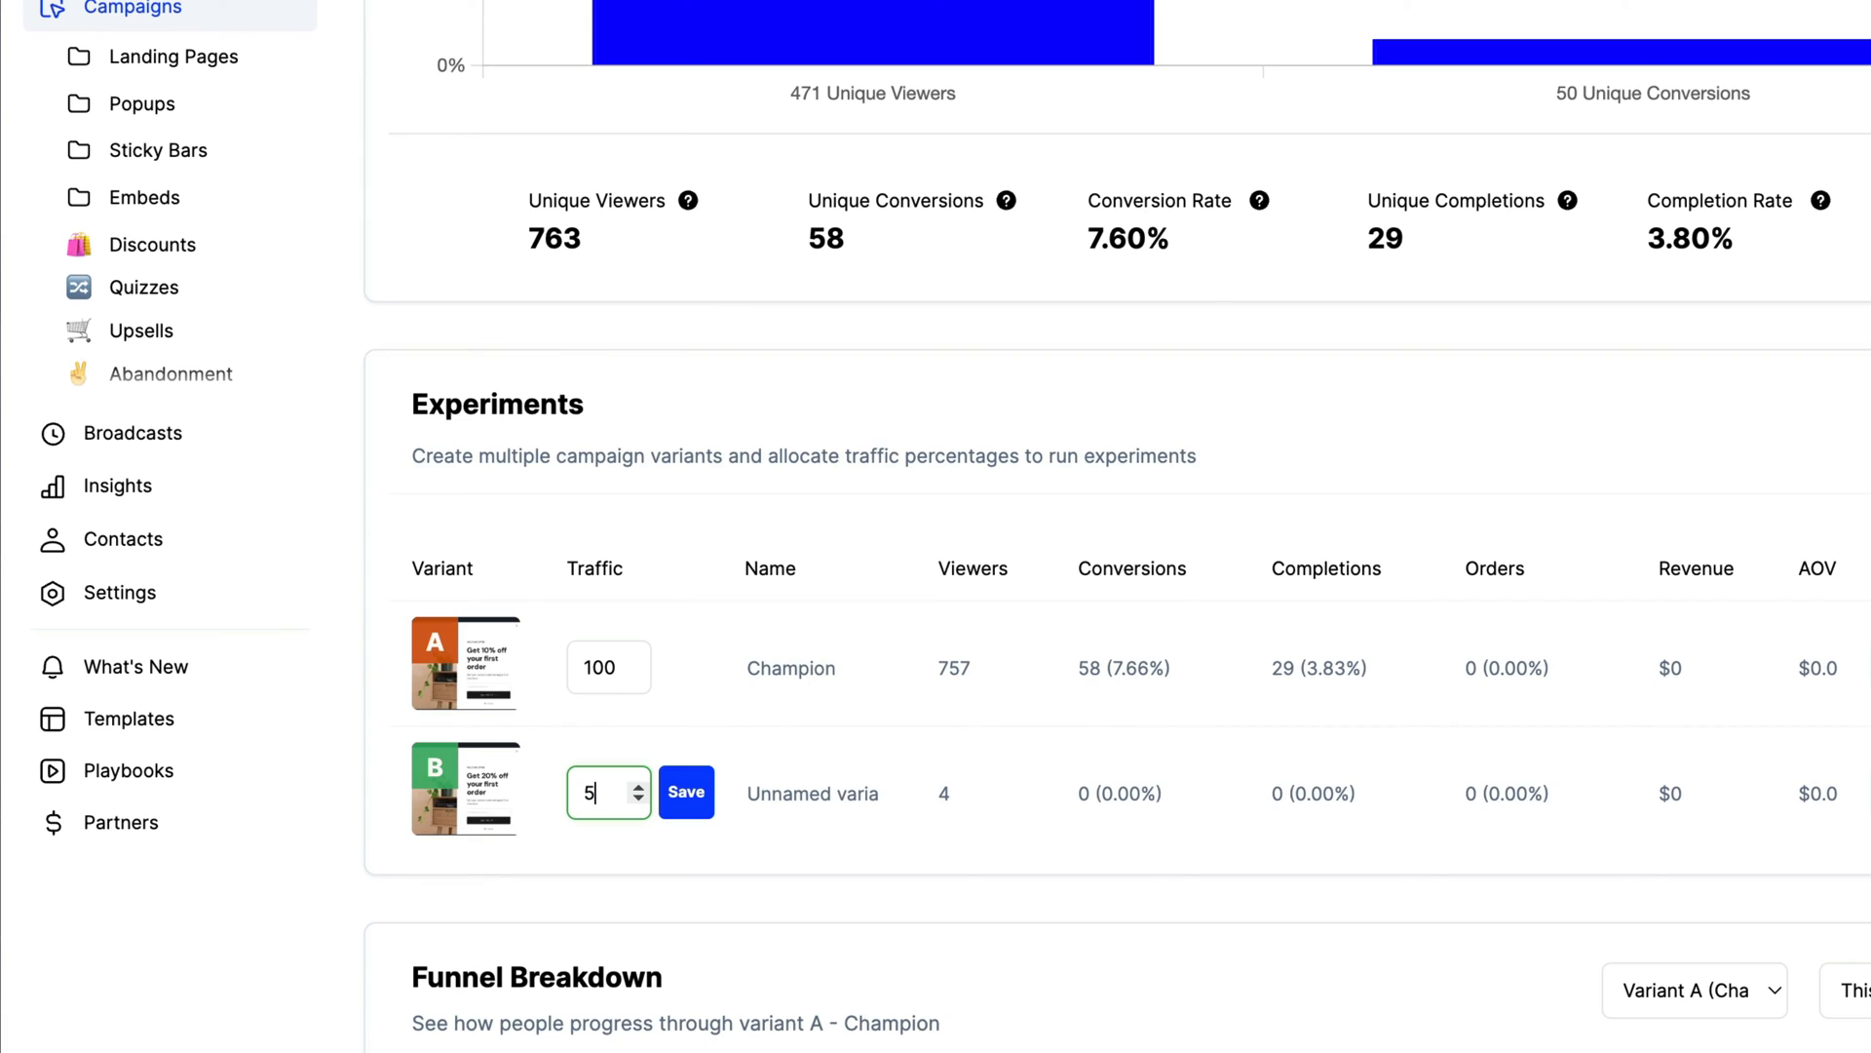
{"action": "left_click", "coordinate": [686, 793]}
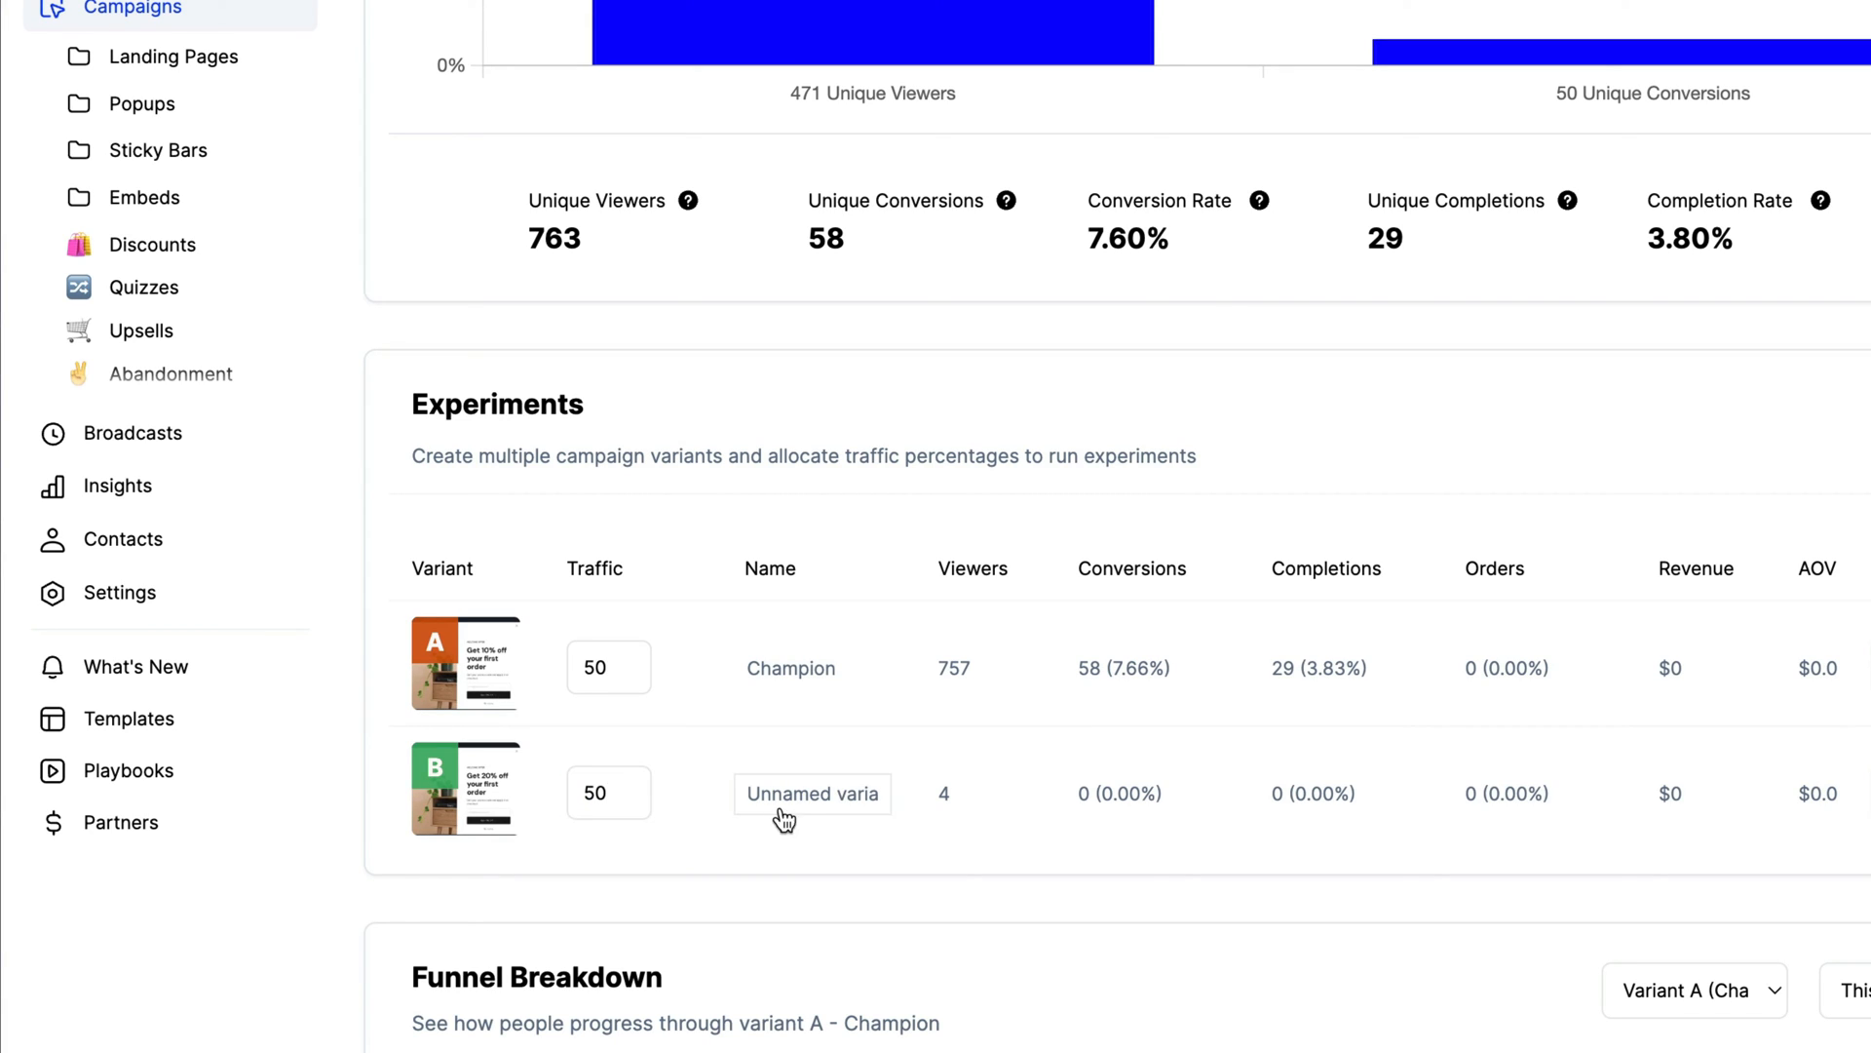
{"action": "type", "text": "green button"}
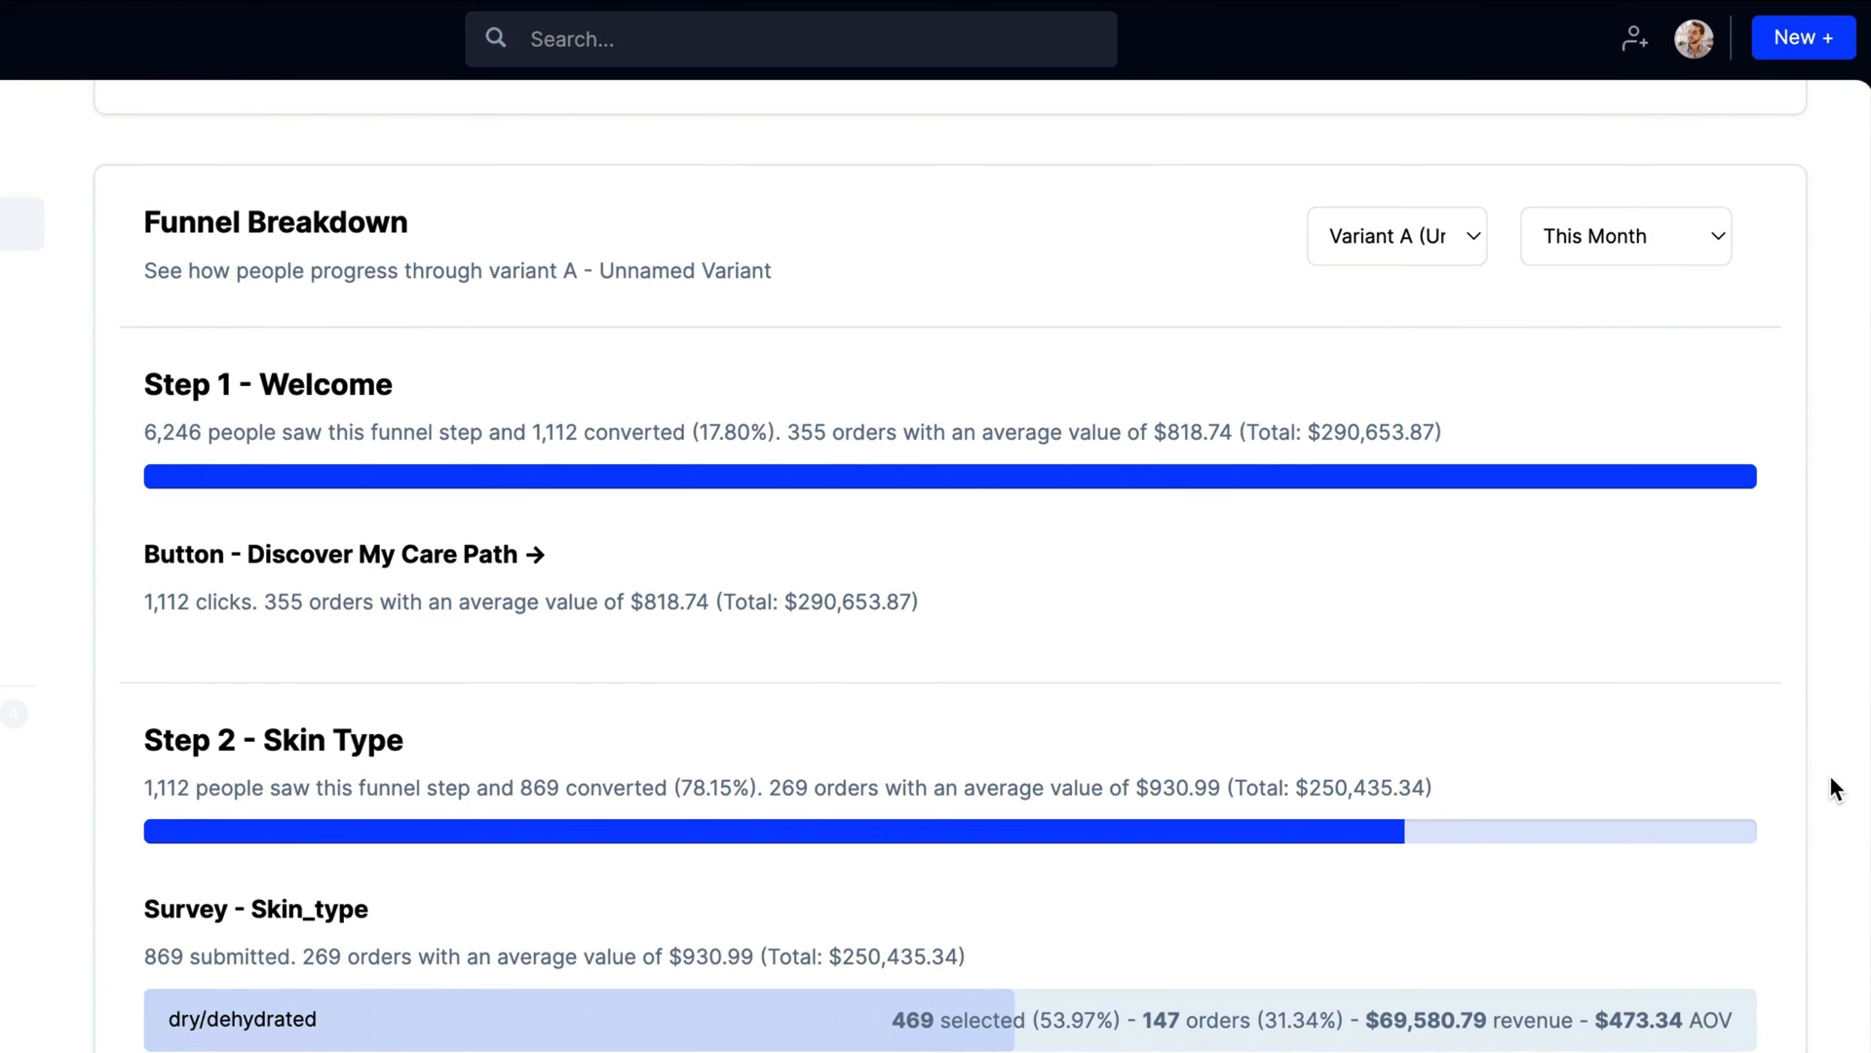
Browse the Funnel Breakdown and bring up the account-wide Insights report
{"action": "scroll", "scroll_direction": "down", "scroll_amount": 3}
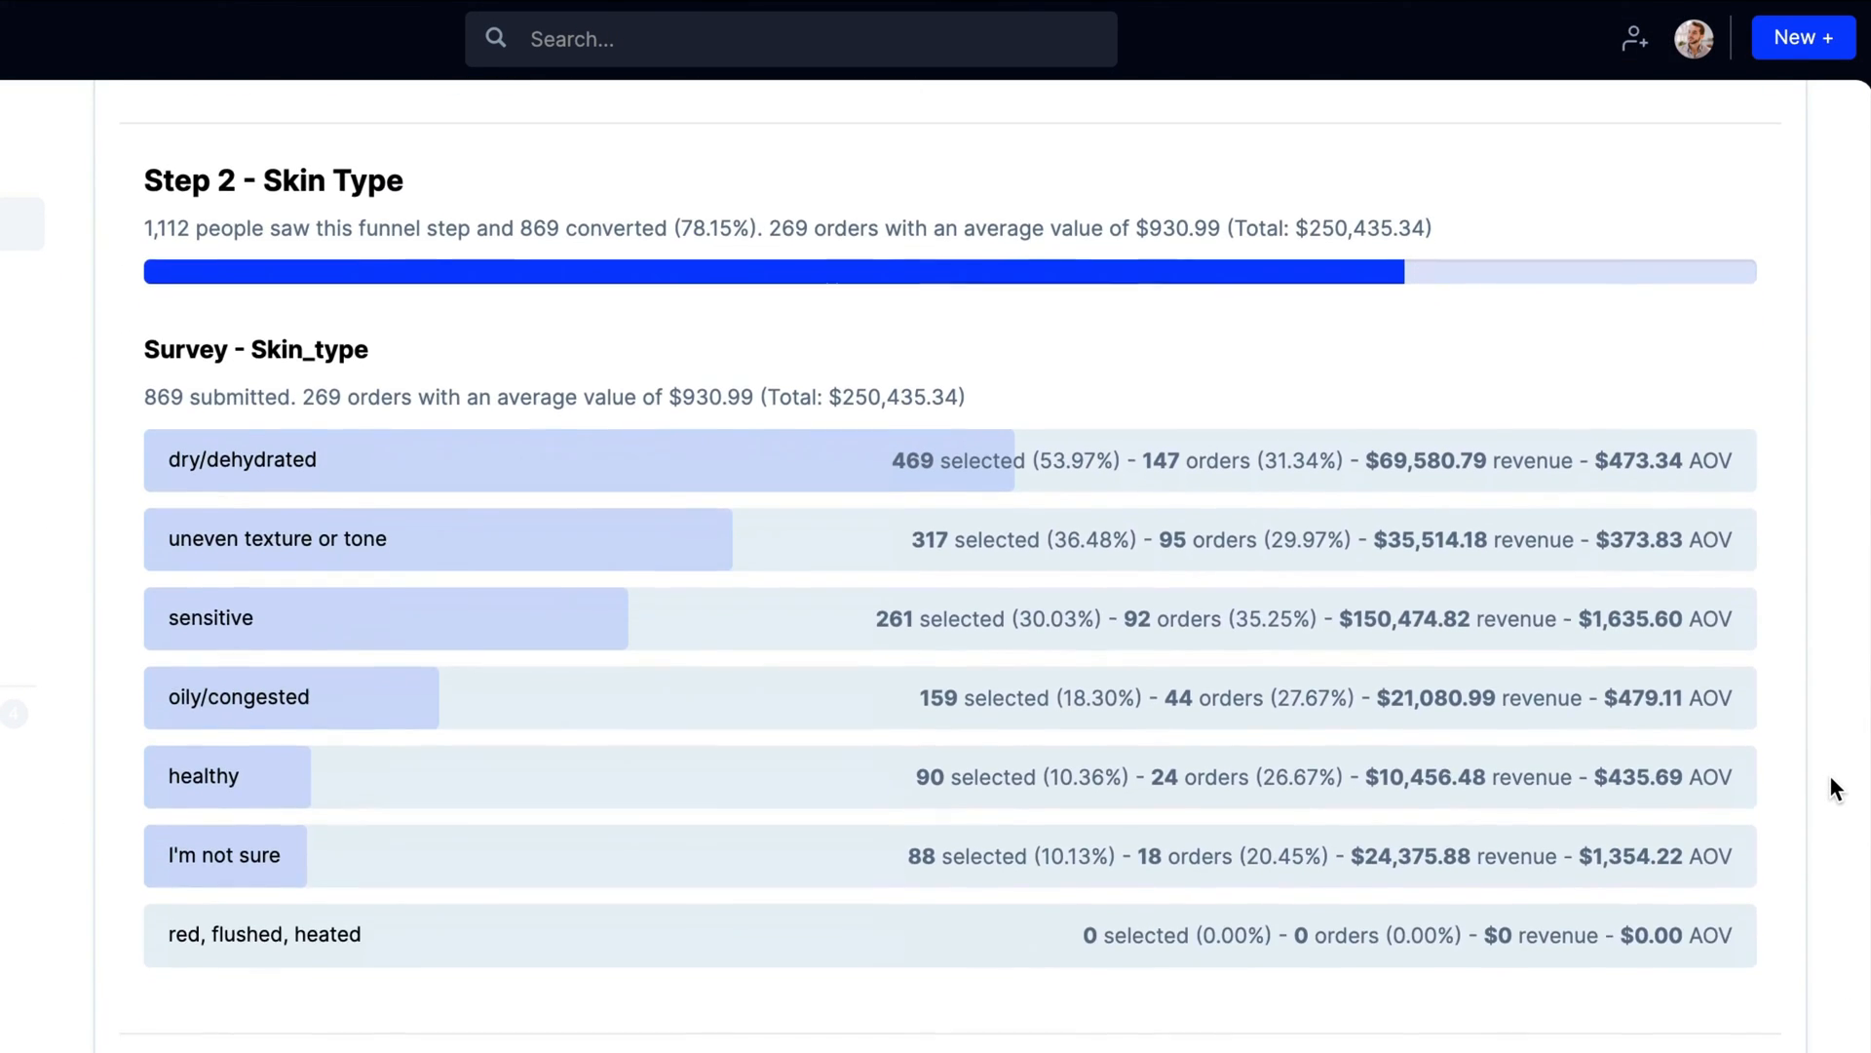
{"action": "scroll", "scroll_direction": "down", "scroll_amount": 3}
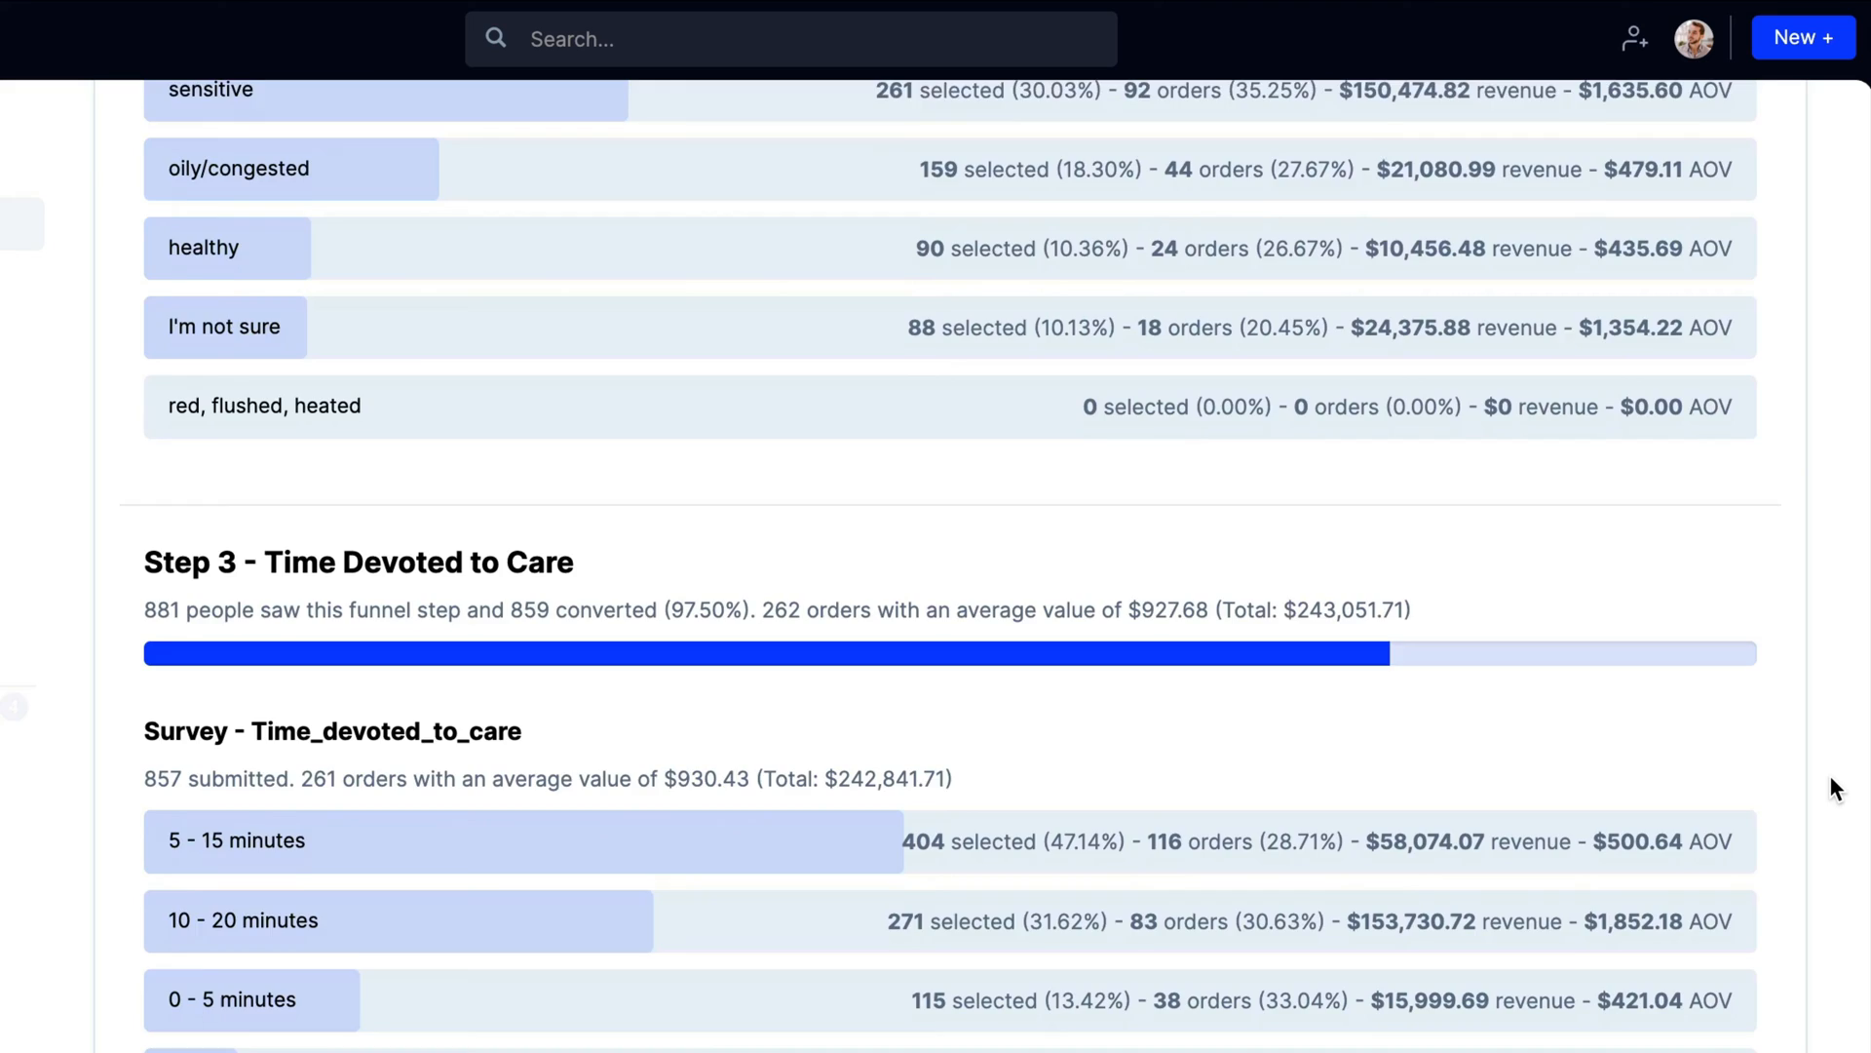
{"action": "left_click", "coordinate": [104, 440]}
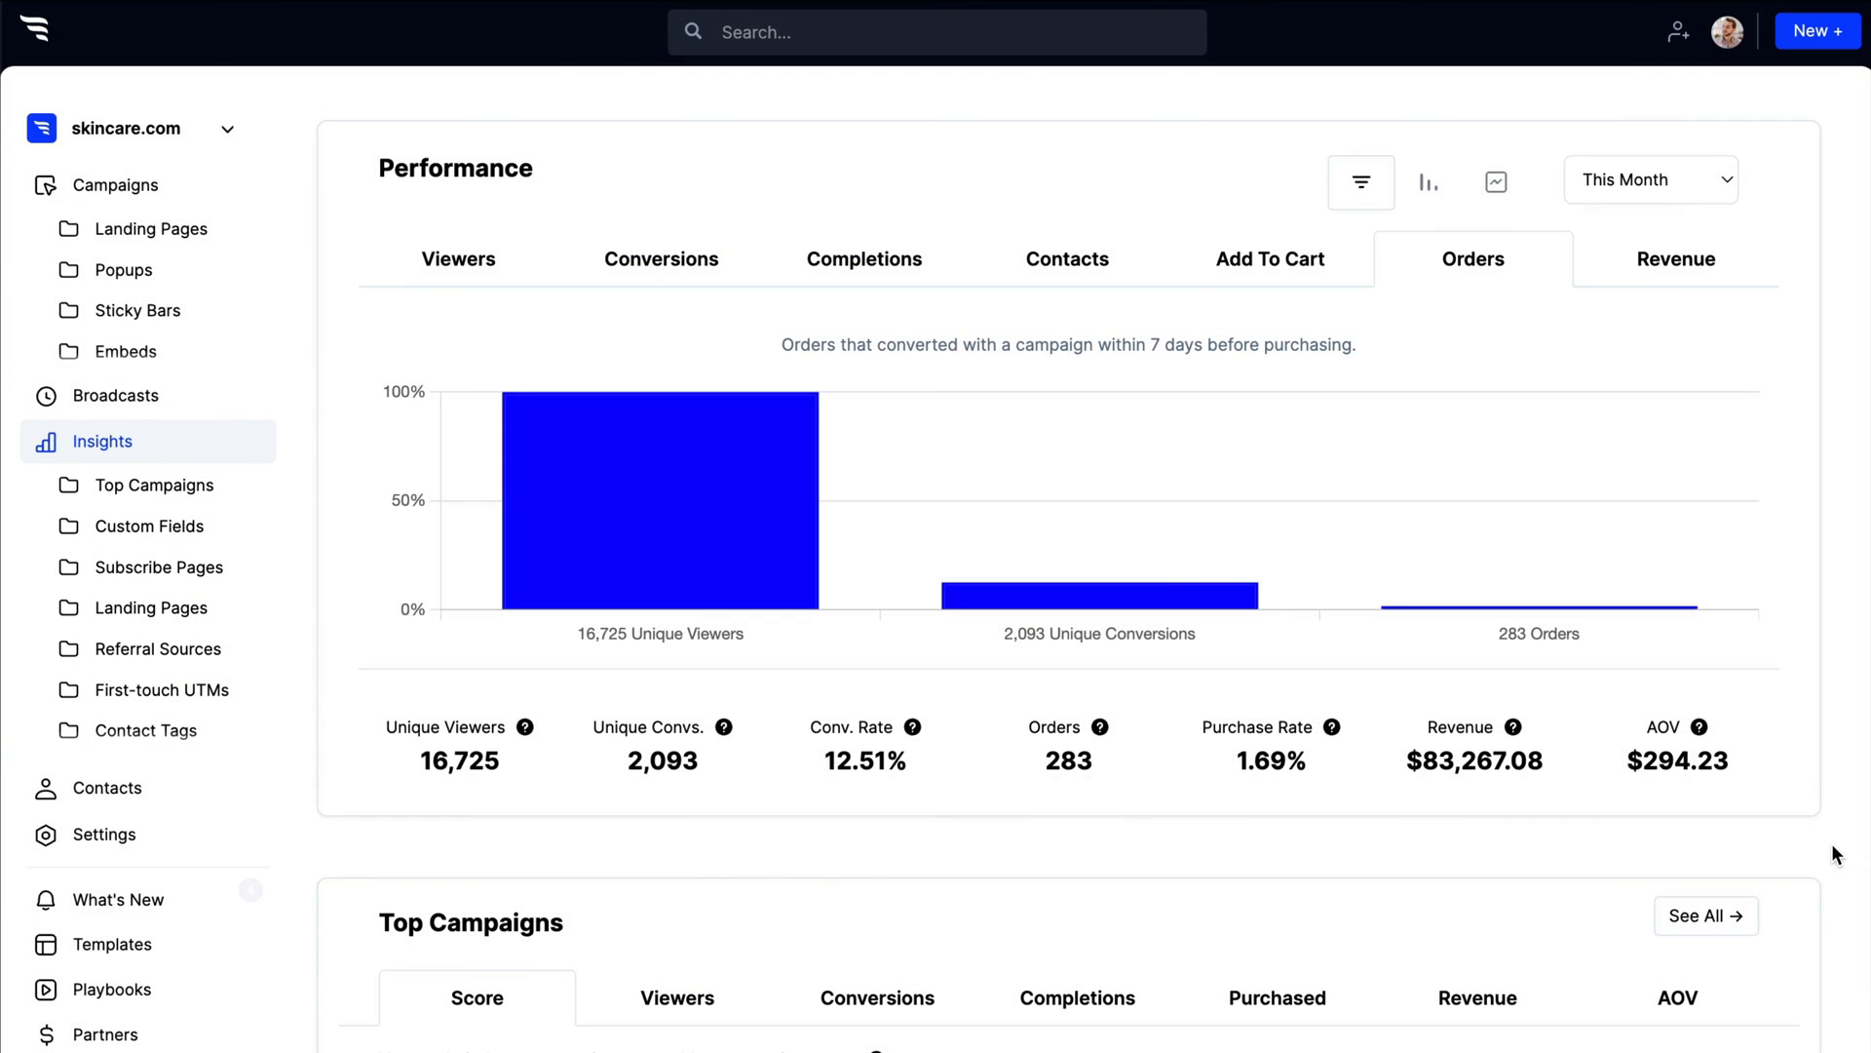
Scroll through the Insights reports and Campaigns list toward the Memorial Day 2024 broadcast
{"action": "scroll", "scroll_direction": "down", "scroll_amount": 3}
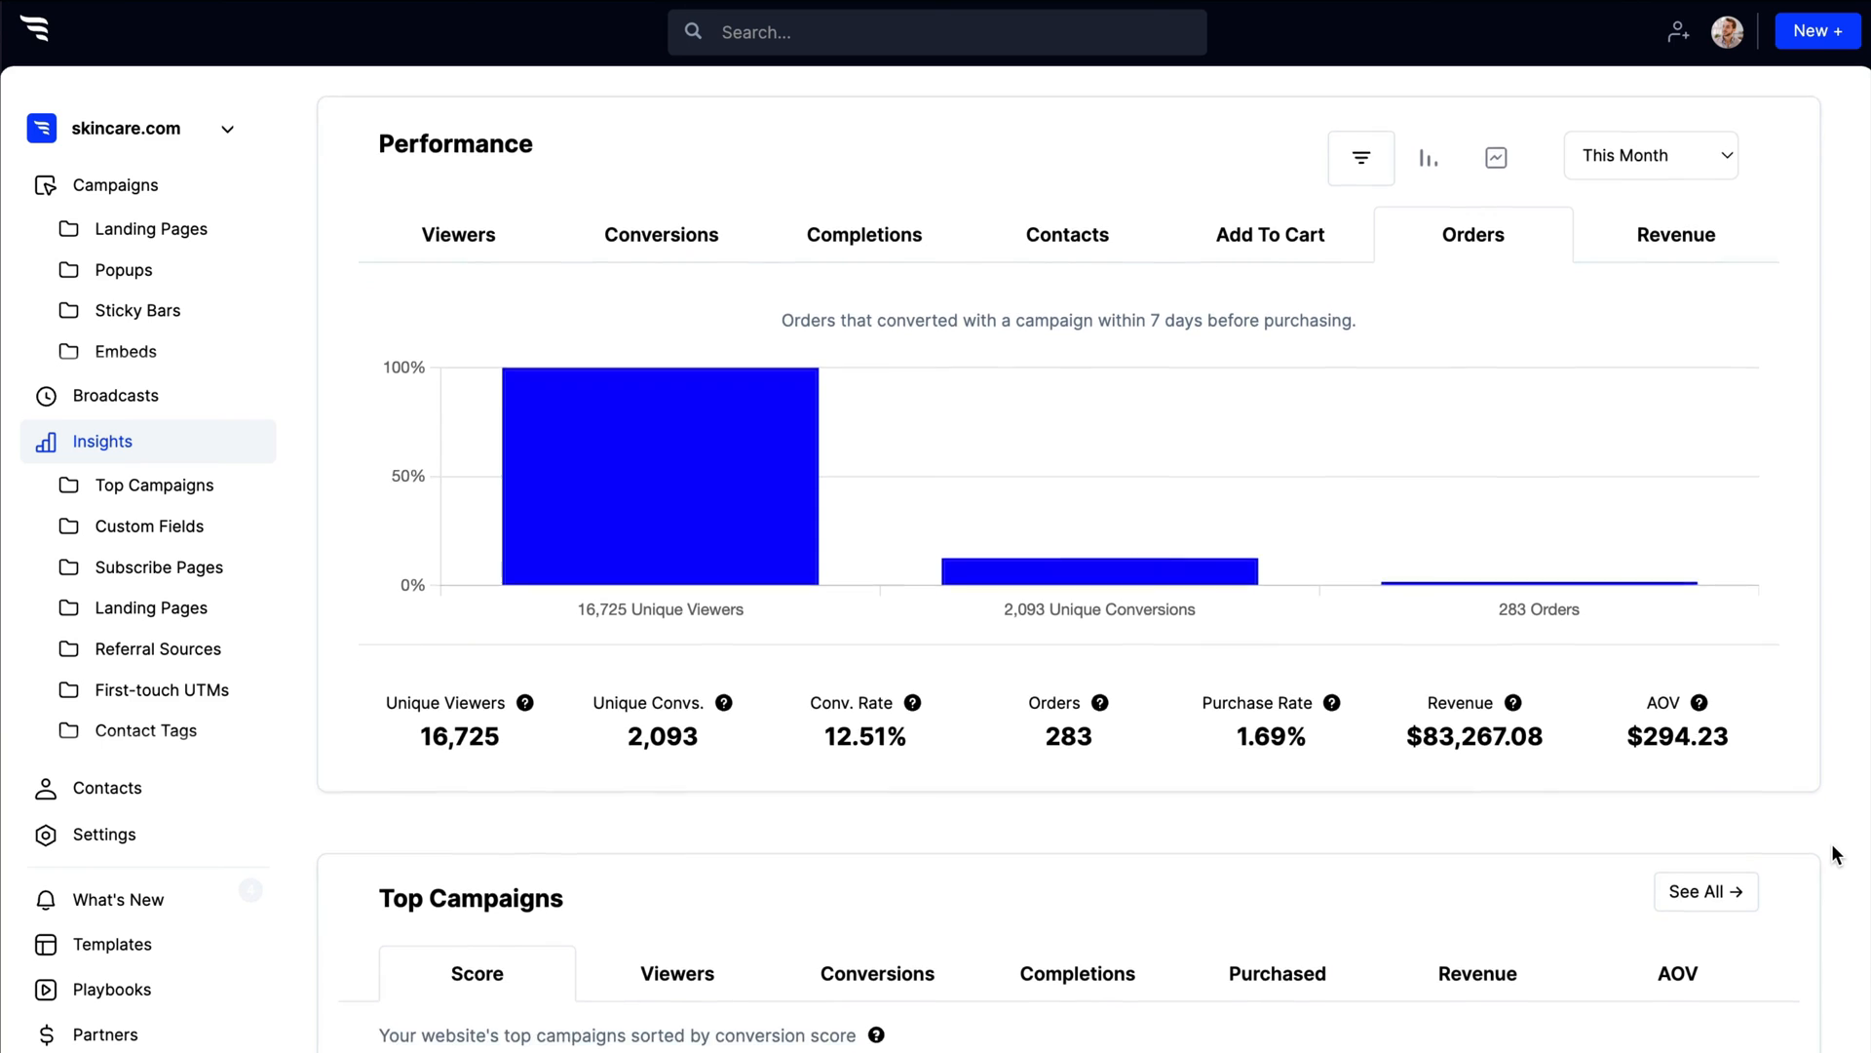
{"action": "scroll", "scroll_direction": "down", "scroll_amount": 3}
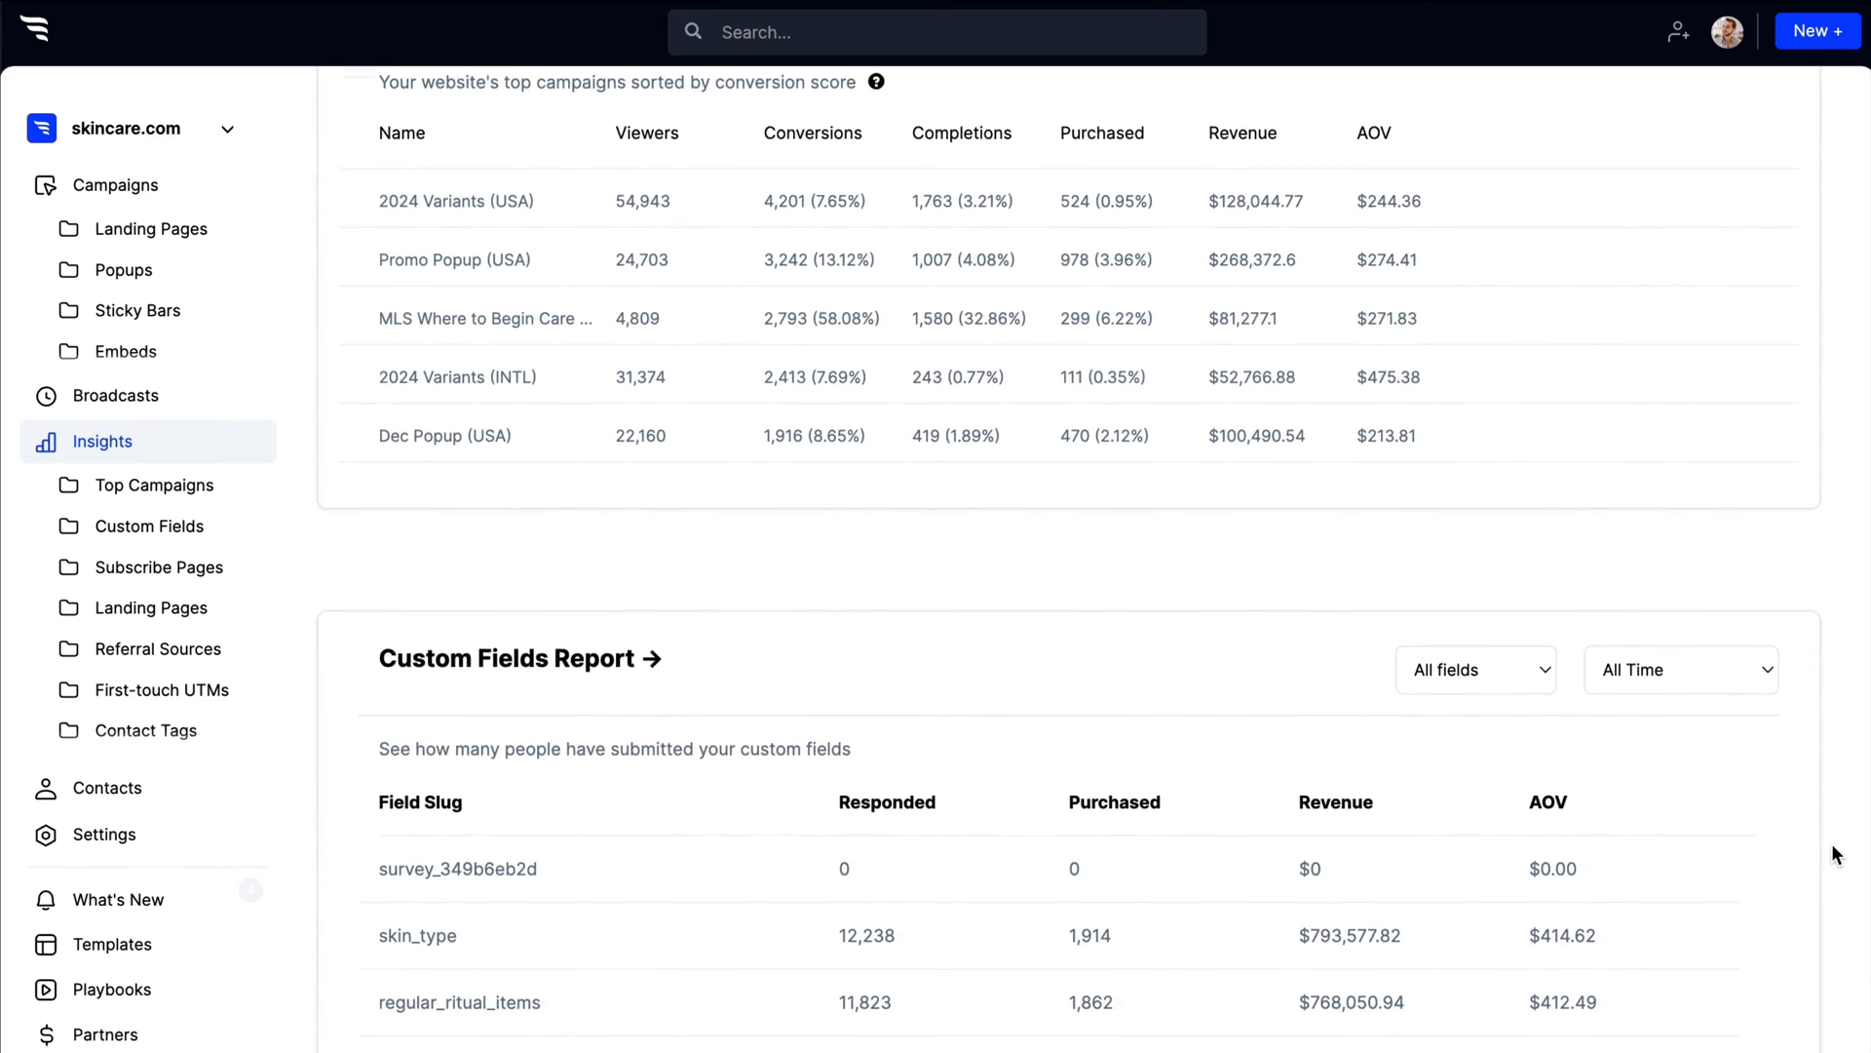
{"action": "scroll", "scroll_direction": "down", "scroll_amount": 3}
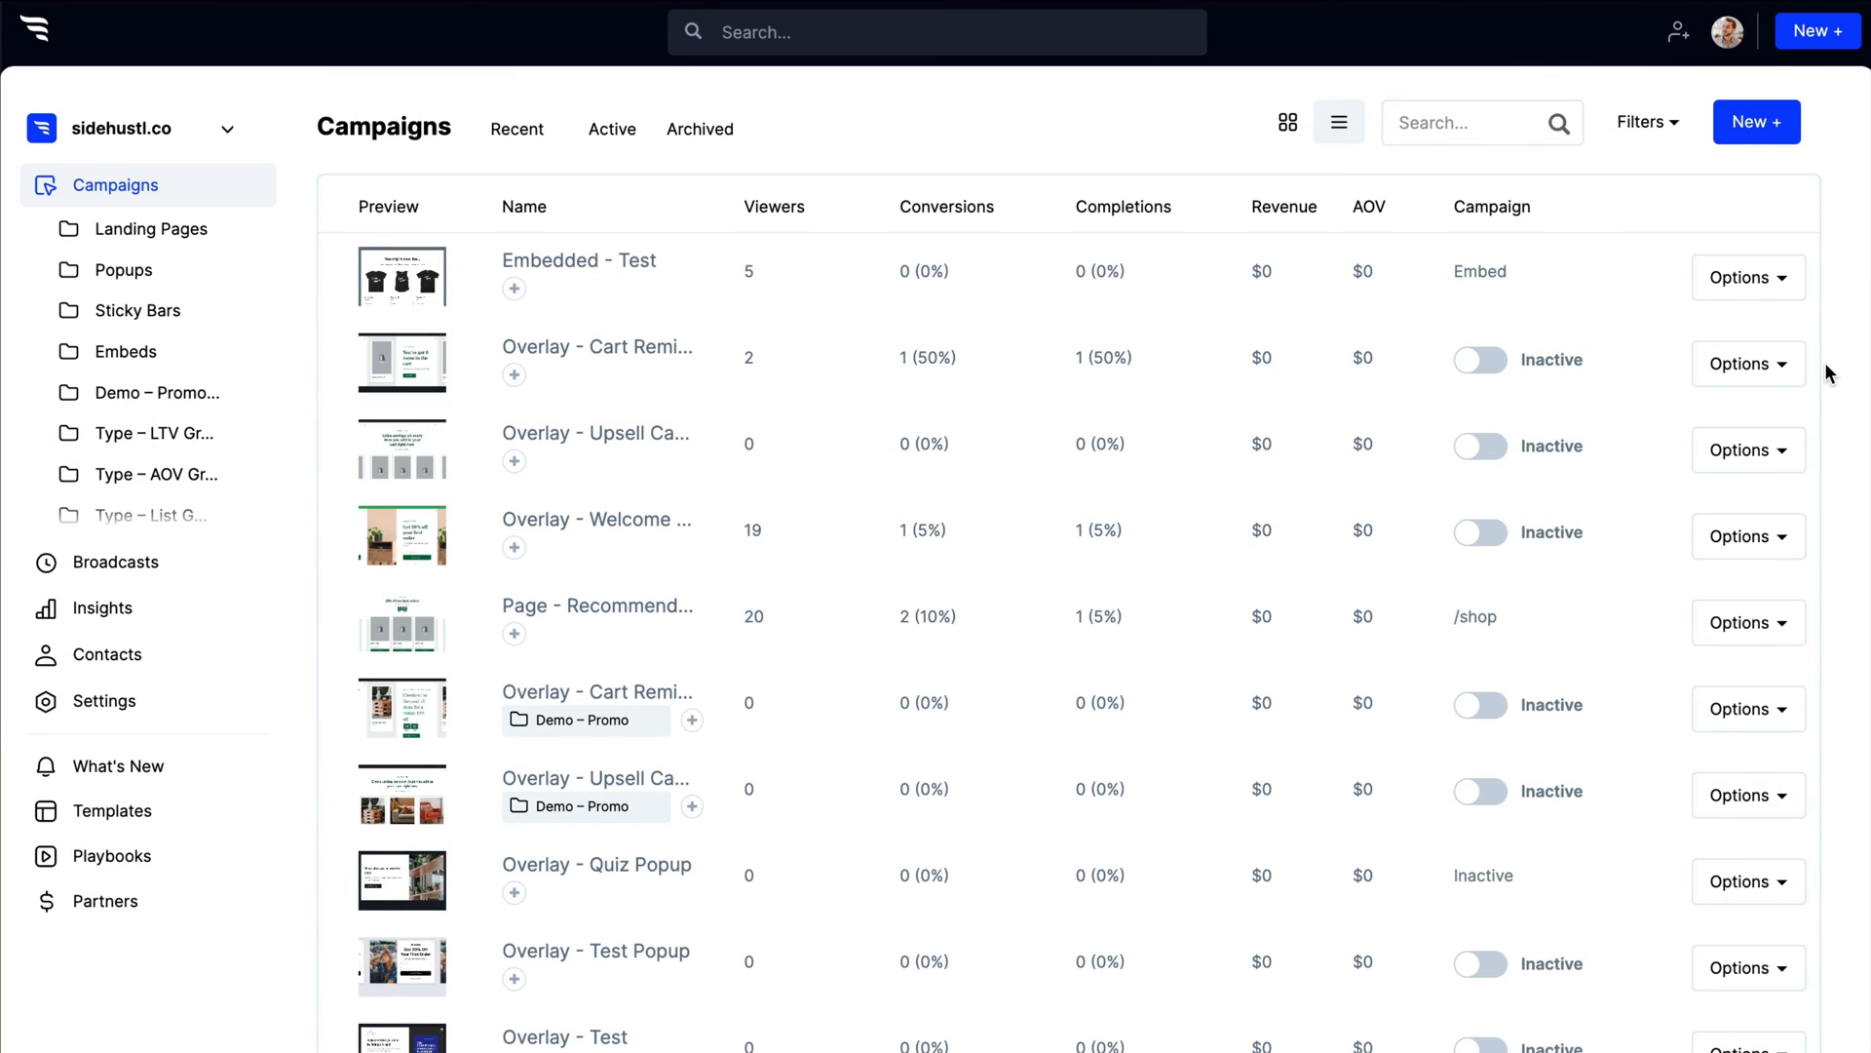
{"action": "scroll", "scroll_direction": "down", "scroll_amount": 3}
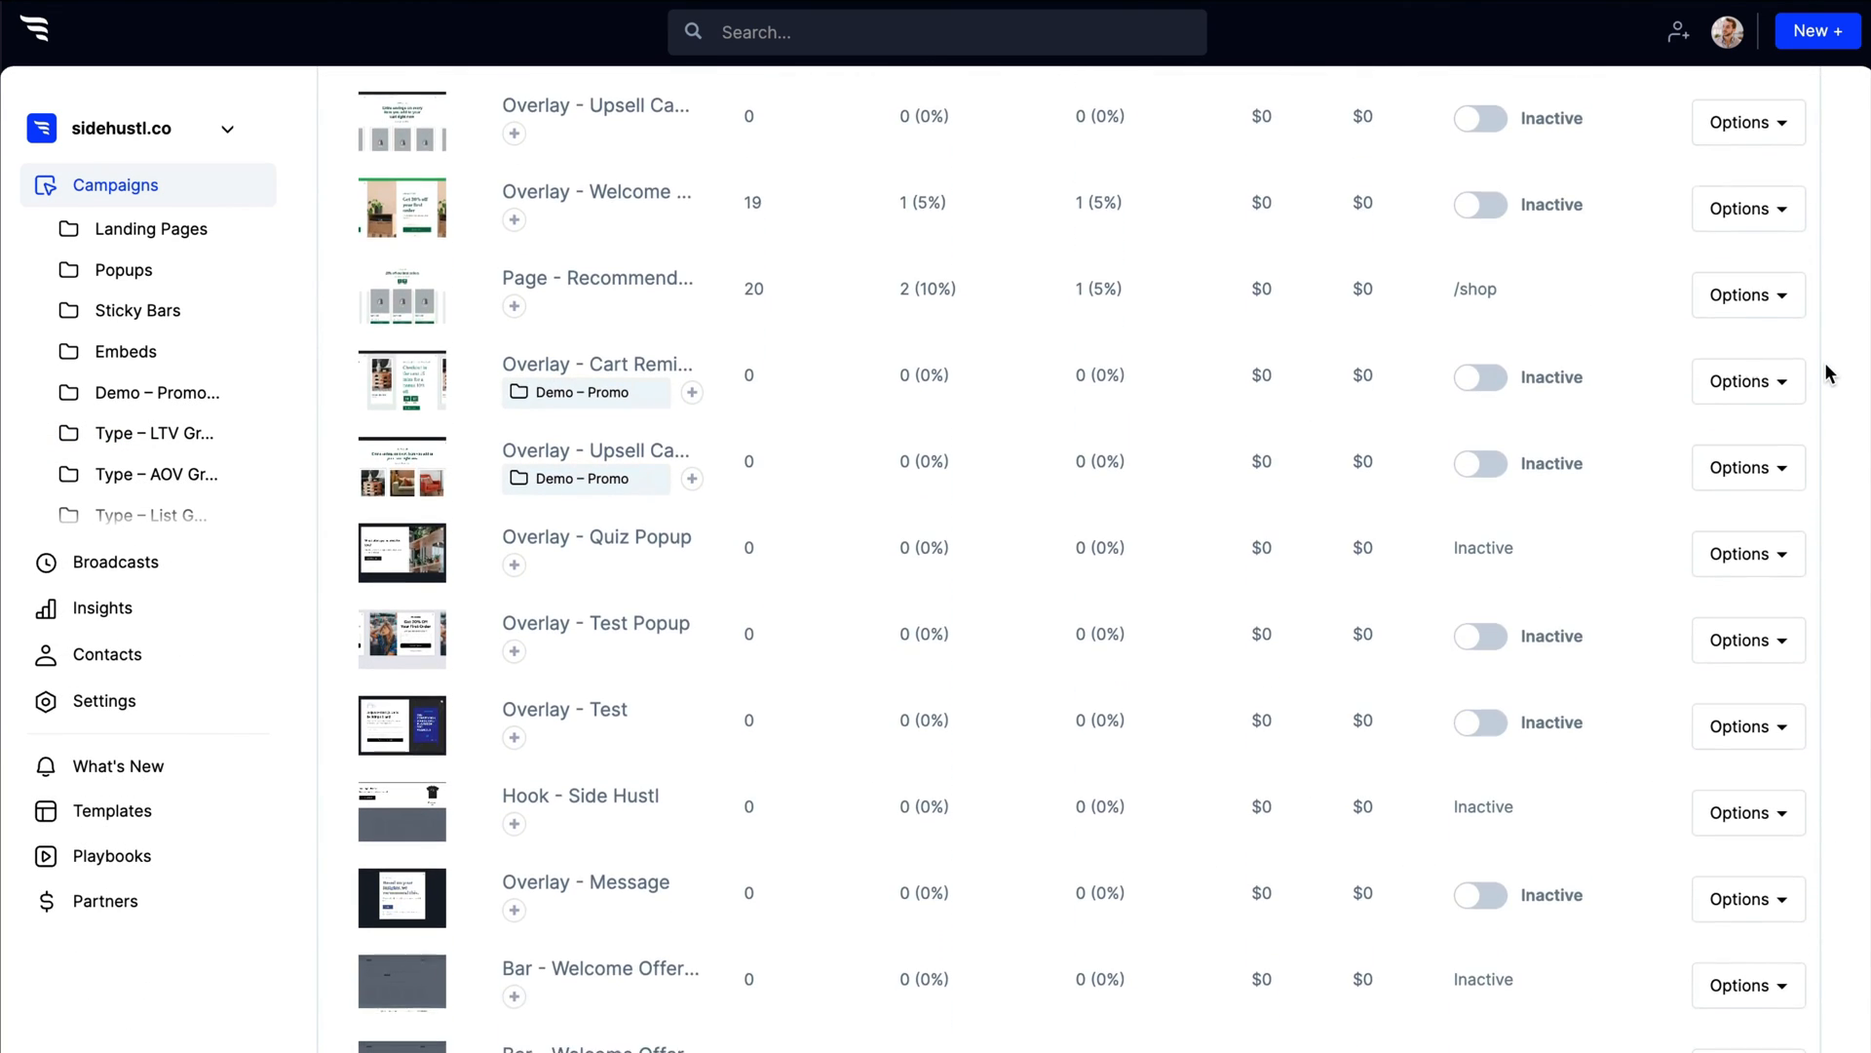
{"action": "scroll", "scroll_direction": "down", "scroll_amount": 3}
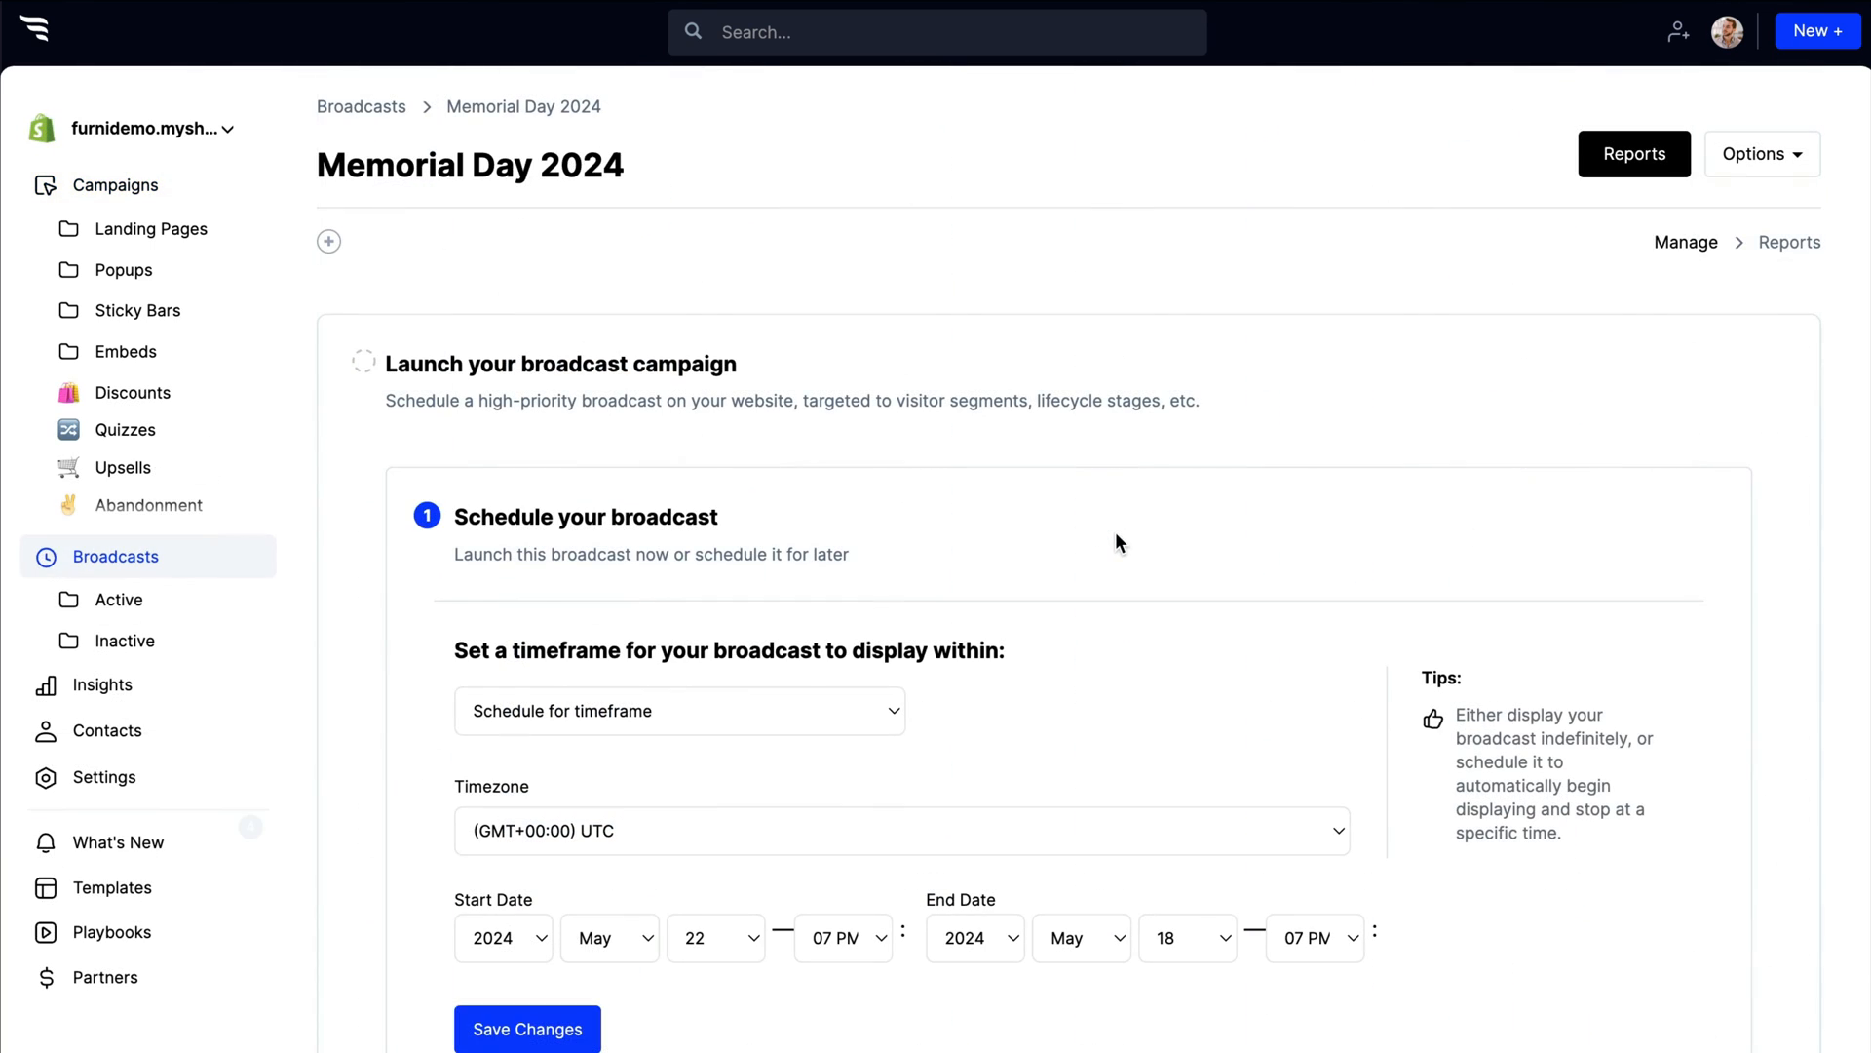
{"action": "mouse_move", "coordinate": [1154, 698]}
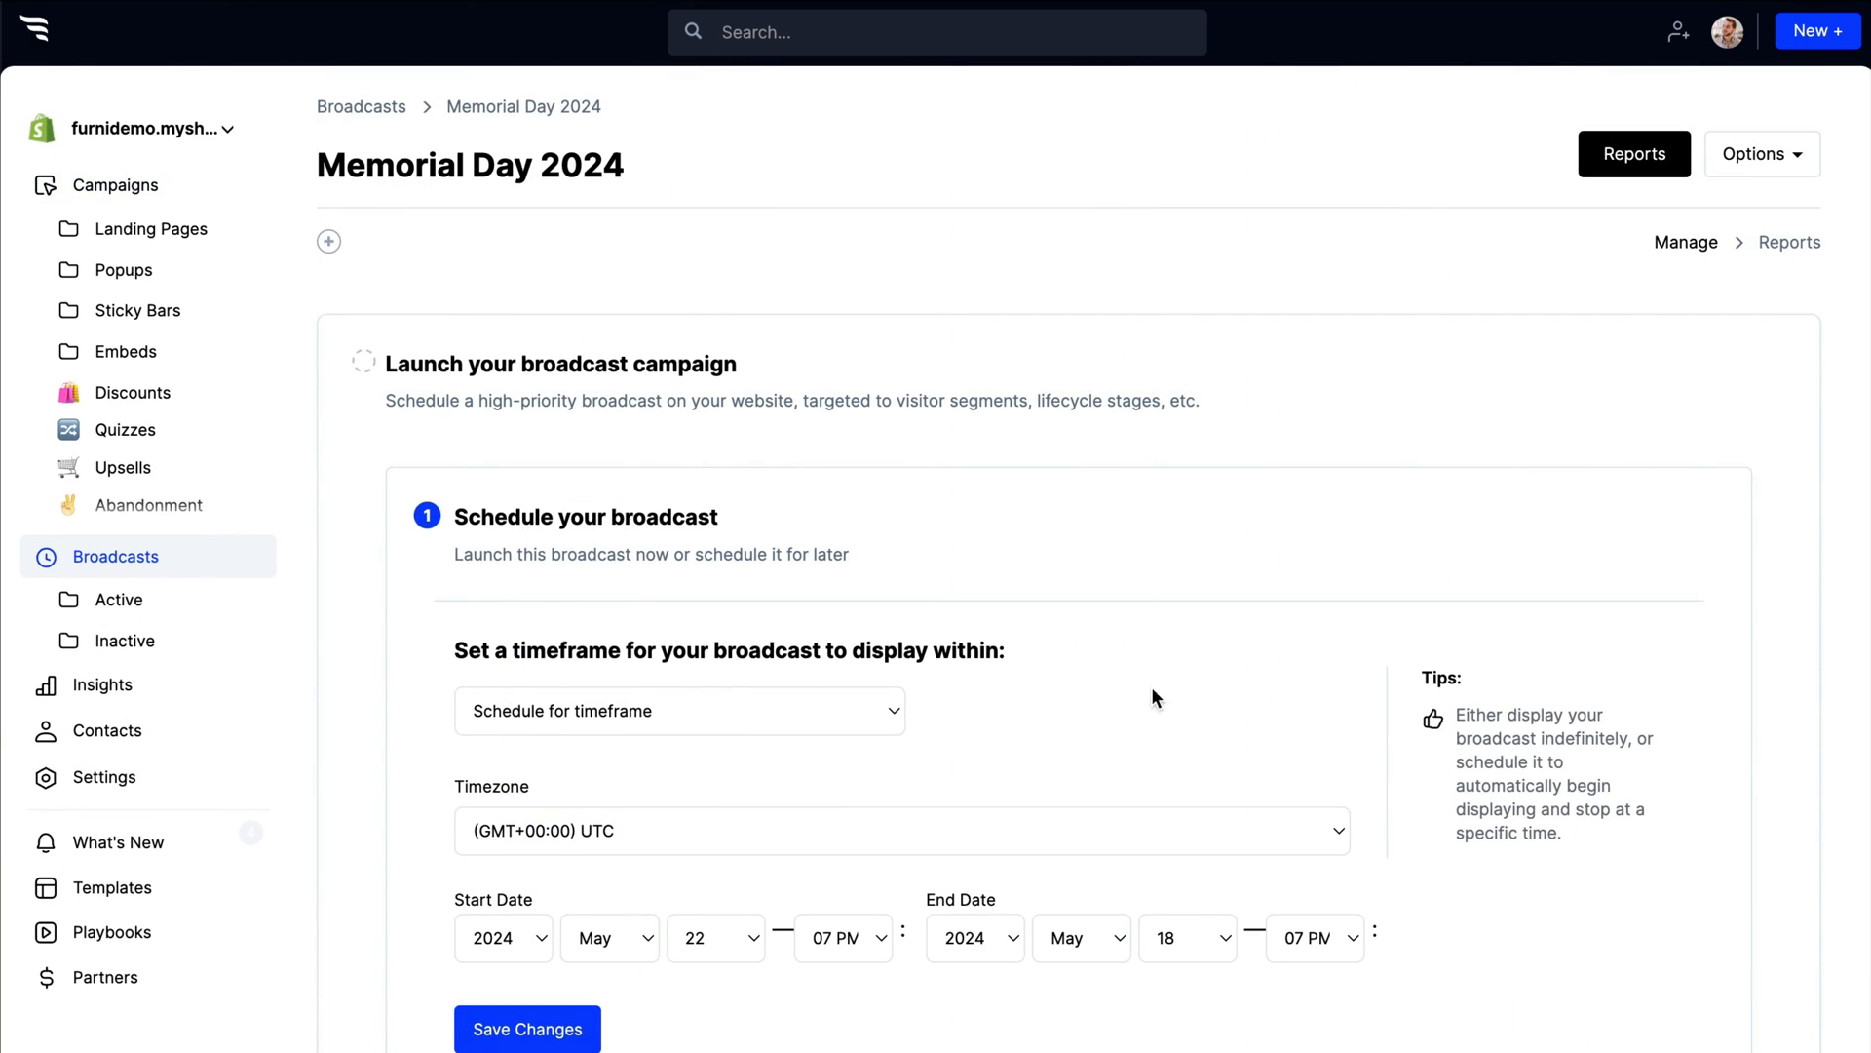
Show the agency account's All templates library of saved campaign templates
{"action": "left_click", "coordinate": [1187, 937]}
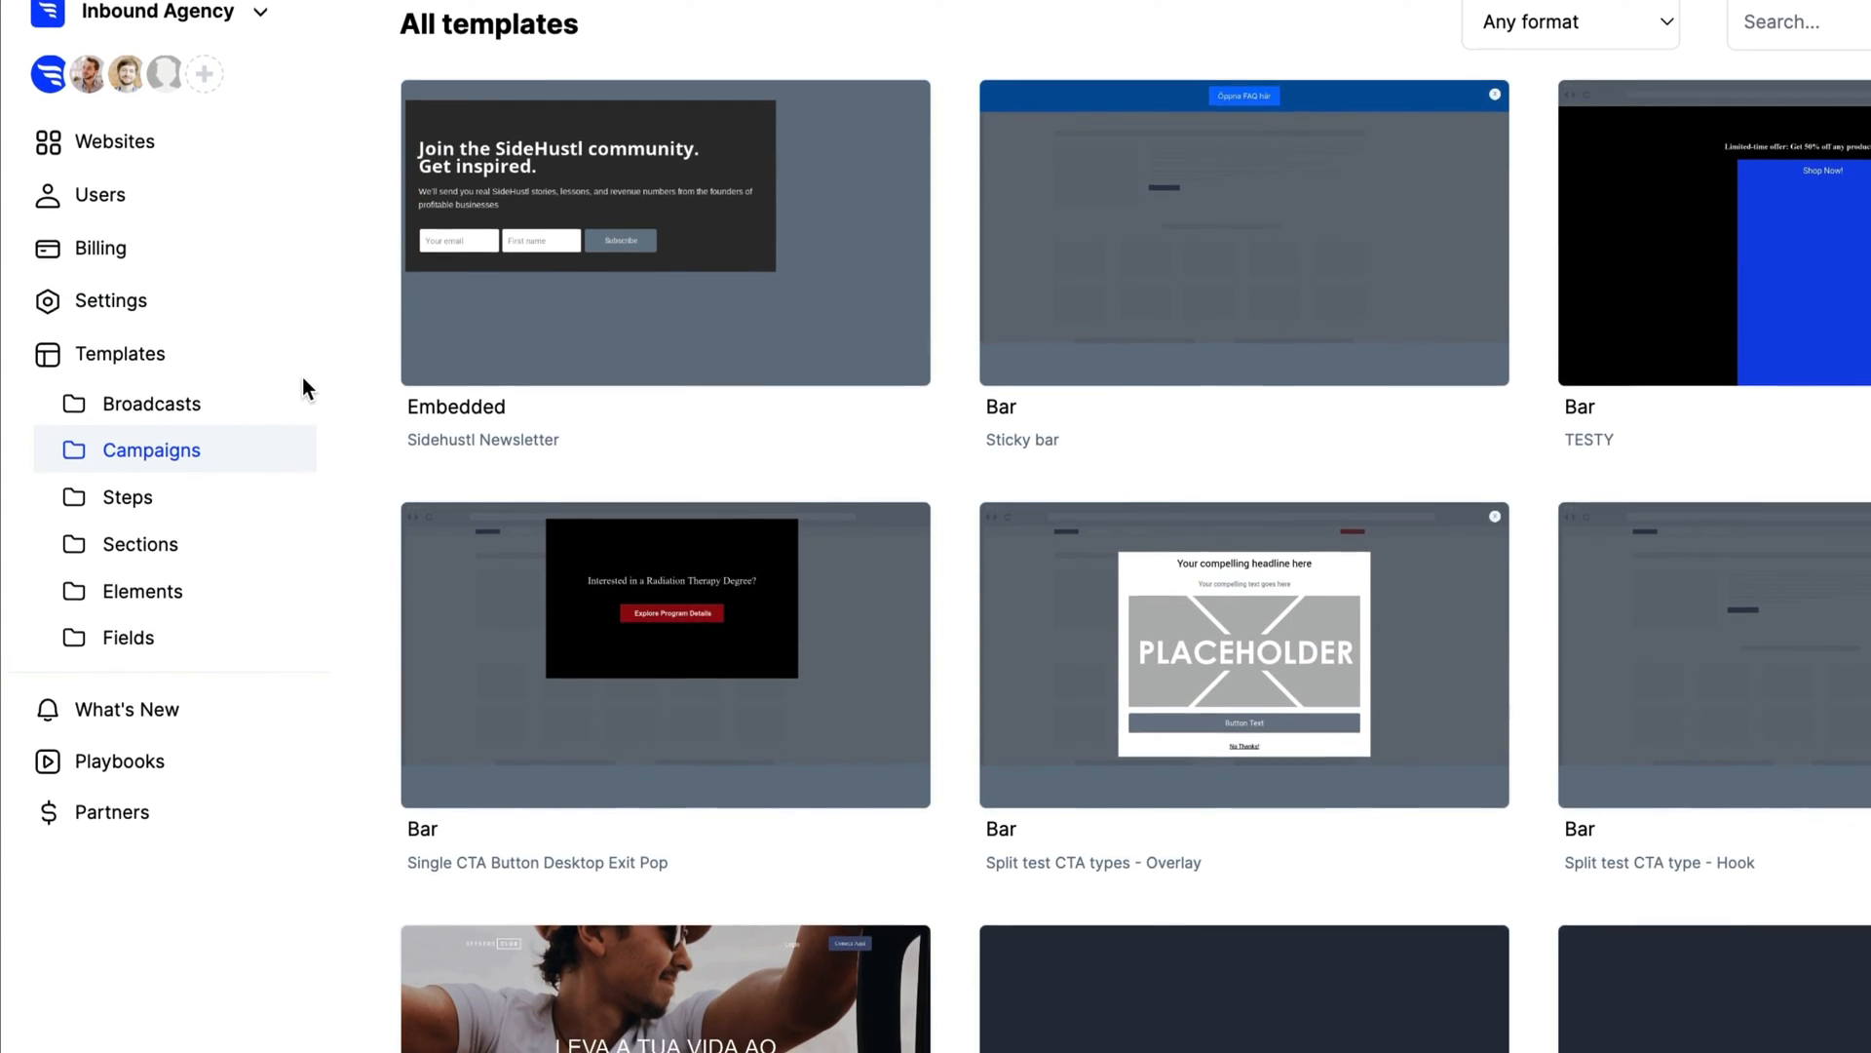
Start inviting 'client@w' as a user, then bring up the support chat over the Active websites list
{"action": "left_click", "coordinate": [115, 140]}
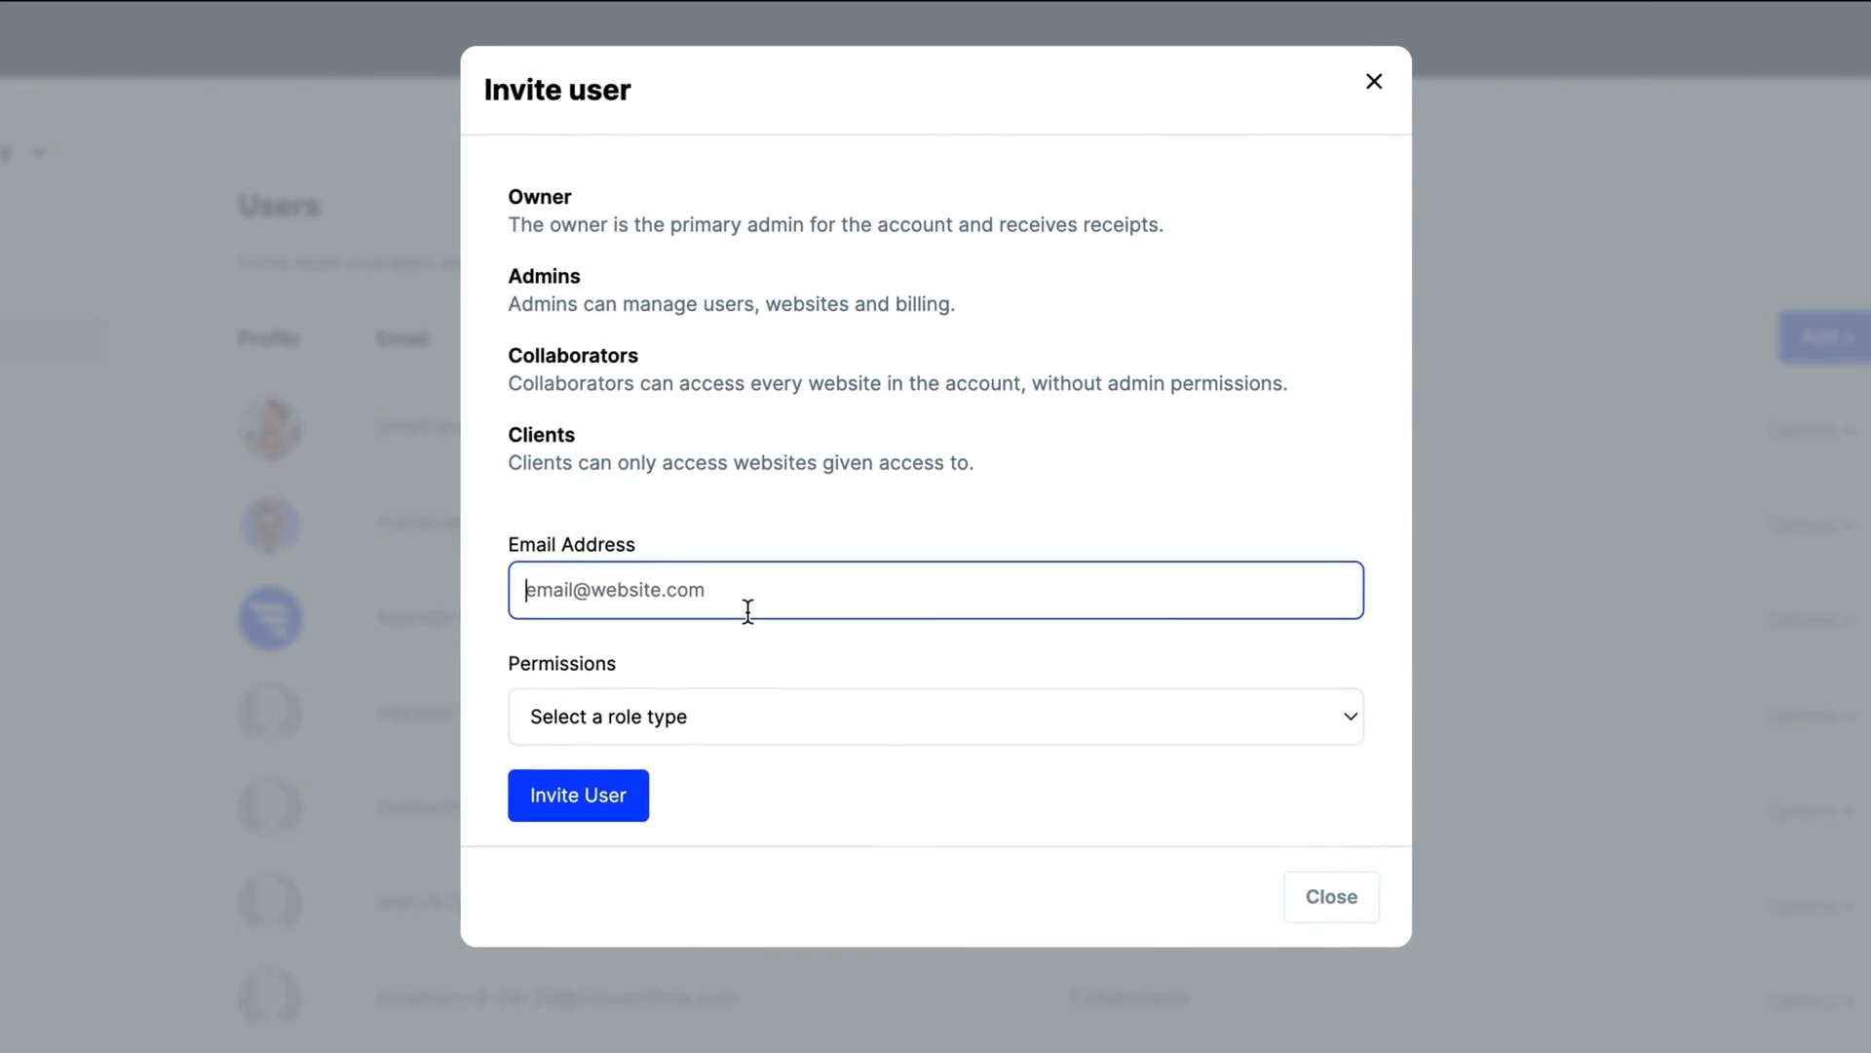
{"action": "type", "text": "client@w"}
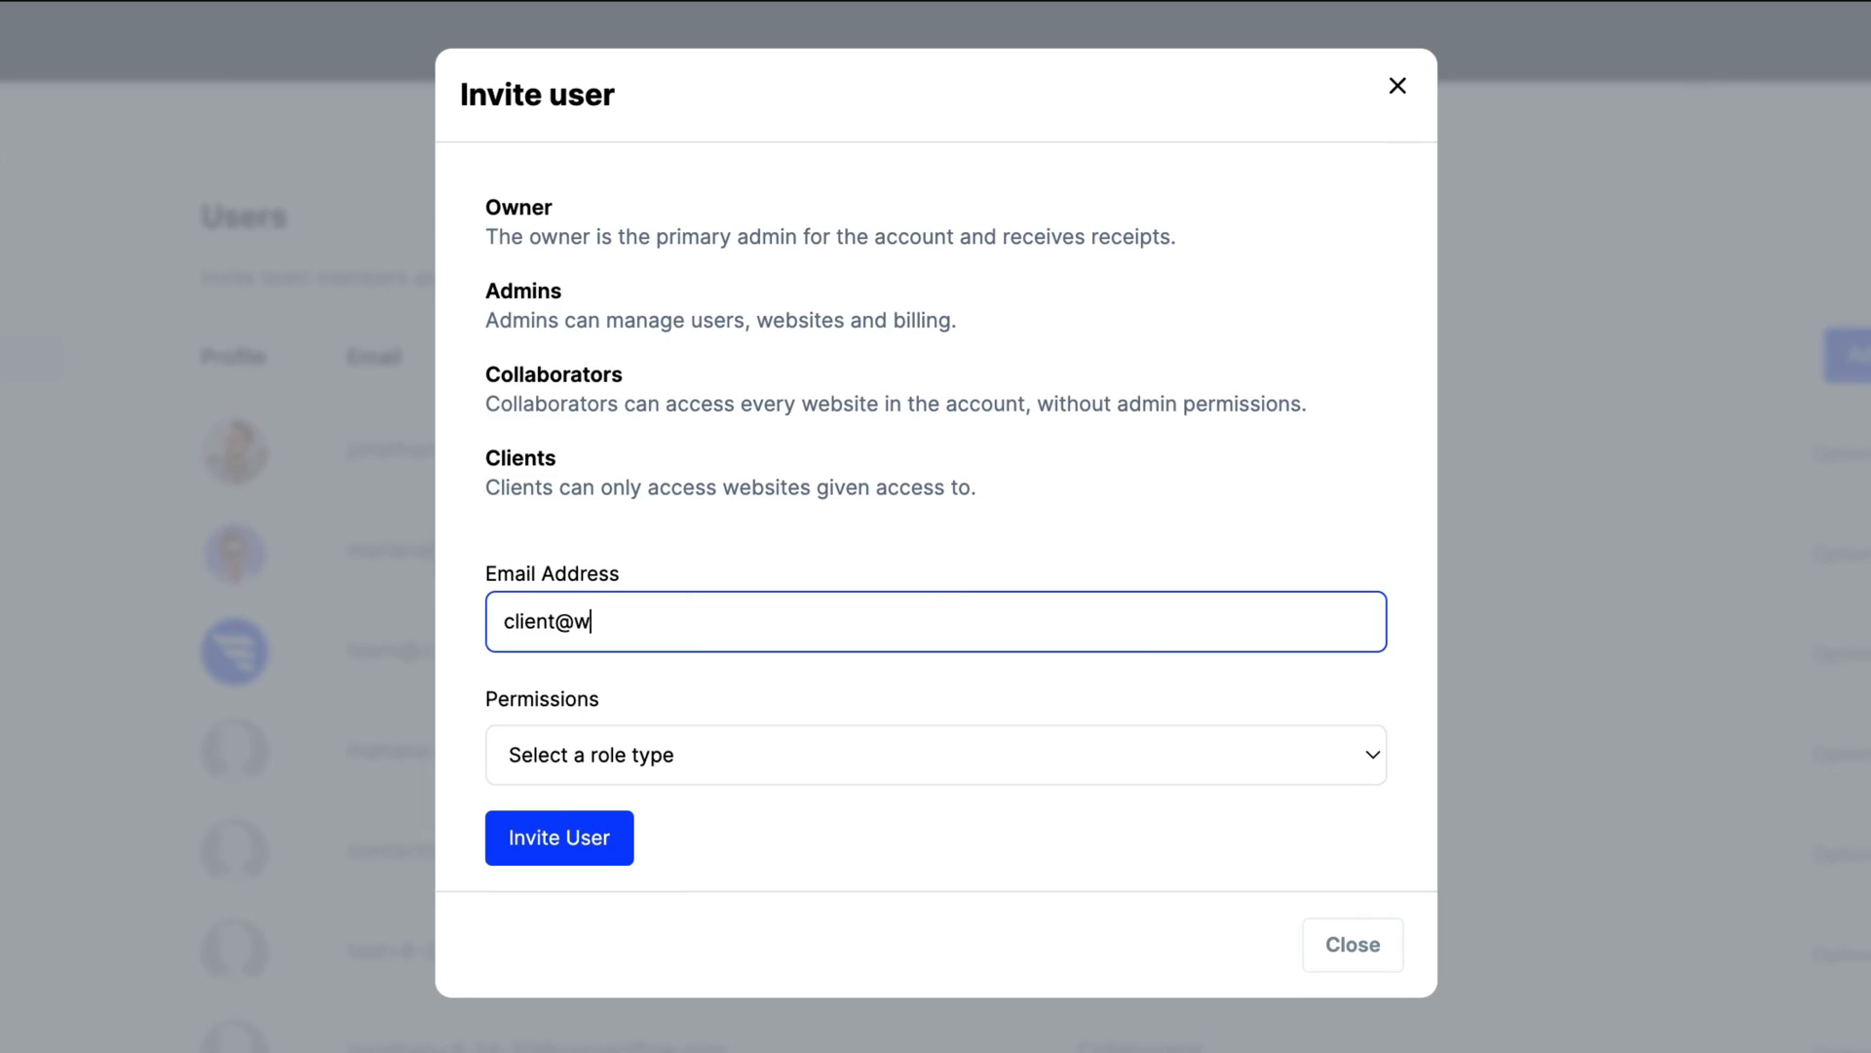
{"action": "left_click", "coordinate": [1351, 943]}
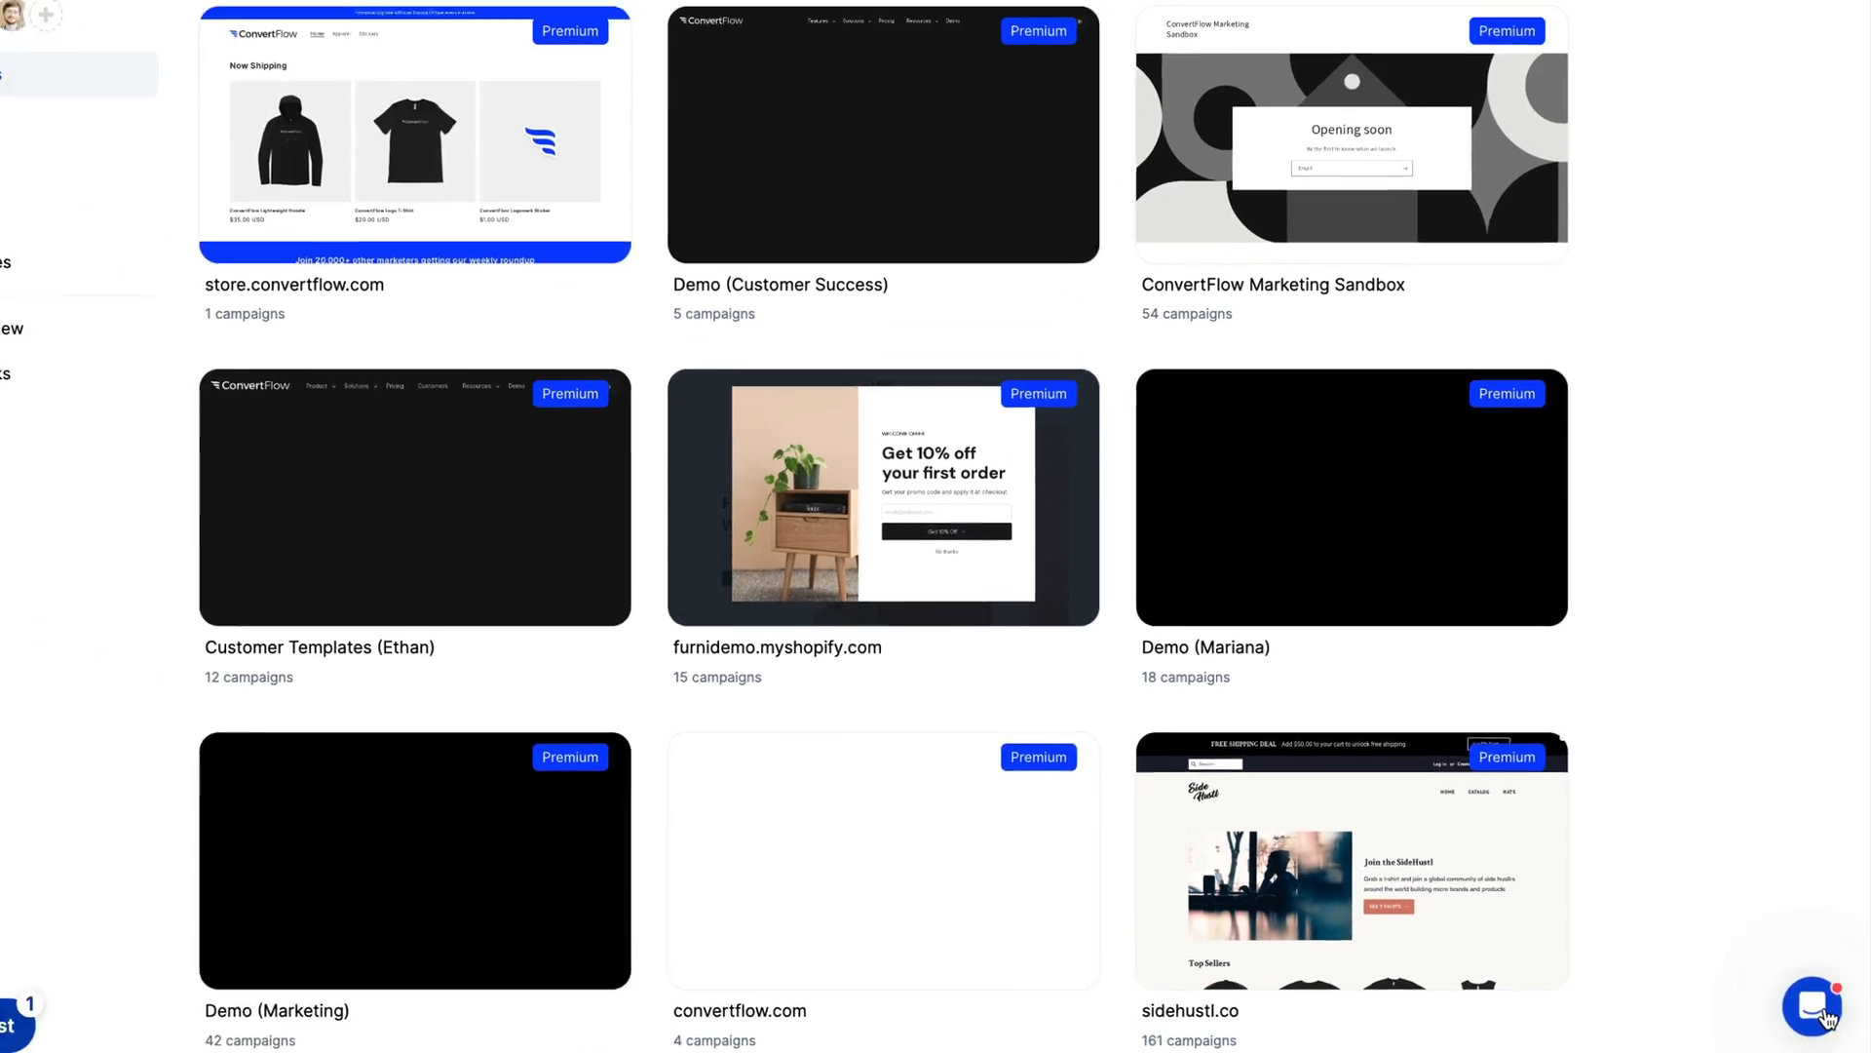
{"action": "left_click", "coordinate": [1825, 1006]}
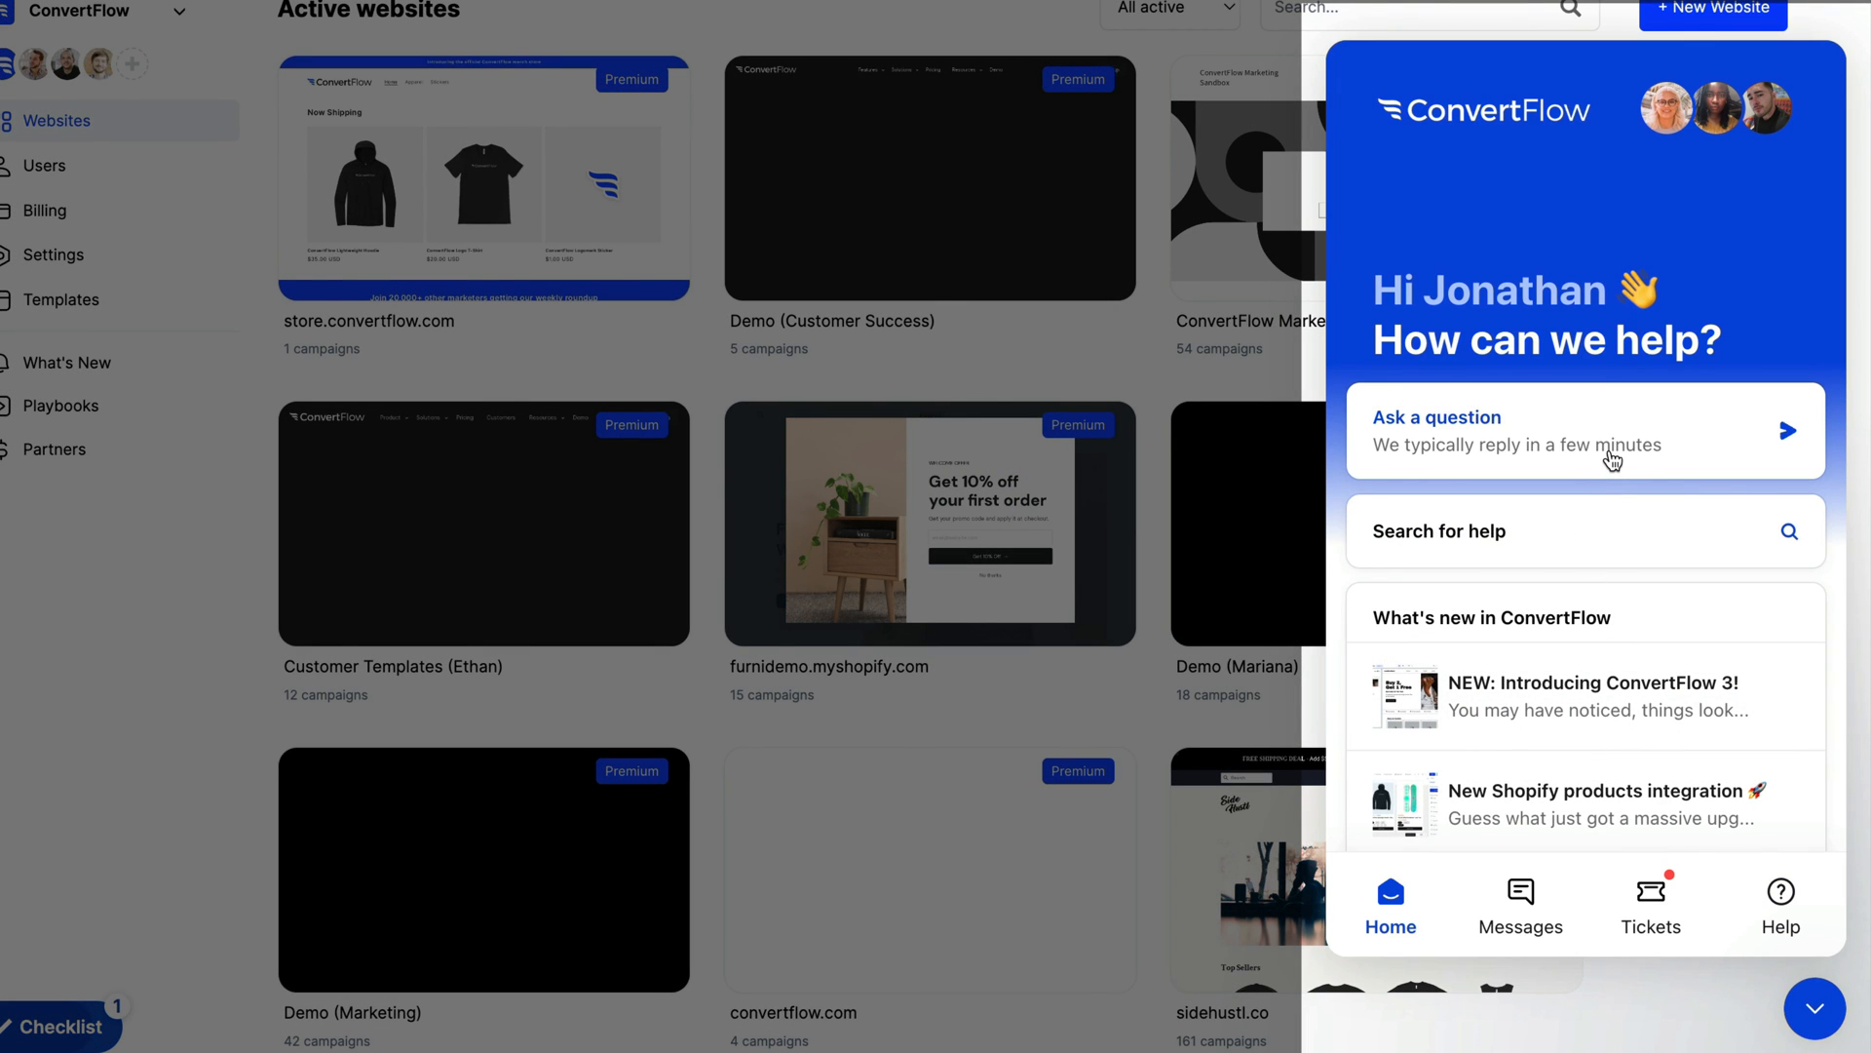